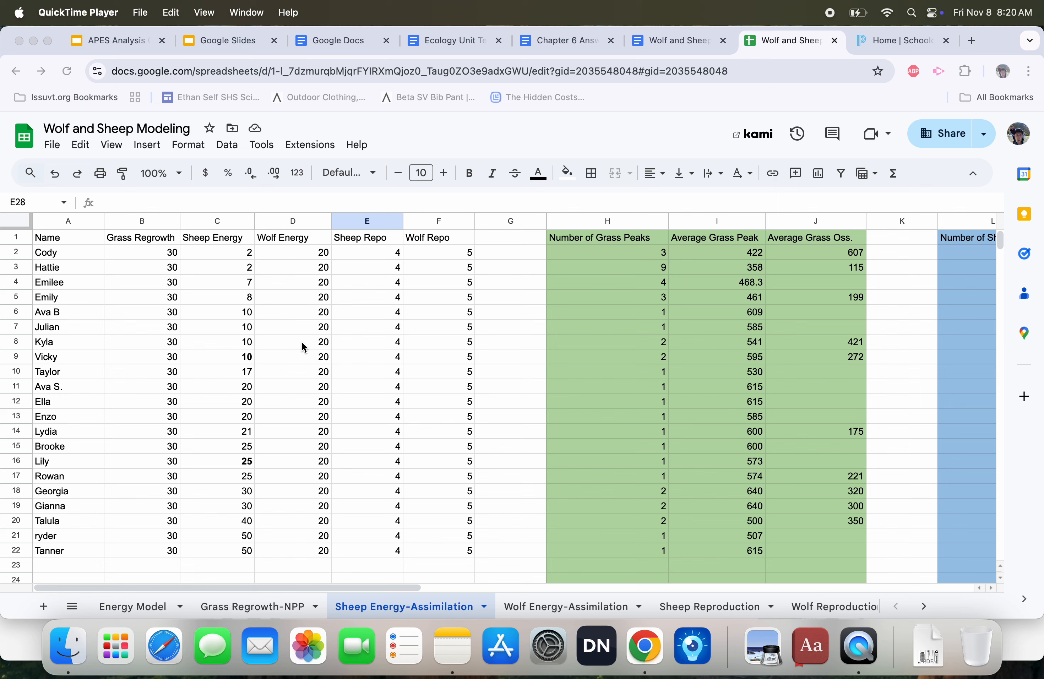
{"action": "mouse_move", "coordinate": [300, 608]}
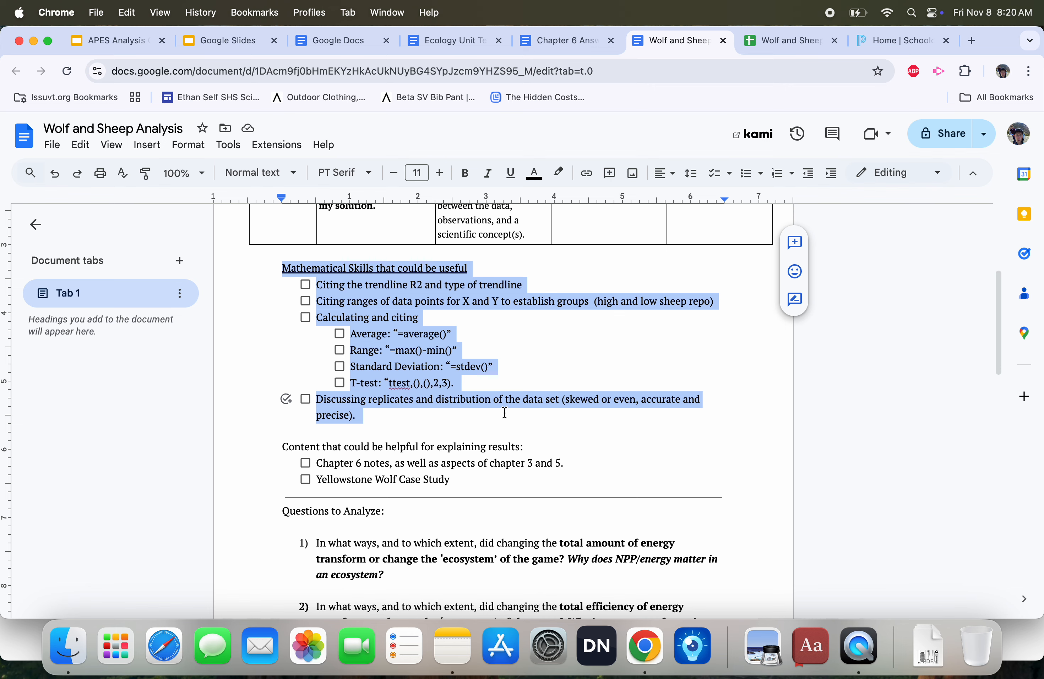
Switch to the Wolf and Sheep Modeling spreadsheet and select the Grass Regrowth column B.
{"action": "scroll", "scroll_direction": "down", "scroll_amount": 3}
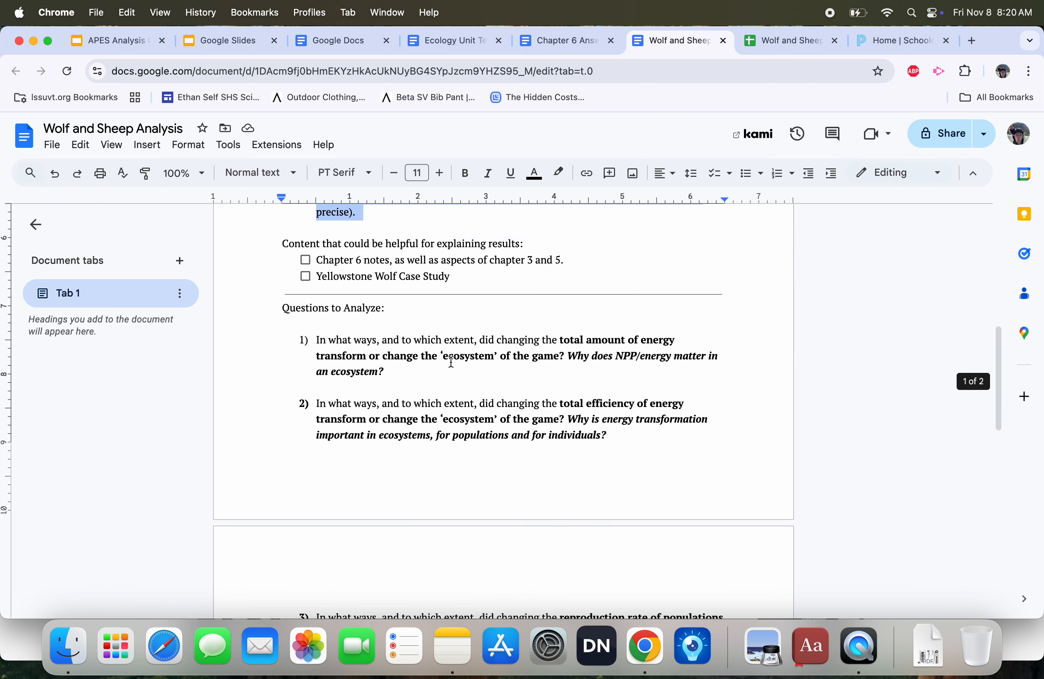
{"action": "scroll", "scroll_direction": "up", "scroll_amount": 3}
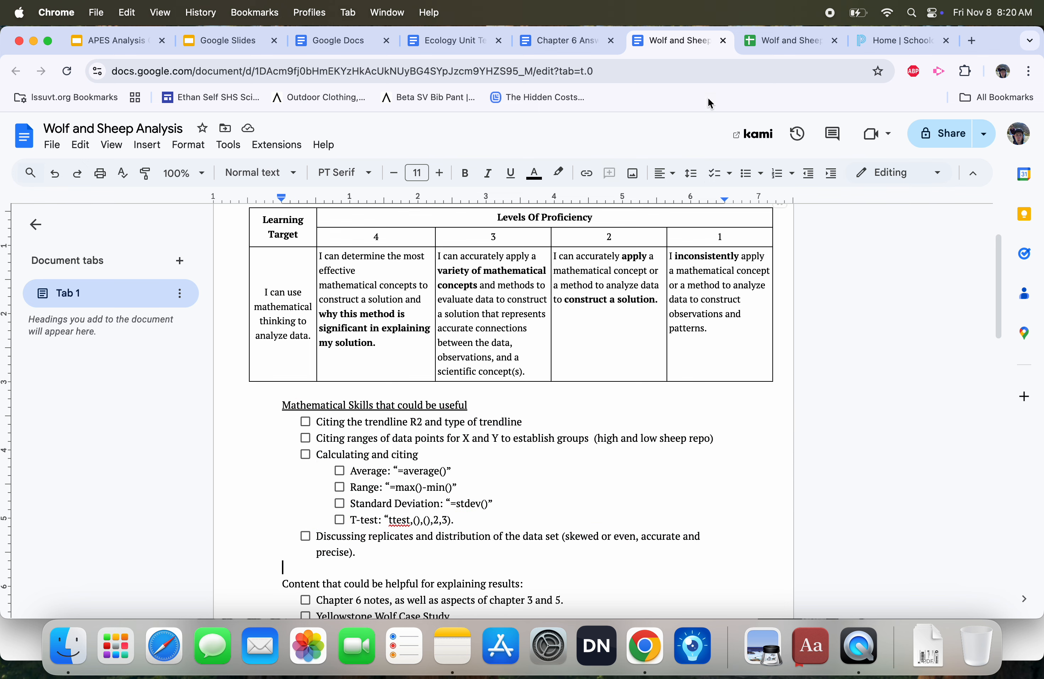
{"action": "mouse_move", "coordinate": [786, 40]}
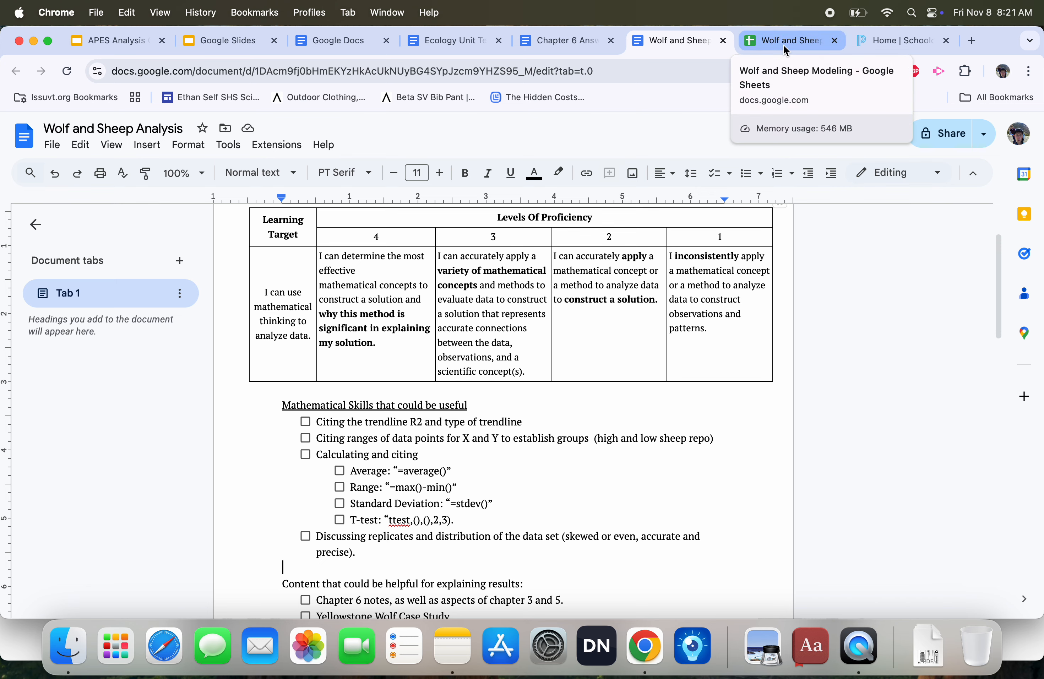
{"action": "left_click", "coordinate": [786, 41]}
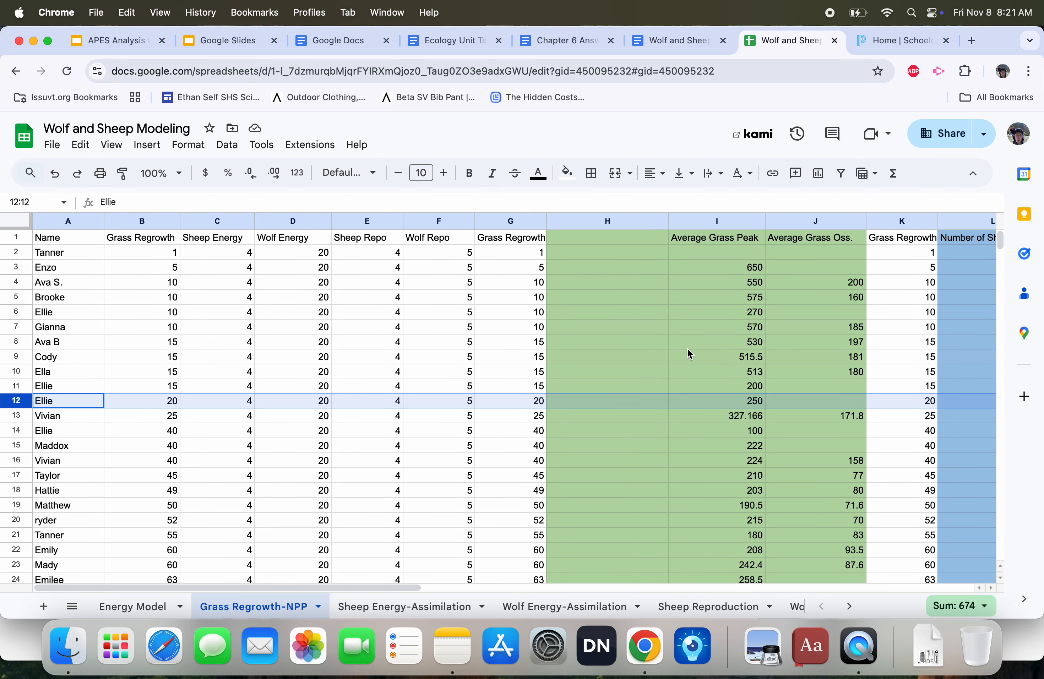
{"action": "left_click", "coordinate": [606, 326]}
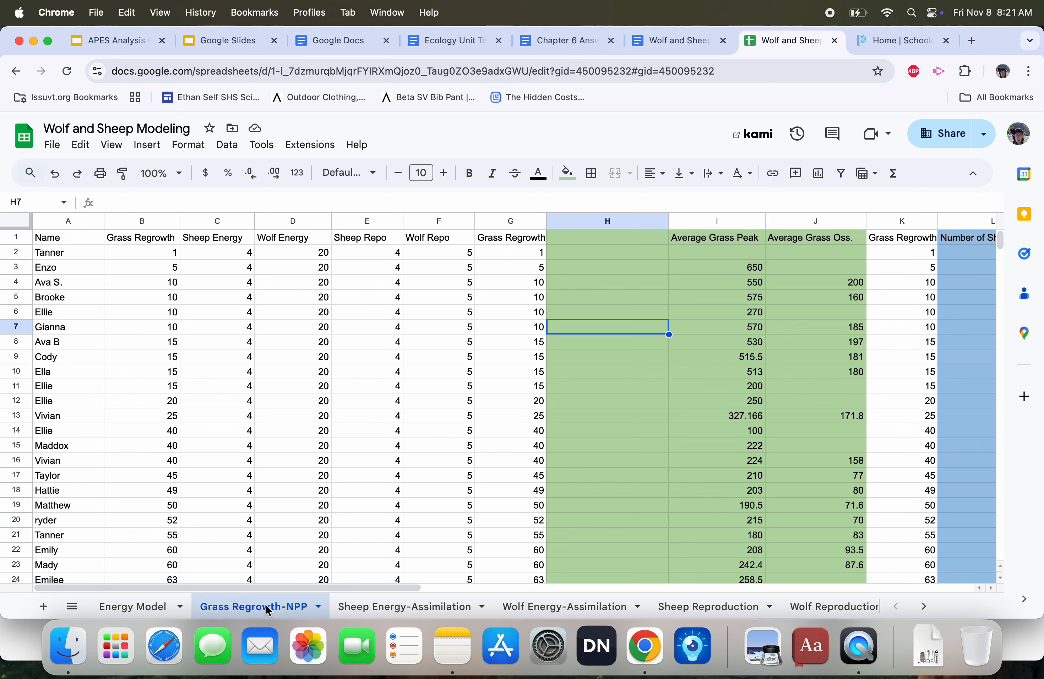
{"action": "mouse_move", "coordinate": [397, 607]}
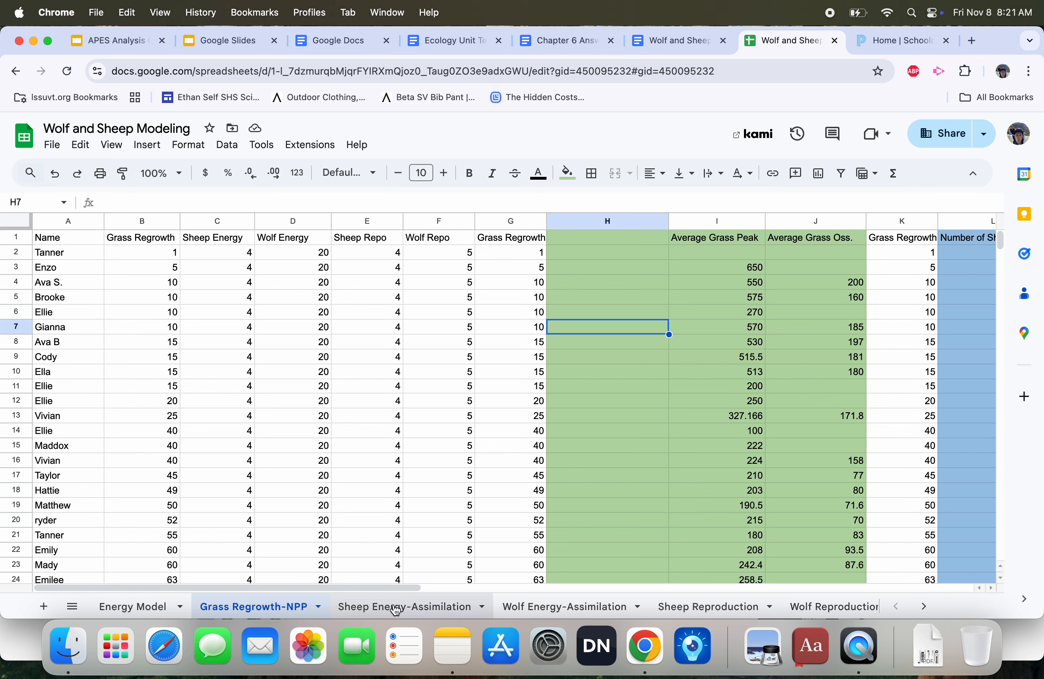
{"action": "mouse_move", "coordinate": [148, 239]}
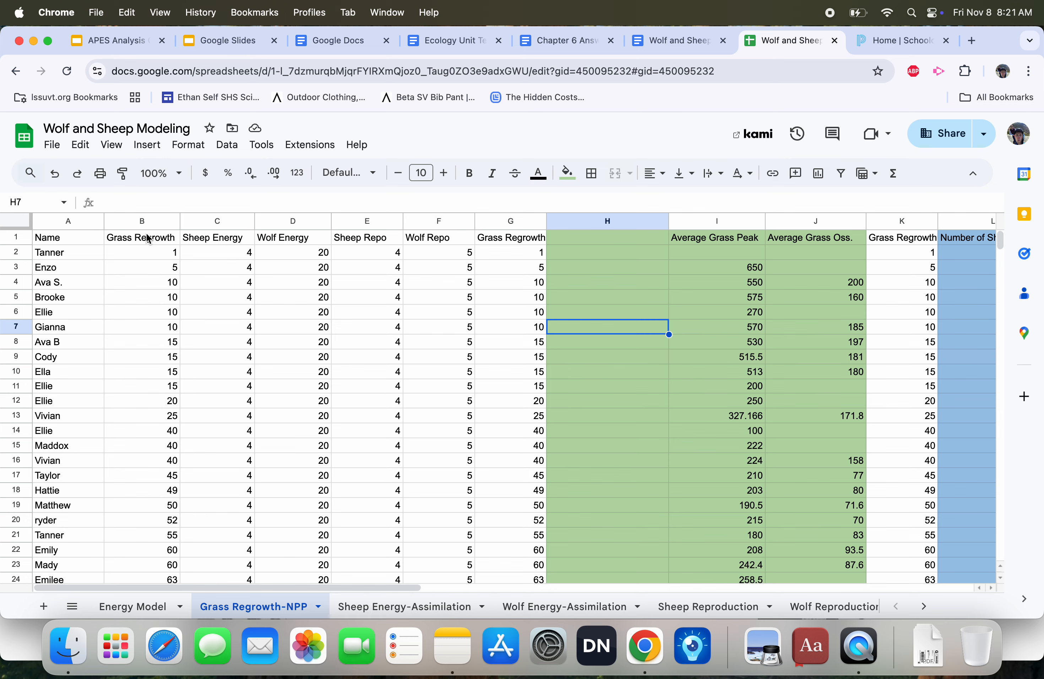
{"action": "left_click", "coordinate": [141, 221]}
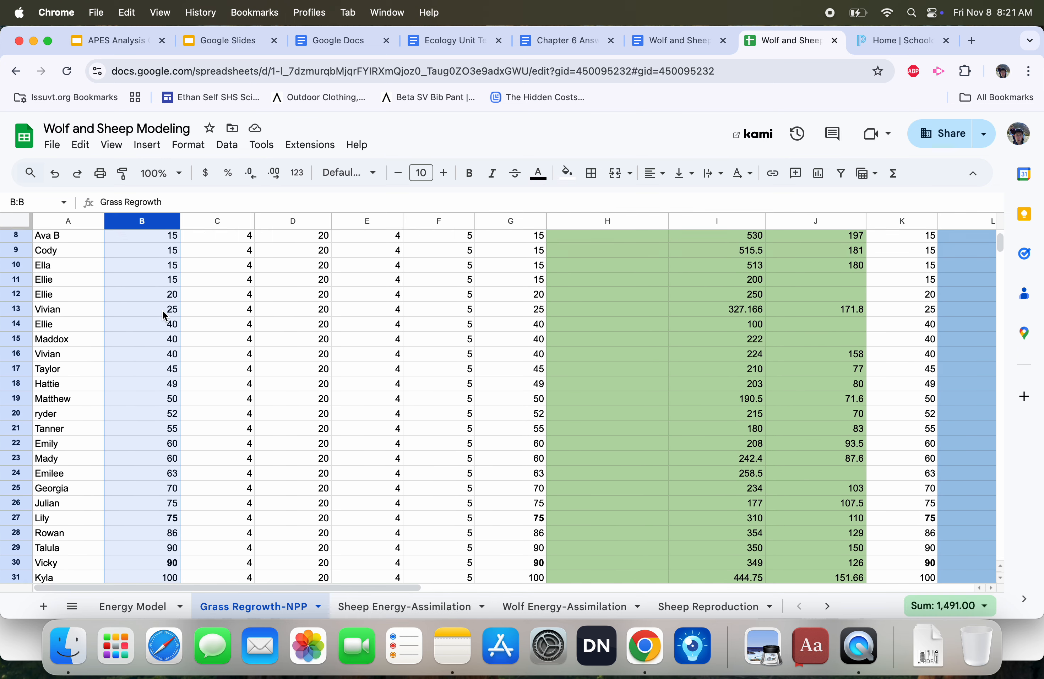
{"action": "scroll", "scroll_direction": "up", "scroll_amount": 3}
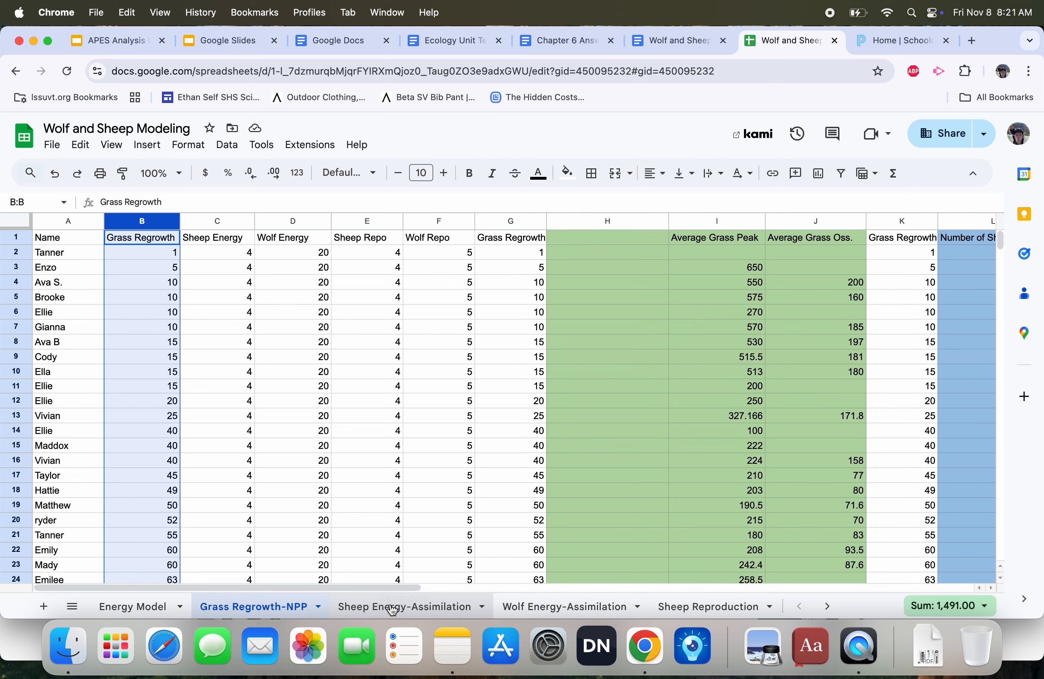
Browse the Sheep and Wolf Reproduction sheets, then return to Grass Regrowth-NPP with column B copied.
{"action": "left_click", "coordinate": [709, 607]}
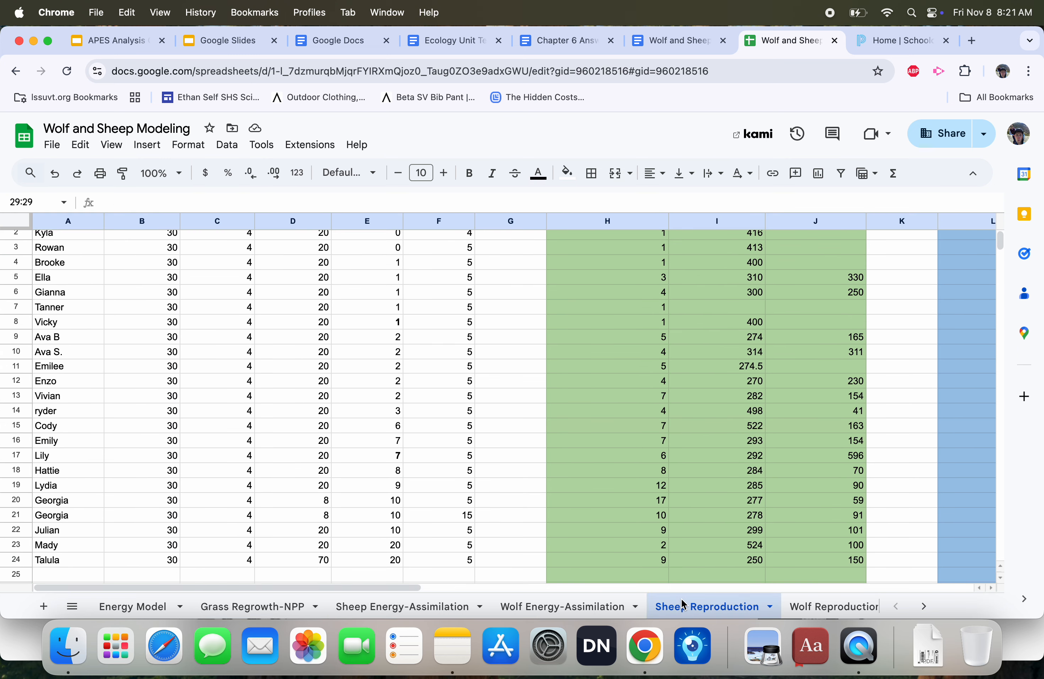
{"action": "left_click", "coordinate": [810, 607]}
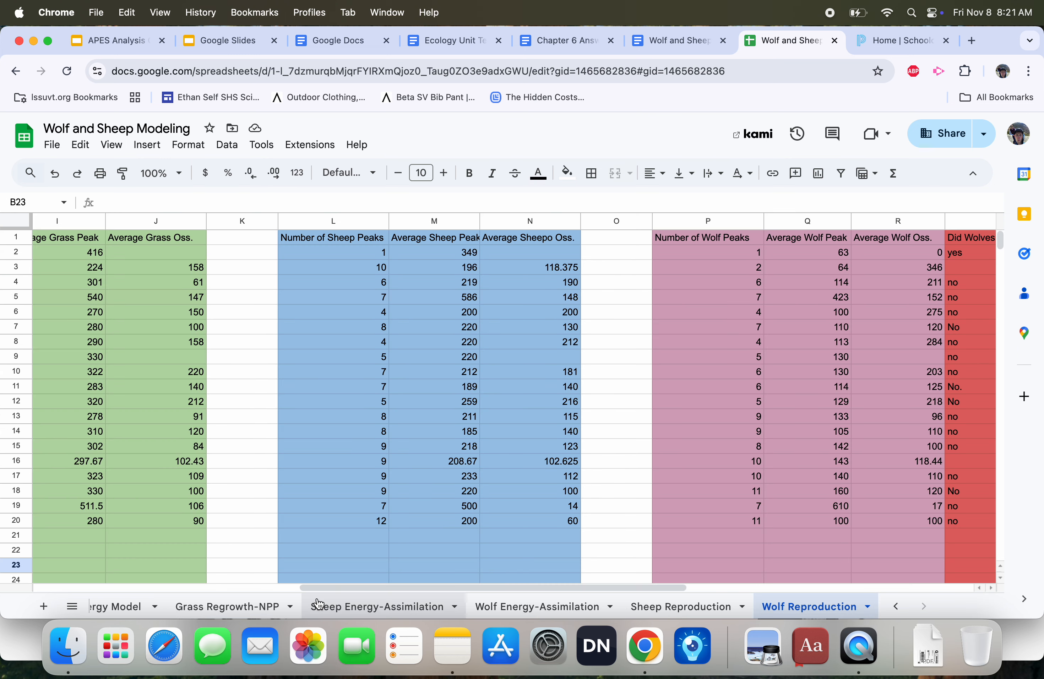
{"action": "left_click", "coordinate": [254, 607]}
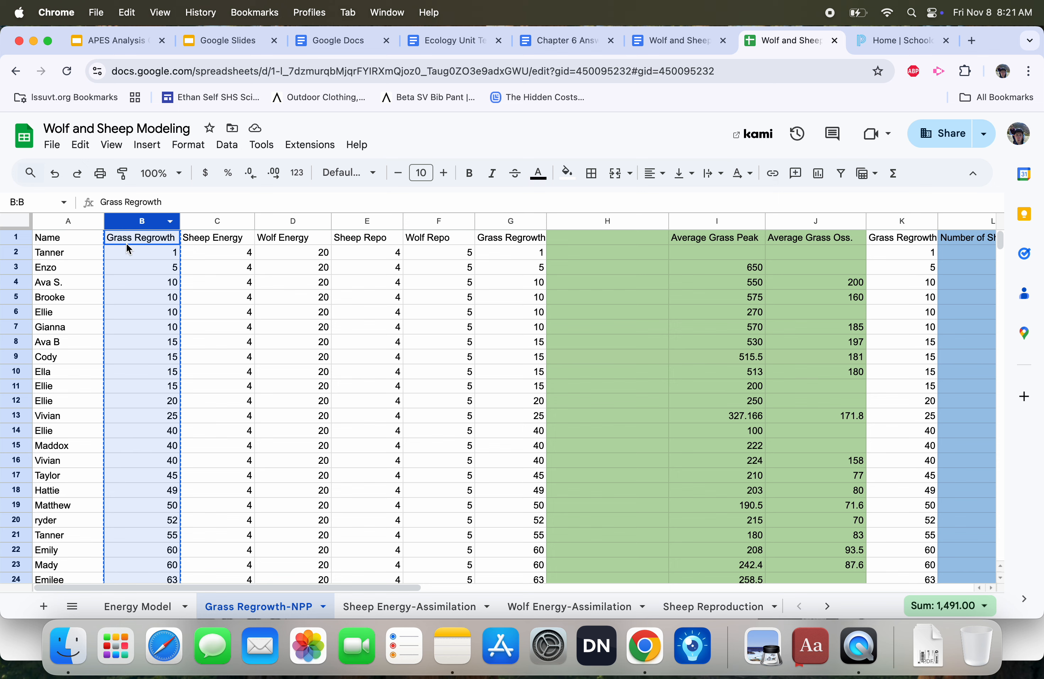
{"action": "mouse_move", "coordinate": [145, 264]}
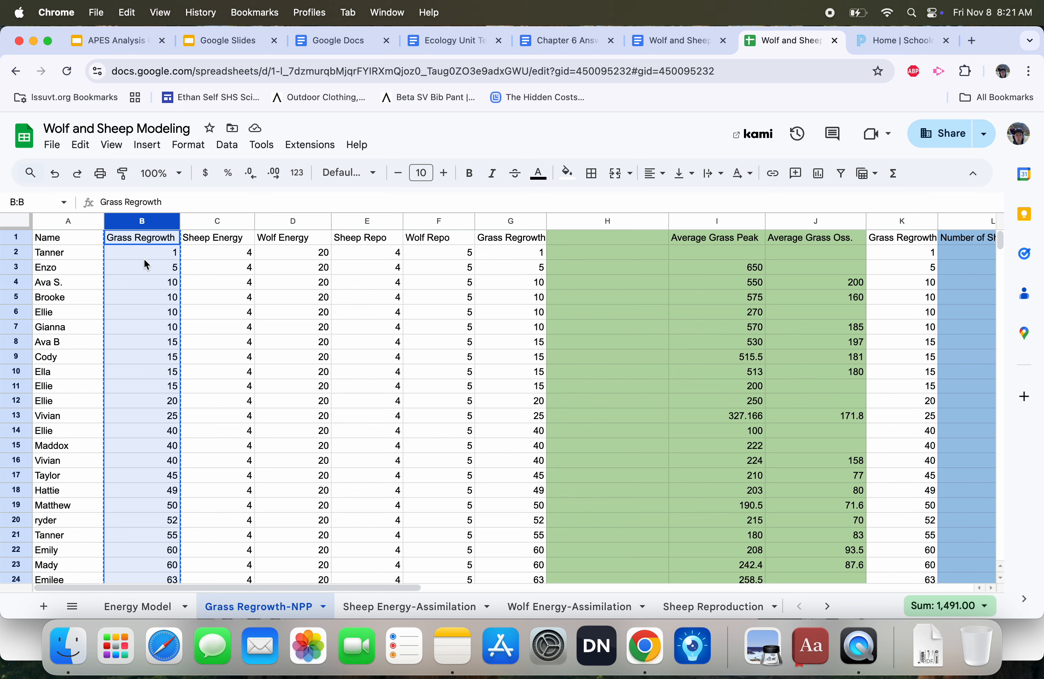
Paste the Grass Regrowth values into column H and check the neighbouring columns.
{"action": "left_click", "coordinate": [606, 221]}
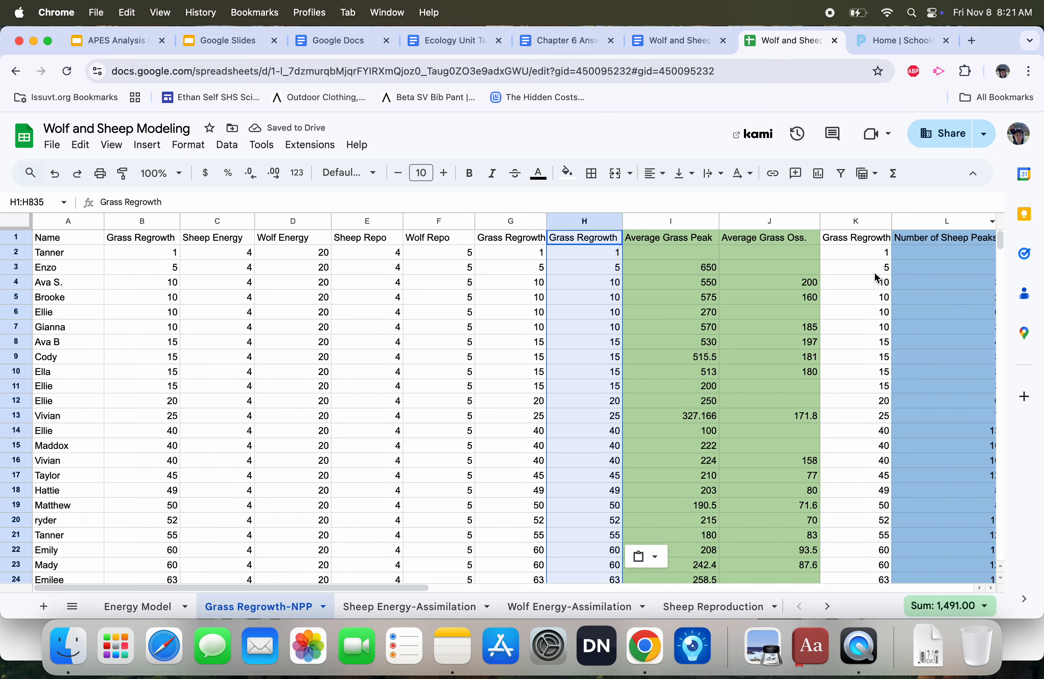
{"action": "scroll", "scroll_direction": "right", "scroll_amount": 3}
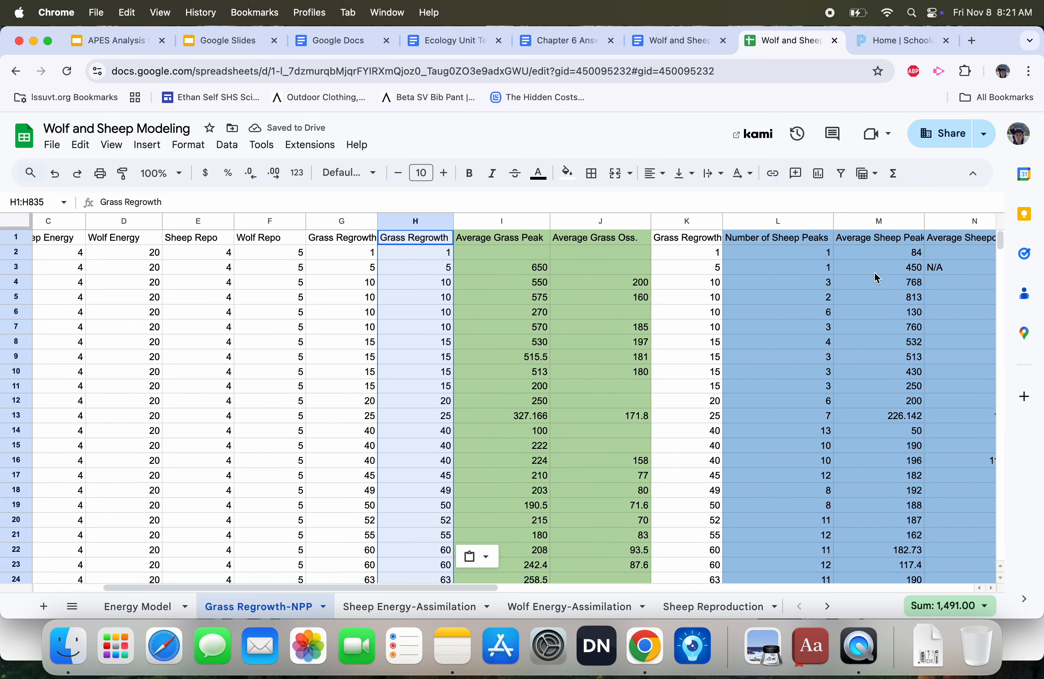
{"action": "scroll", "scroll_direction": "right", "scroll_amount": 3}
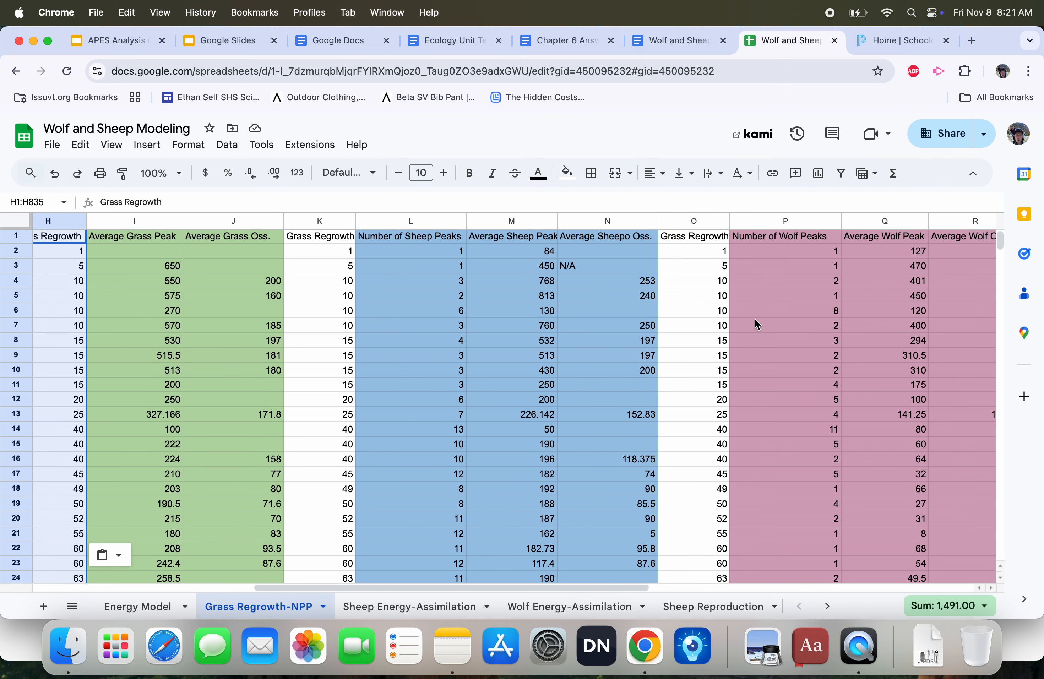
{"action": "scroll", "scroll_direction": "left", "scroll_amount": 3}
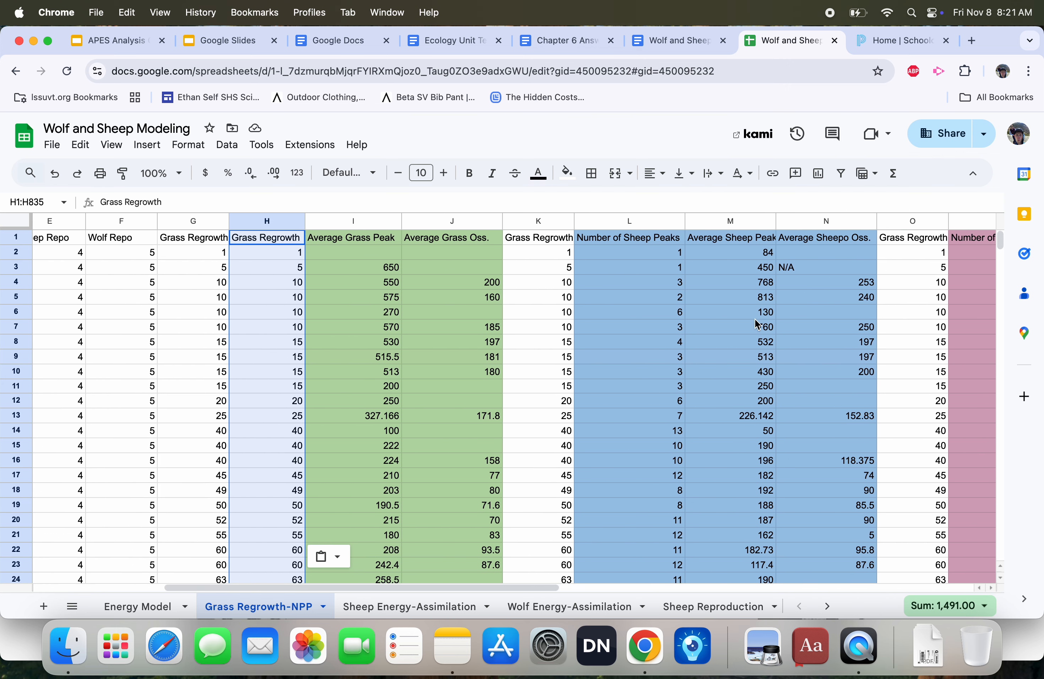
Select the Grass Regrowth and Number of Grass Peaks columns G:H together.
{"action": "left_click", "coordinate": [266, 221]}
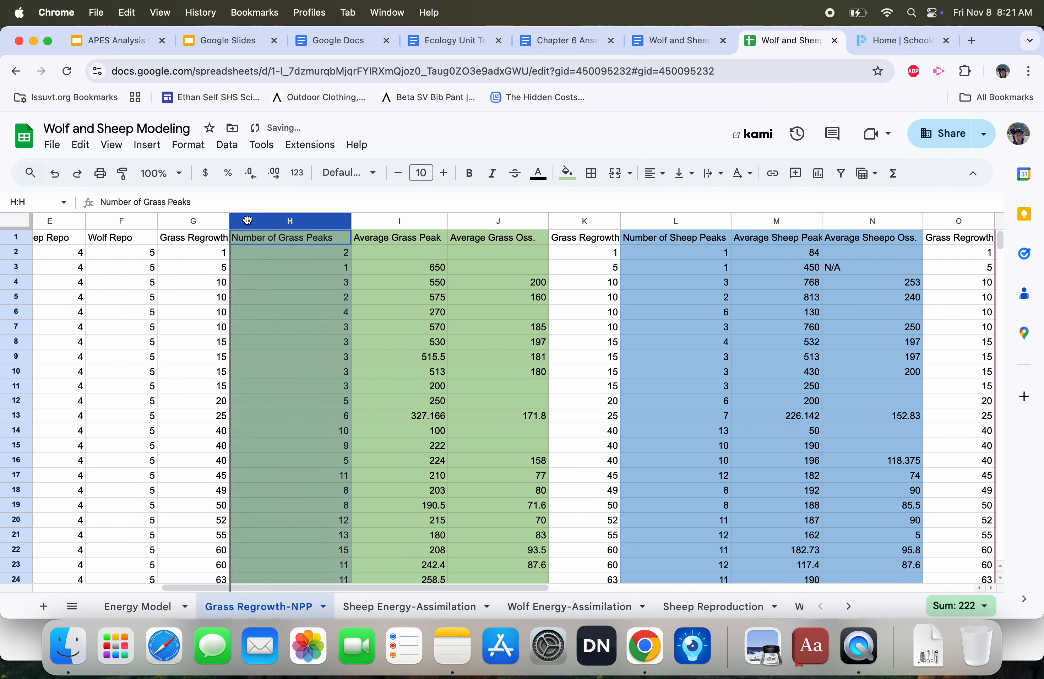
{"action": "left_click", "coordinate": [193, 221]}
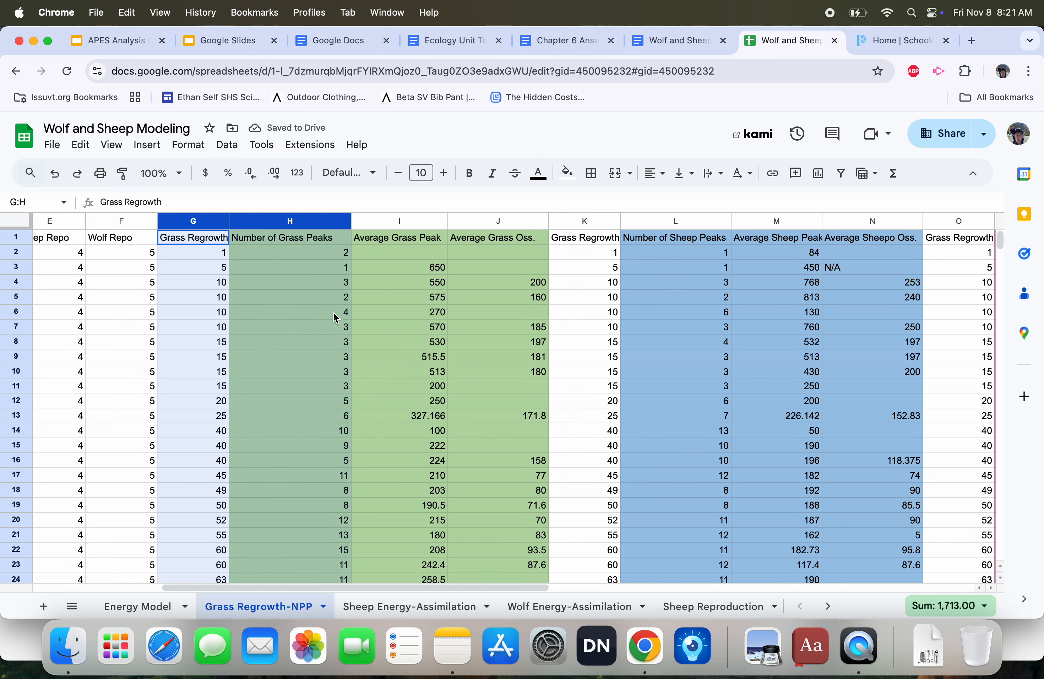
{"action": "left_click", "coordinate": [289, 312]}
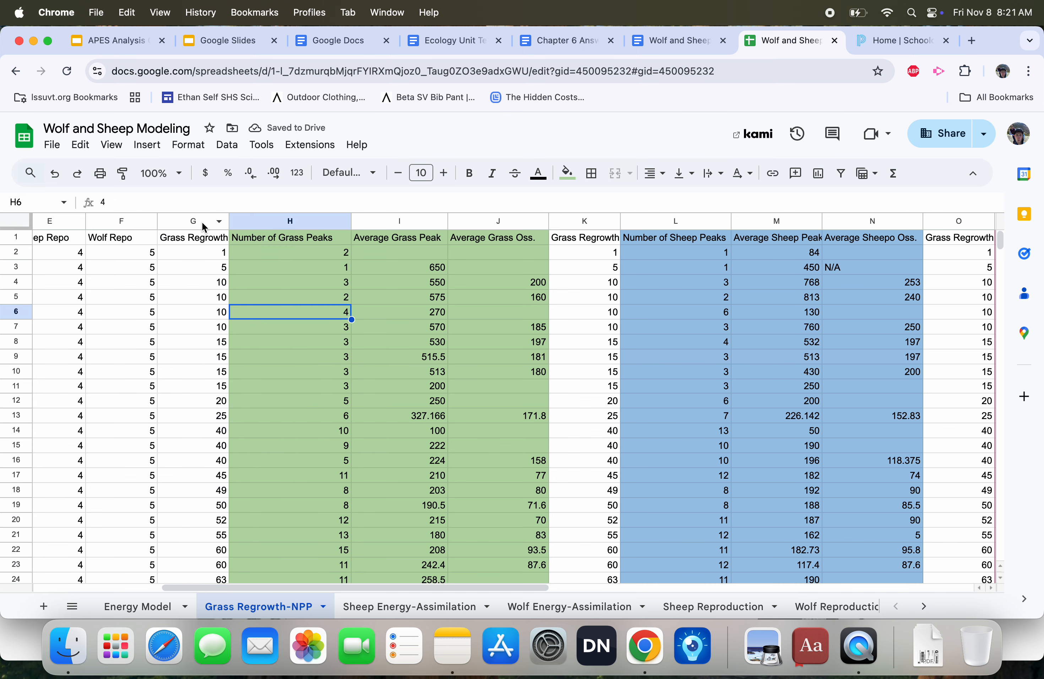
{"action": "left_click", "coordinate": [290, 221]}
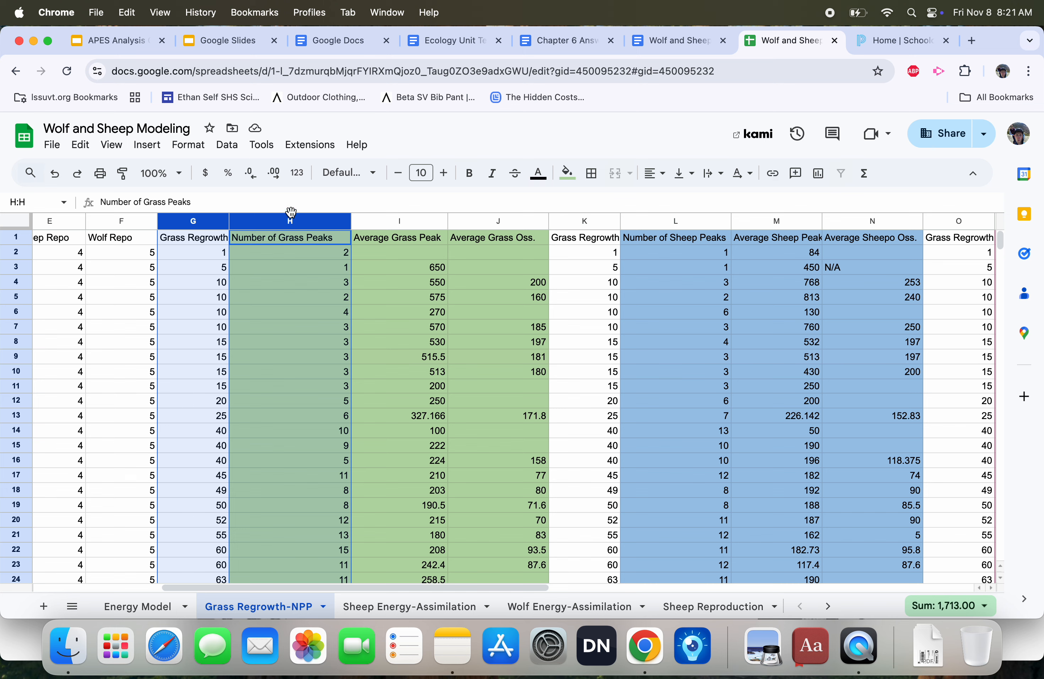
Insert a line chart of columns G:H titled Grass Regrowth and Number of Grass Peaks.
{"action": "left_click", "coordinate": [147, 144]}
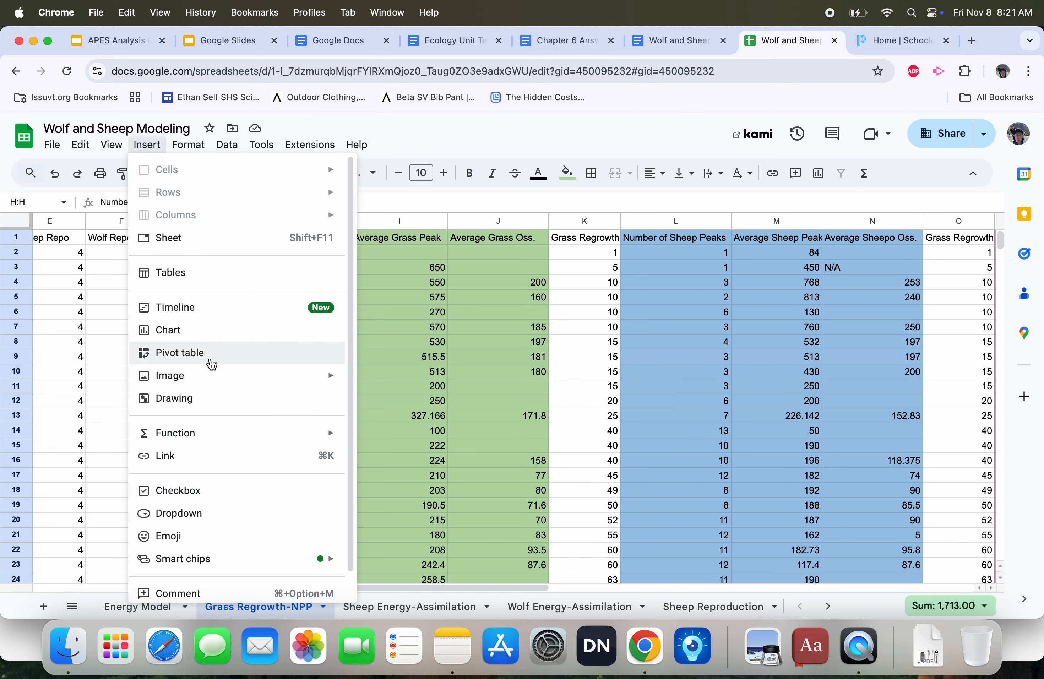
{"action": "left_click", "coordinate": [170, 331]}
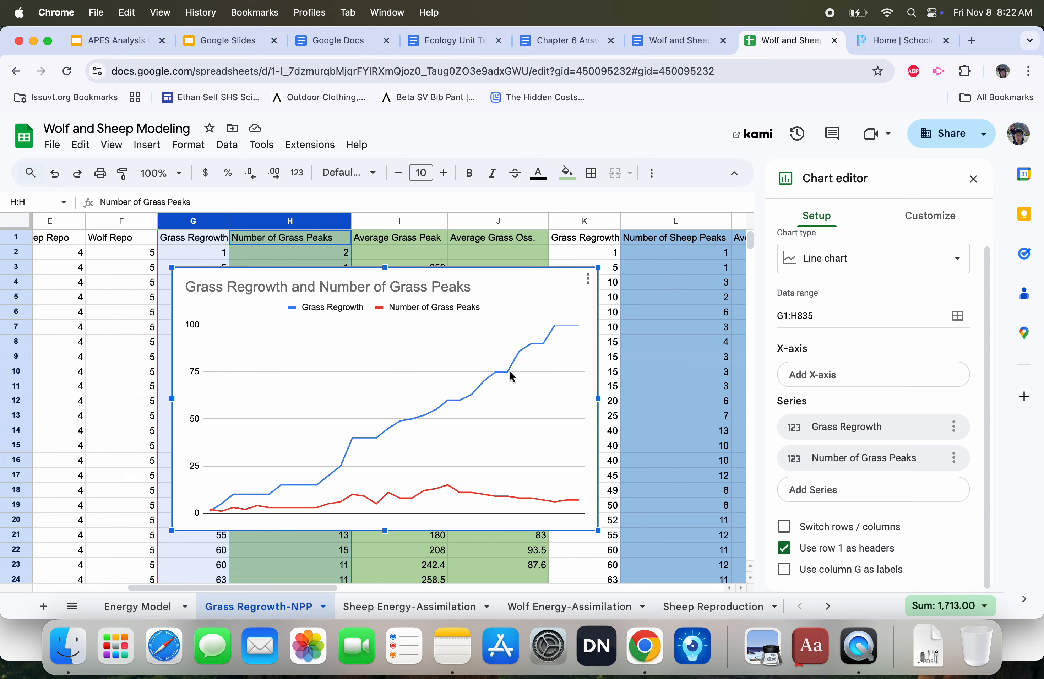
{"action": "left_click", "coordinate": [973, 179]}
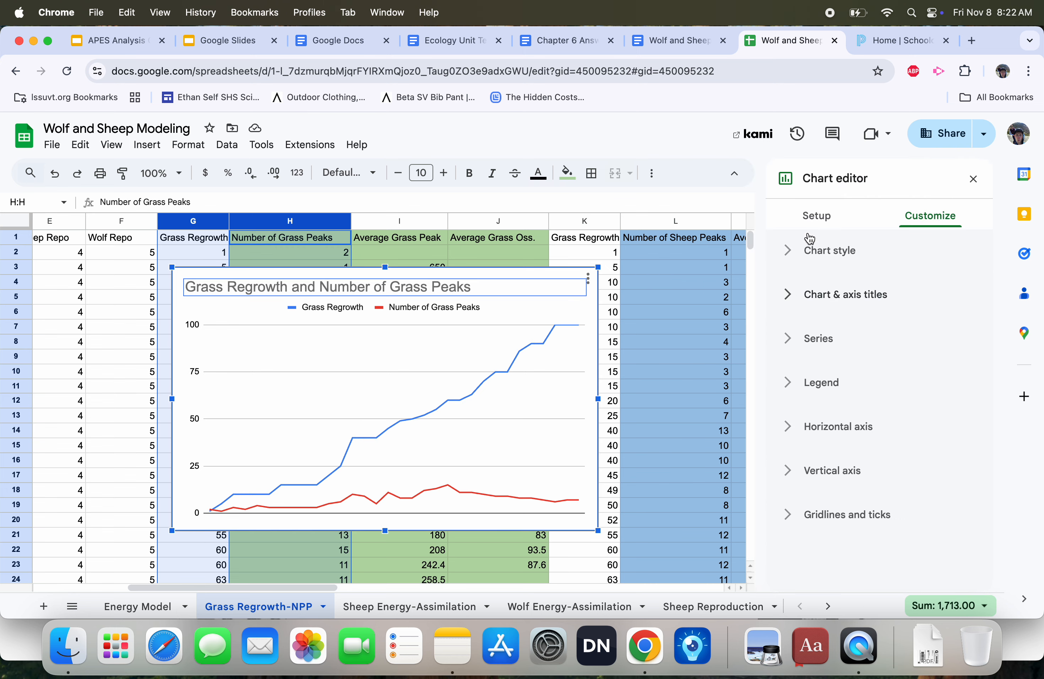
Remove Grass Regrowth as a series and set it as the chart's horizontal axis instead.
{"action": "left_click", "coordinate": [817, 216]}
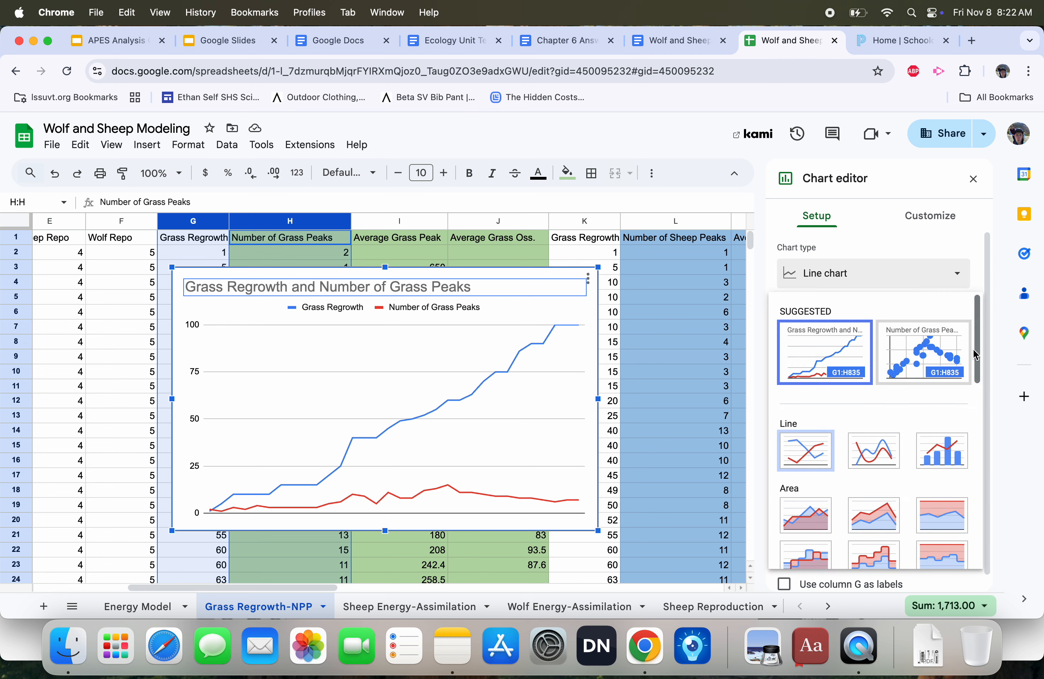
{"action": "scroll", "scroll_direction": "down", "scroll_amount": 3}
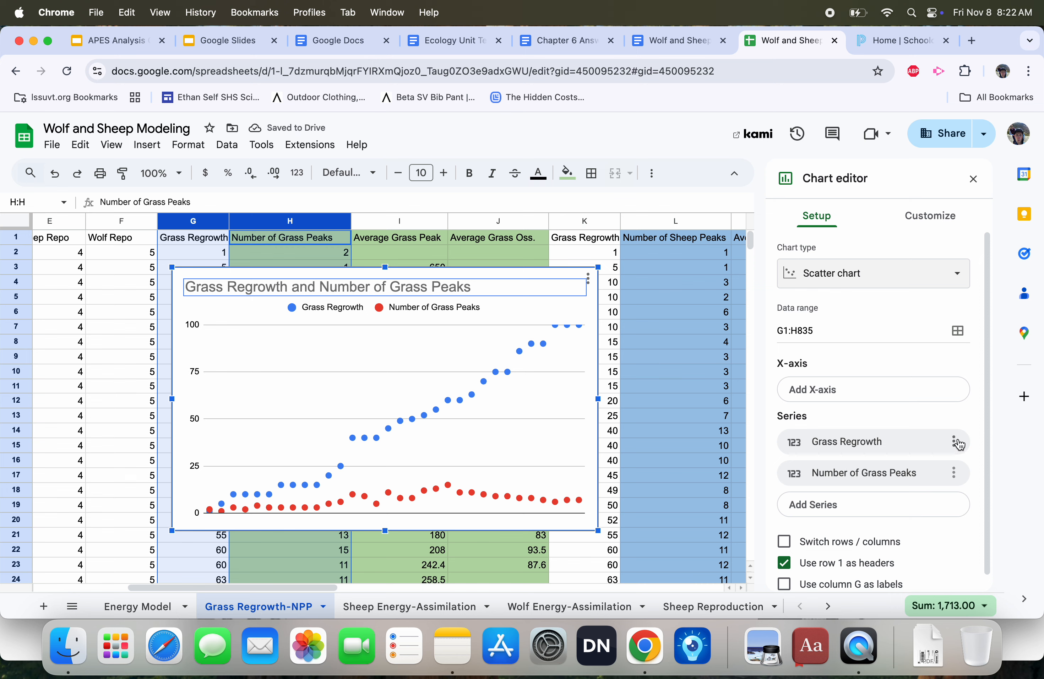
{"action": "left_click", "coordinate": [955, 441]}
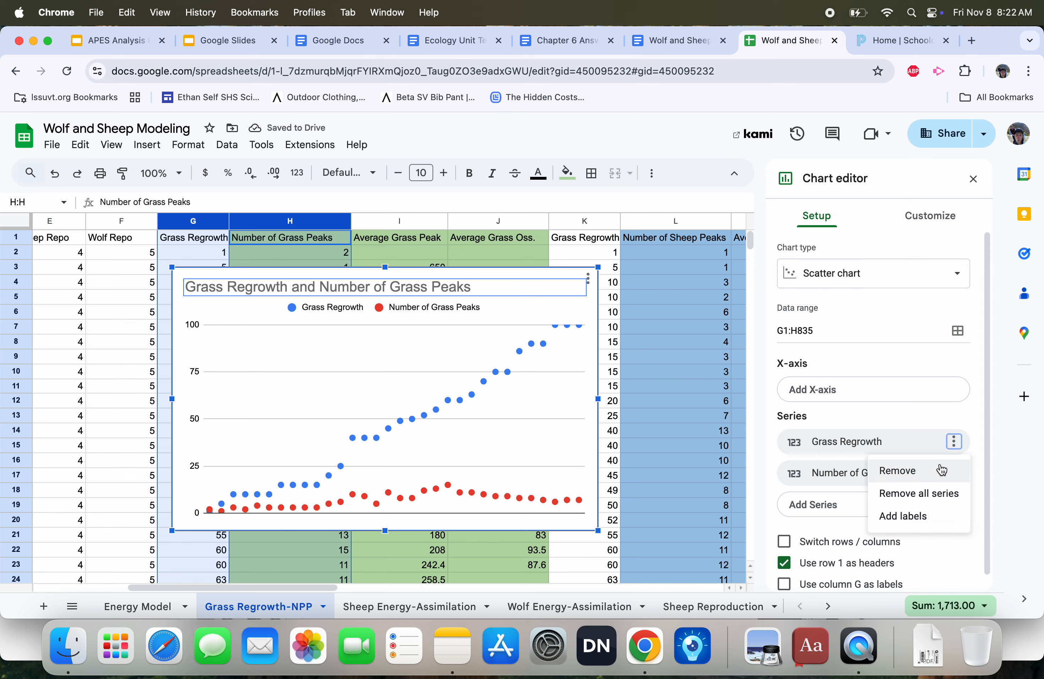
{"action": "left_click", "coordinate": [898, 471]}
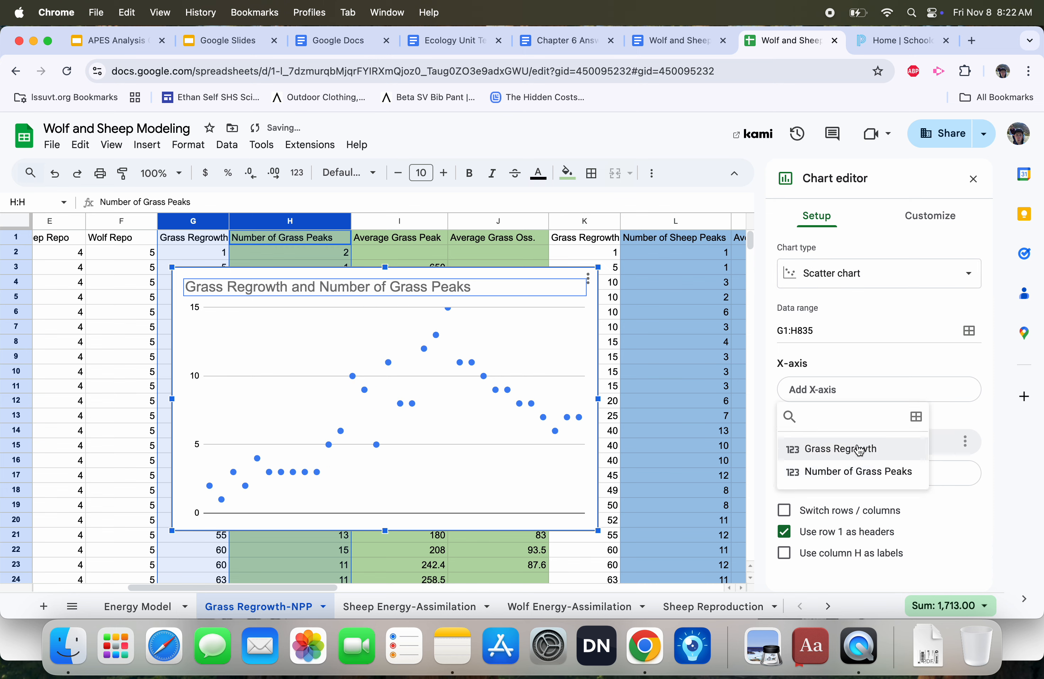
{"action": "left_click", "coordinate": [844, 448]}
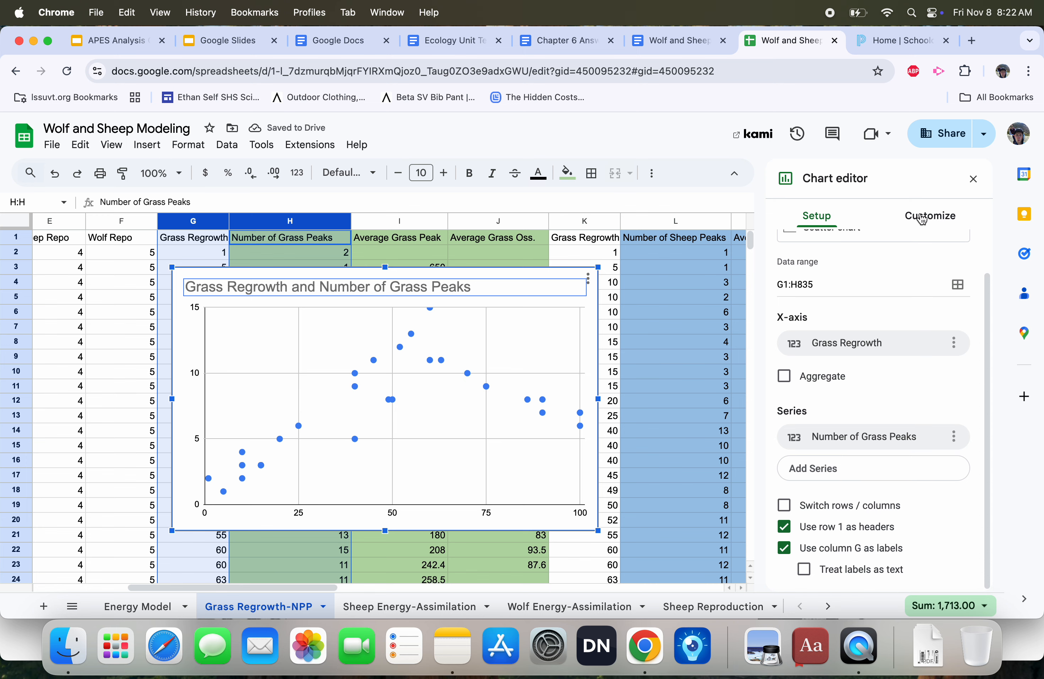
Add a trendline to the scatter series and make it a degree-2 polynomial (R² = 0.811).
{"action": "left_click", "coordinate": [930, 216]}
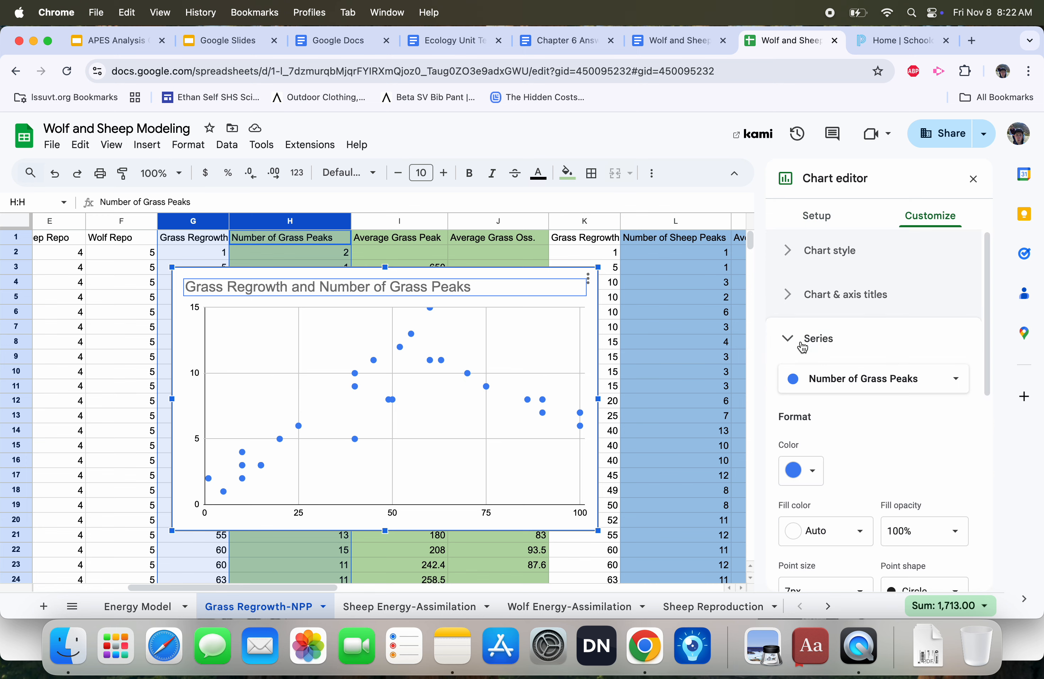
{"action": "scroll", "scroll_direction": "down", "scroll_amount": 3}
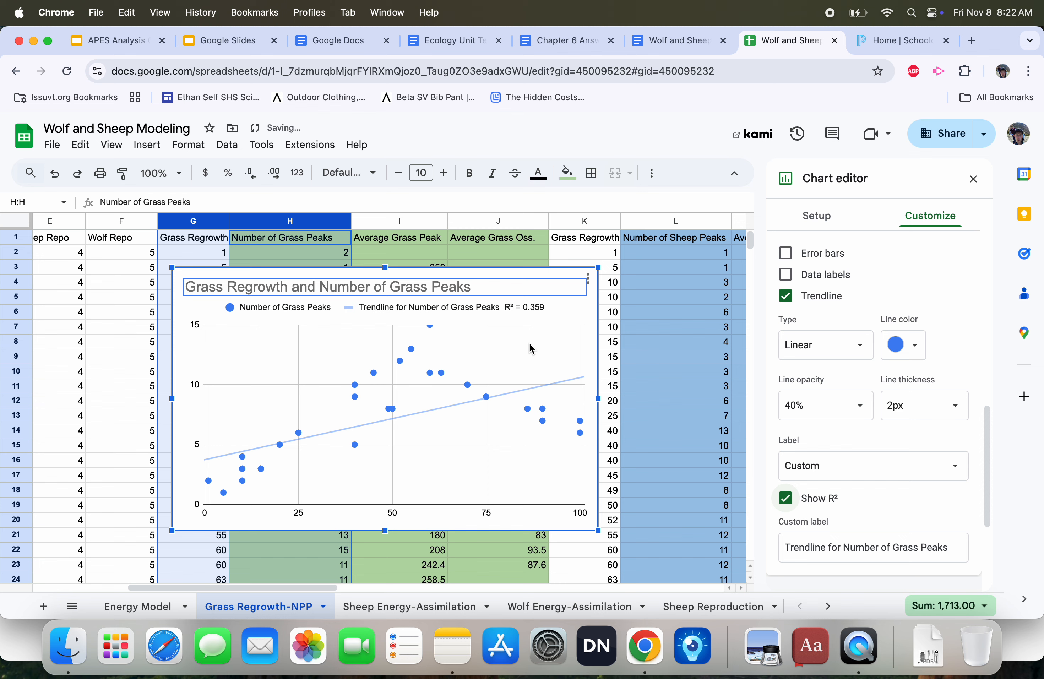
{"action": "mouse_move", "coordinate": [704, 328]}
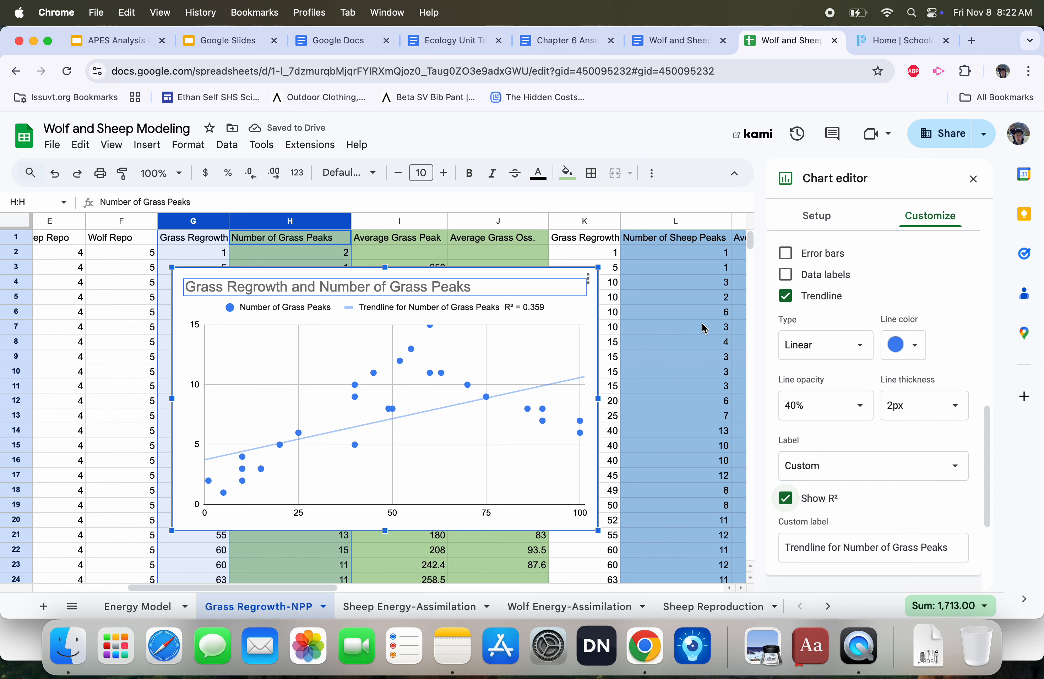
{"action": "left_click", "coordinate": [825, 345]}
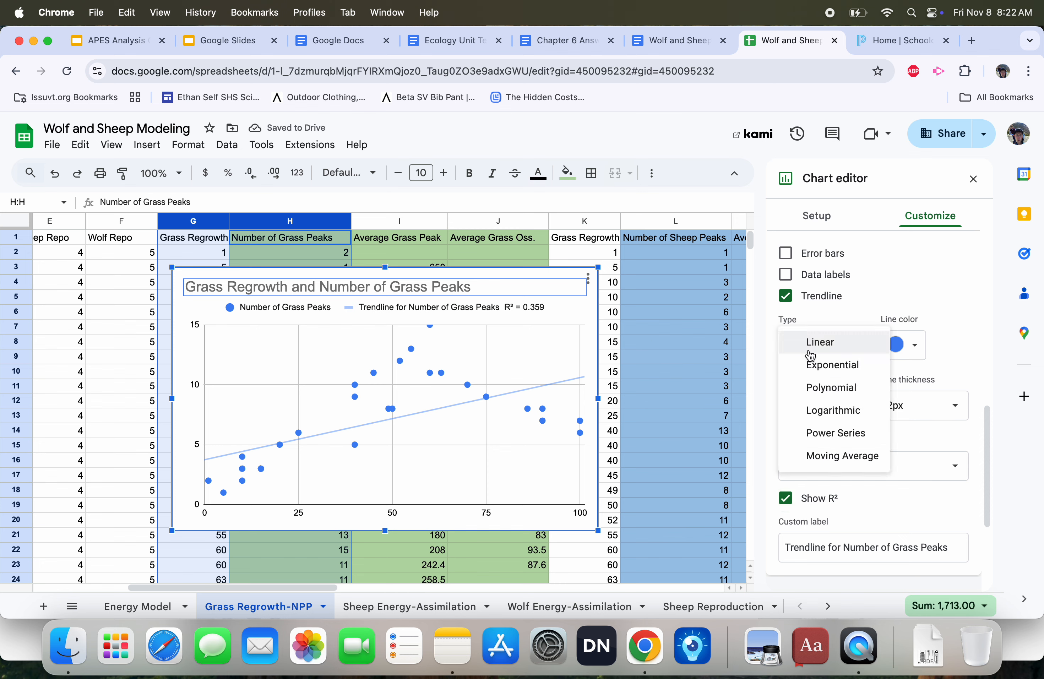
{"action": "left_click", "coordinate": [832, 365]}
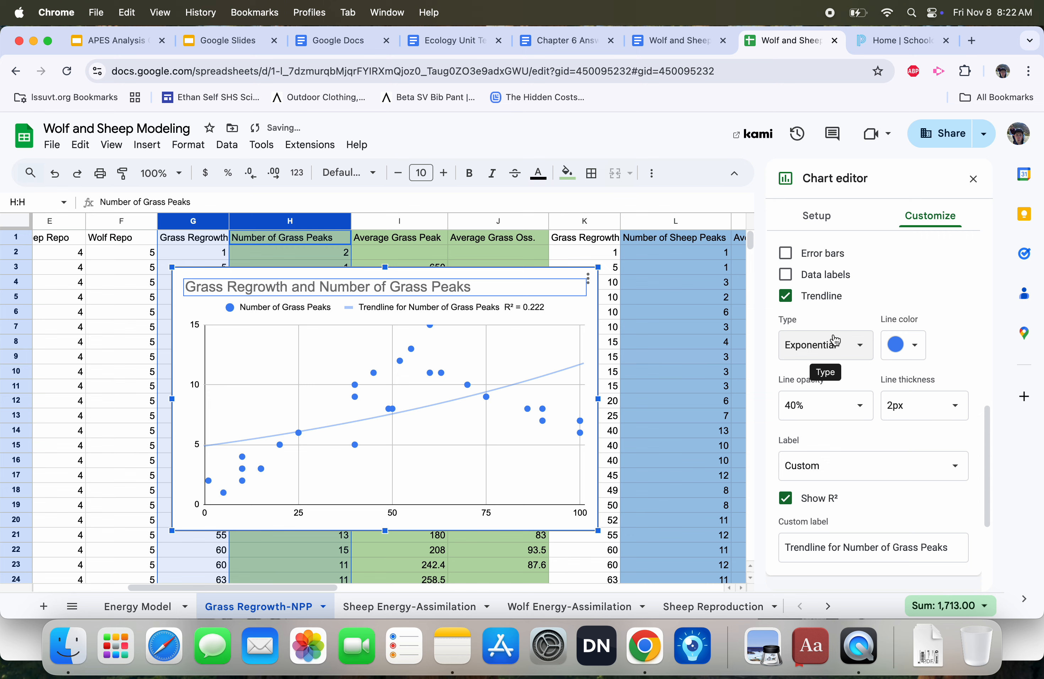
{"action": "left_click", "coordinate": [825, 344]}
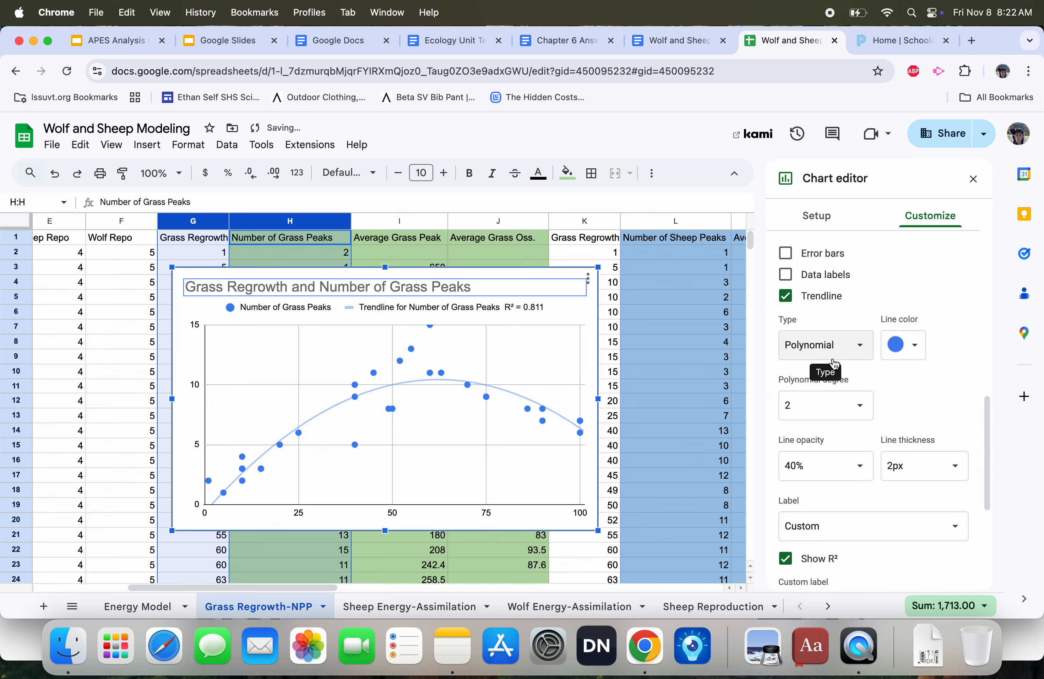
{"action": "mouse_move", "coordinate": [974, 185]}
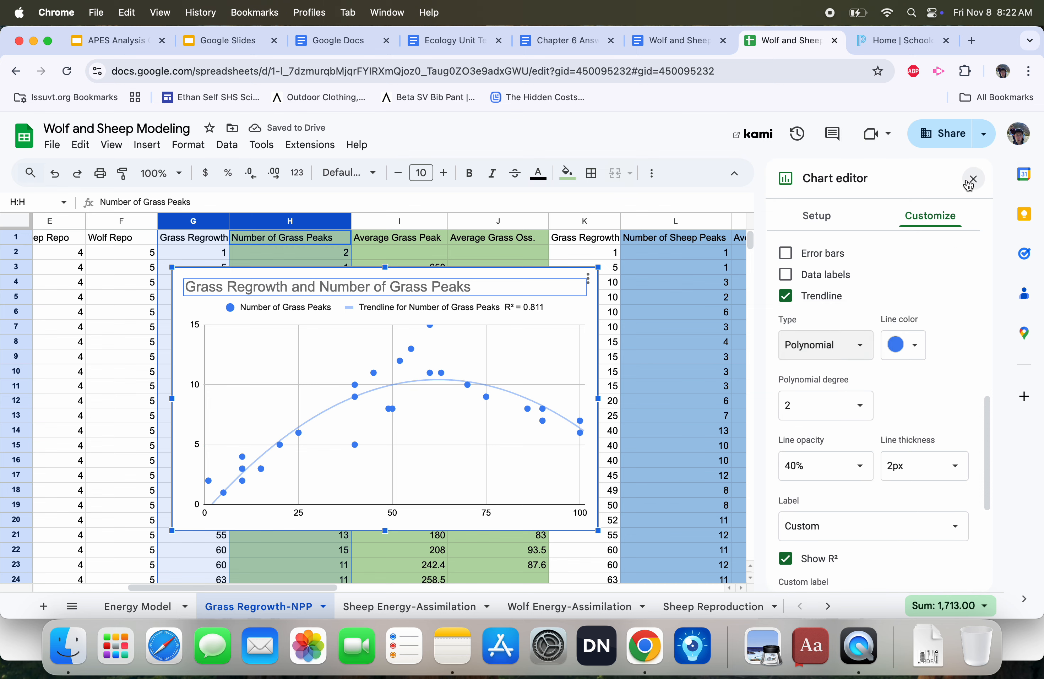
Close the chart editor and select the Grass Regrowth, Average Grass Peak and Average Grass Oss. columns.
{"action": "left_click", "coordinate": [972, 178]}
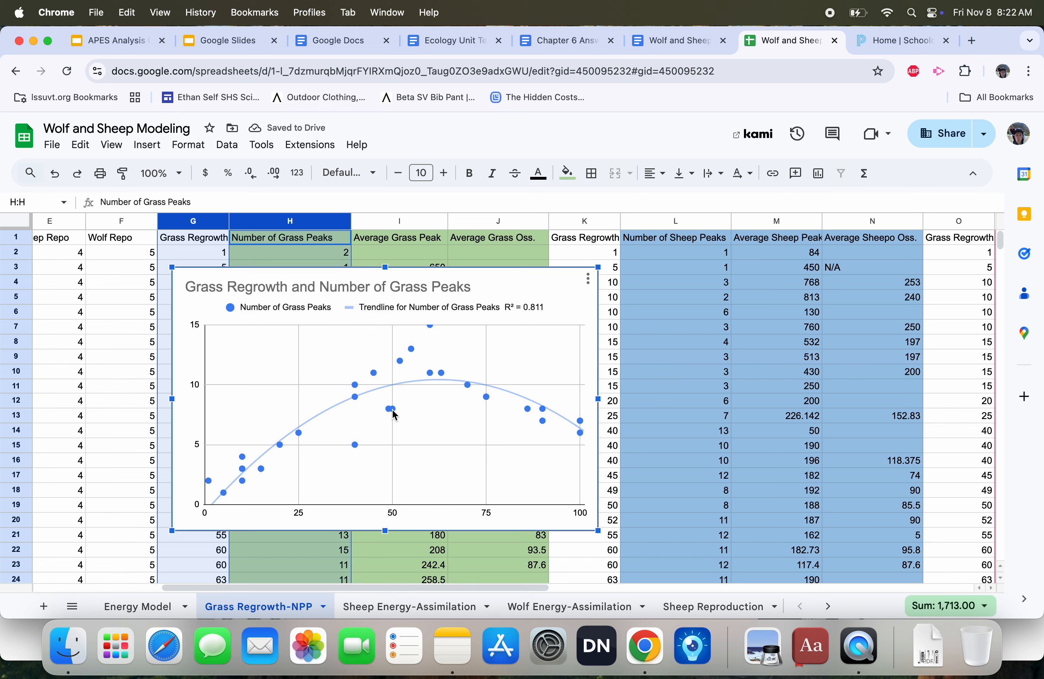
{"action": "mouse_move", "coordinate": [538, 312]}
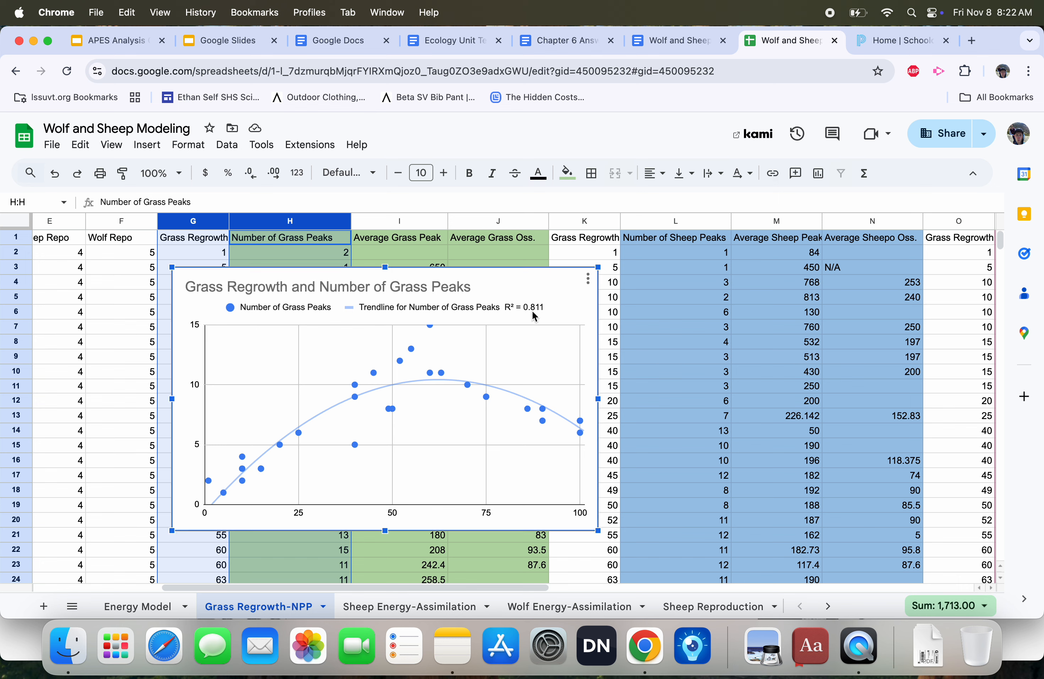
{"action": "mouse_move", "coordinate": [272, 440]}
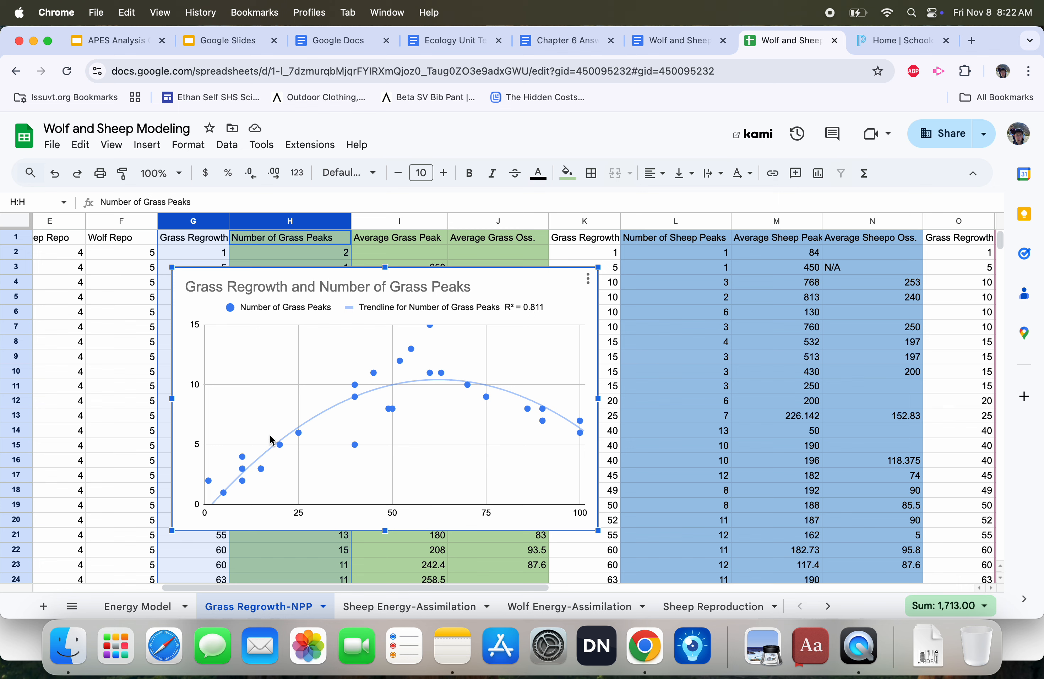
{"action": "mouse_move", "coordinate": [466, 397]}
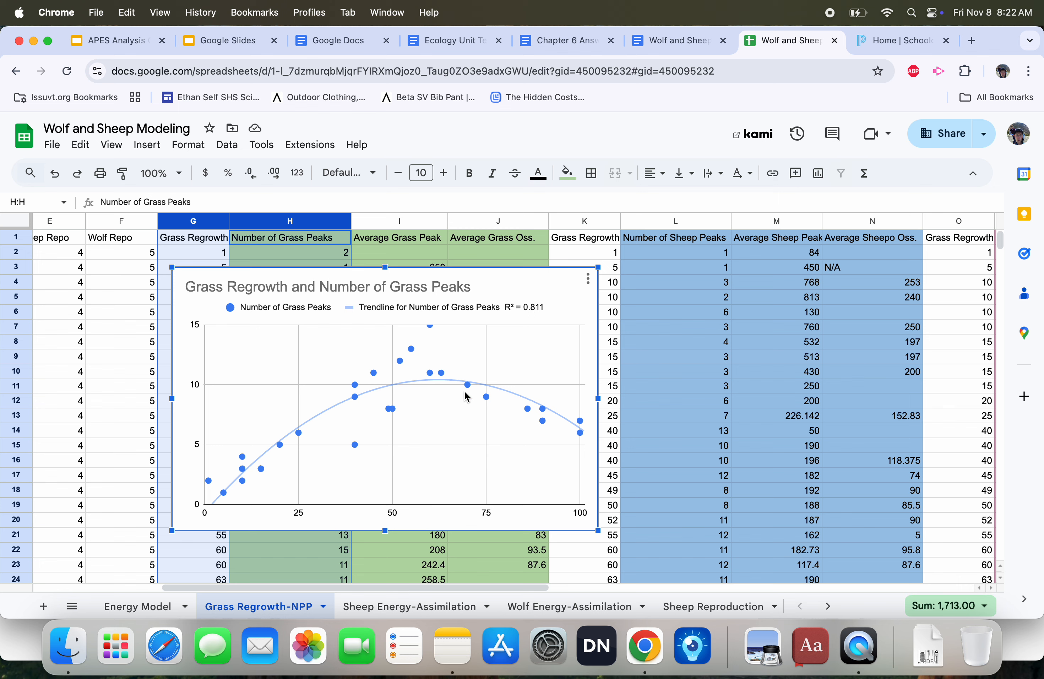
{"action": "mouse_move", "coordinate": [233, 507]}
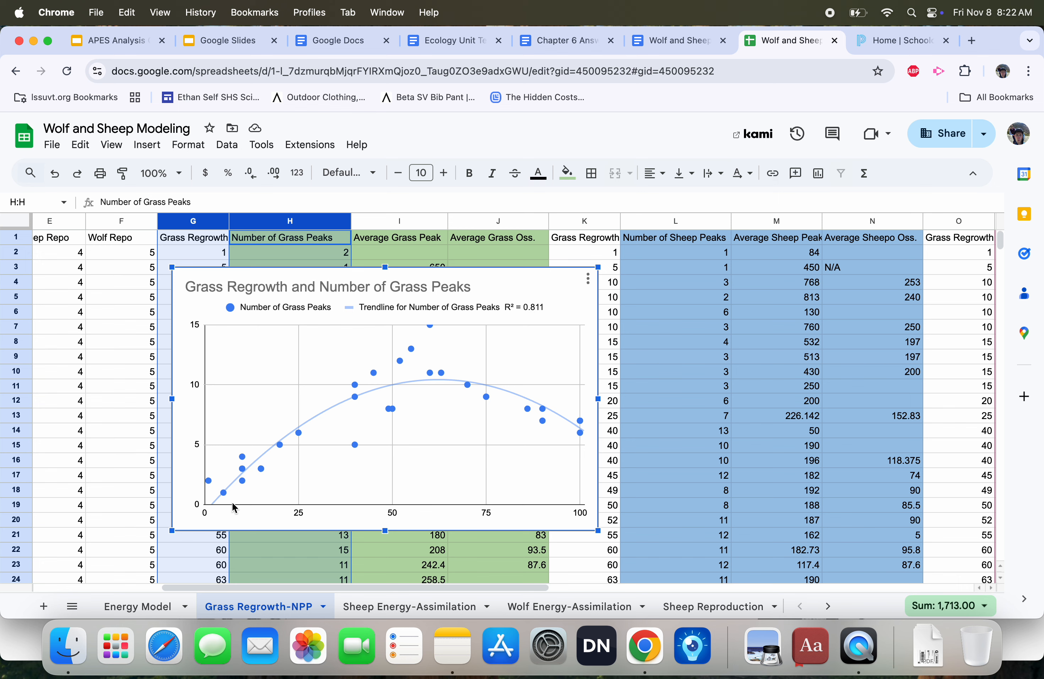
{"action": "mouse_move", "coordinate": [348, 444]}
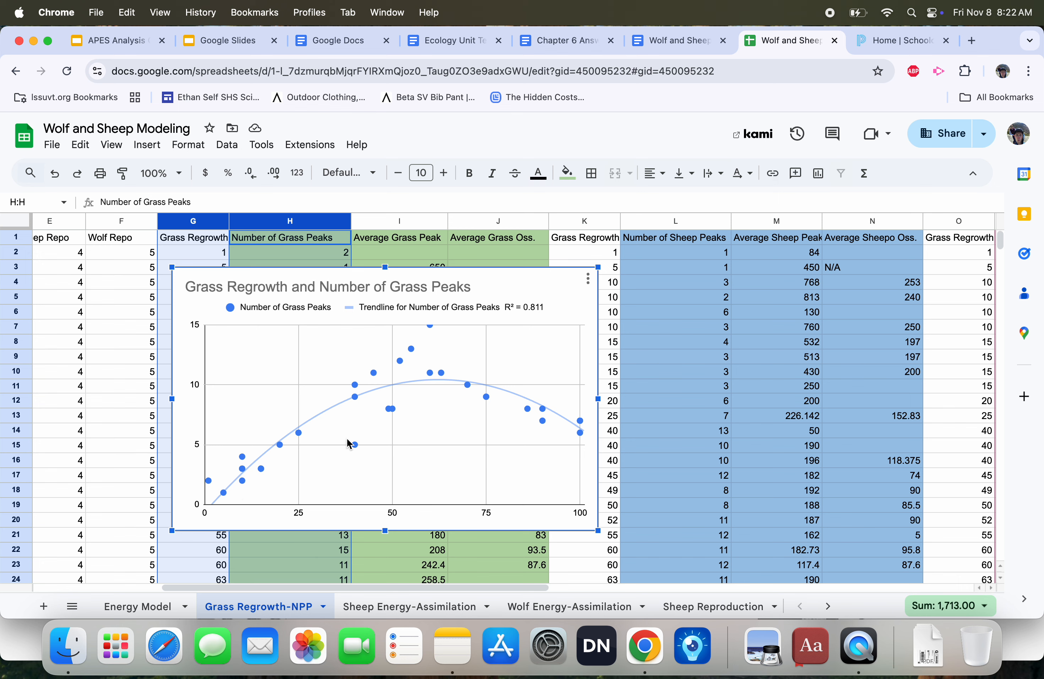
{"action": "mouse_move", "coordinate": [424, 383]}
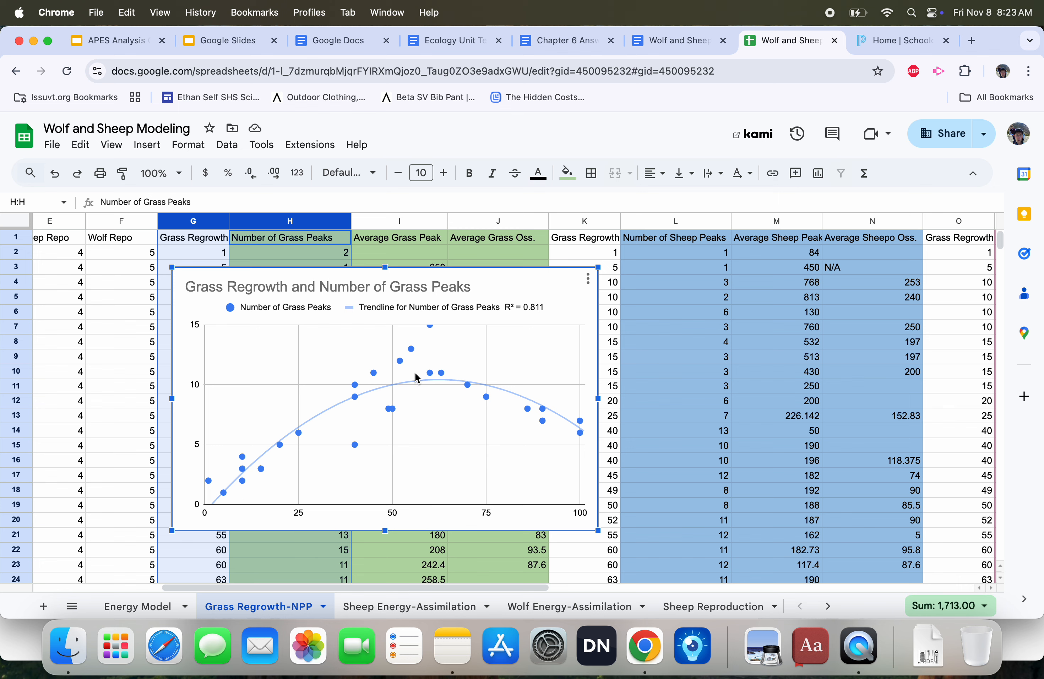
{"action": "mouse_move", "coordinate": [602, 449]}
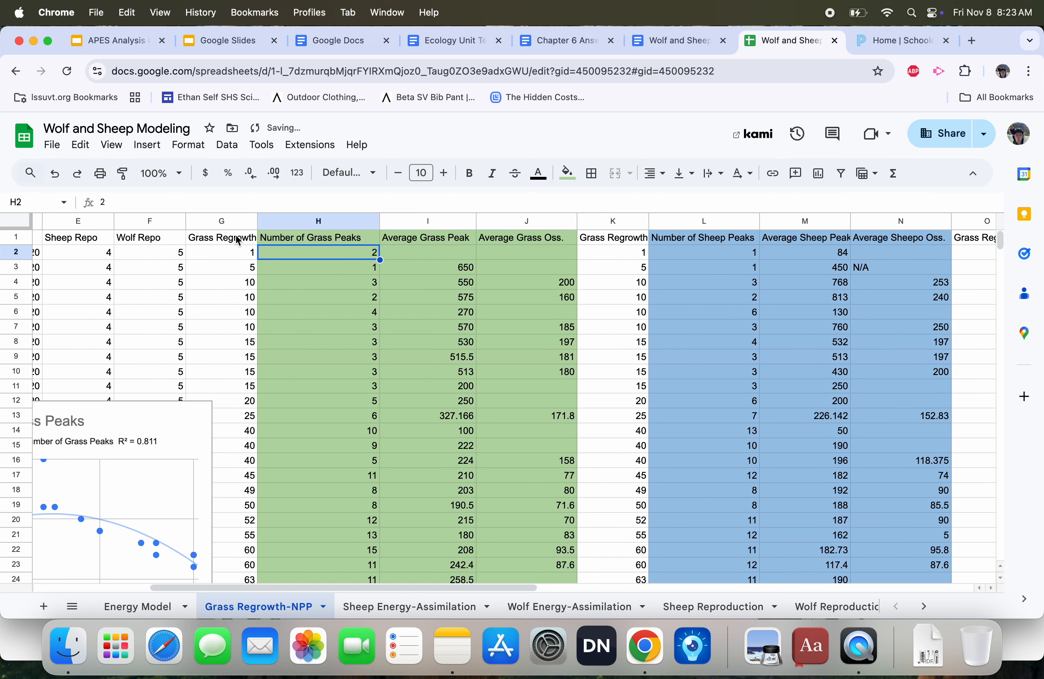
{"action": "left_click", "coordinate": [221, 221]}
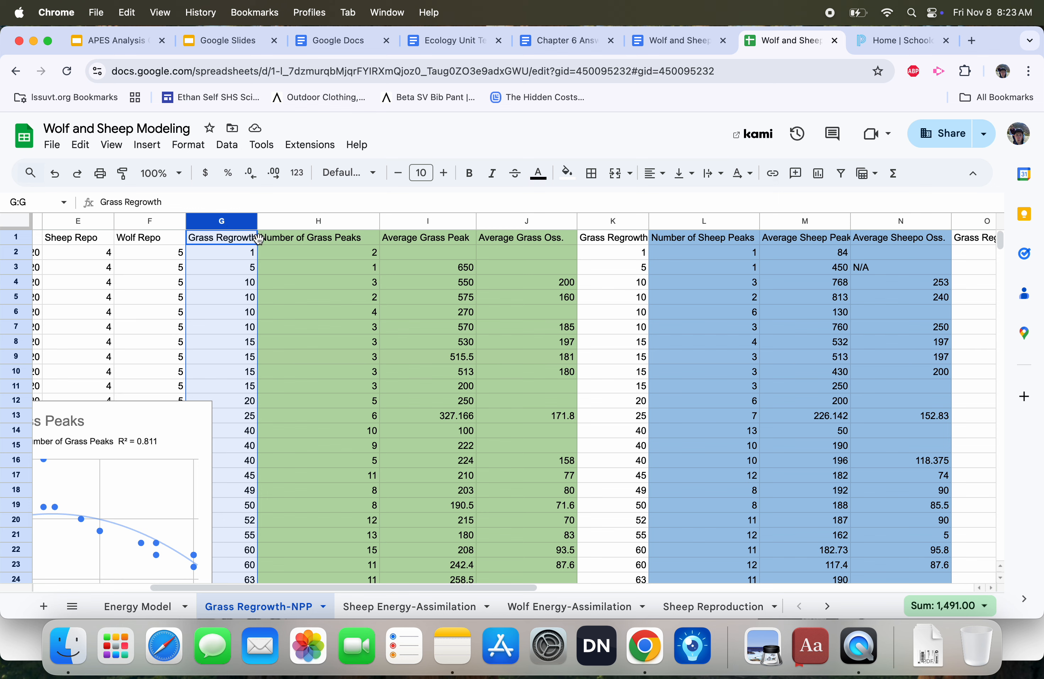
{"action": "mouse_move", "coordinate": [445, 224]}
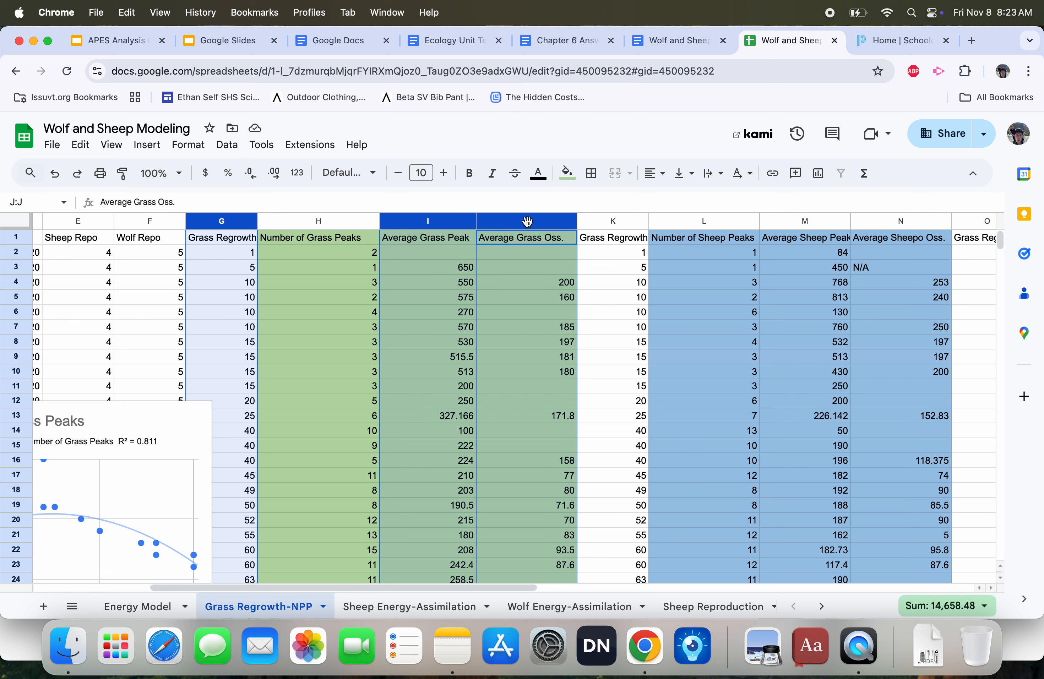
{"action": "mouse_move", "coordinate": [419, 230]}
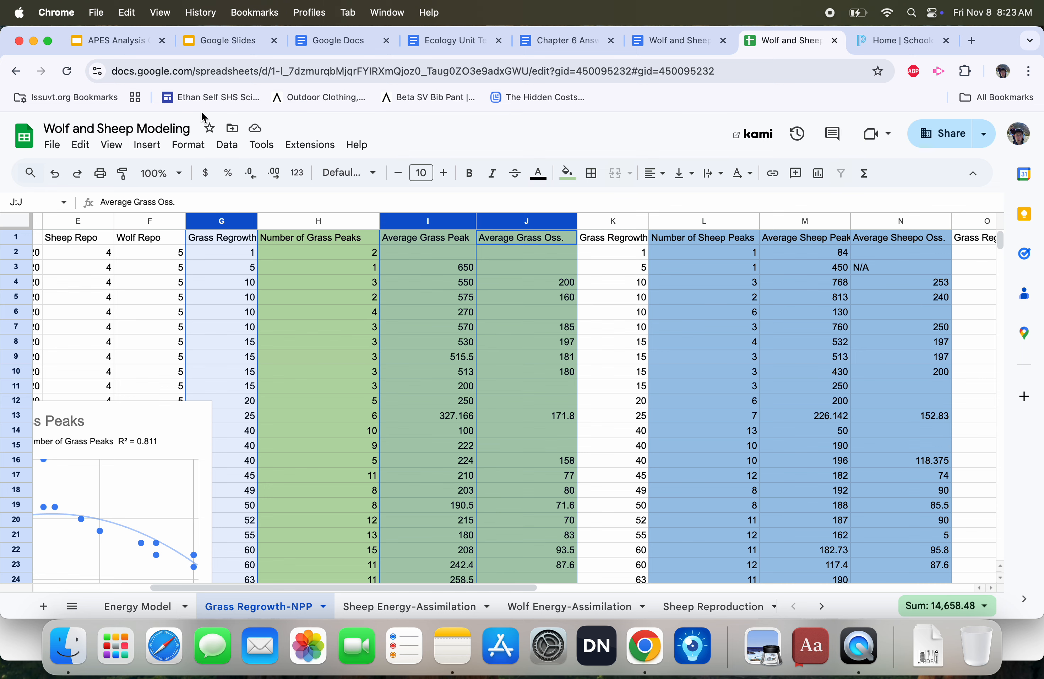
{"action": "left_click", "coordinate": [146, 144]}
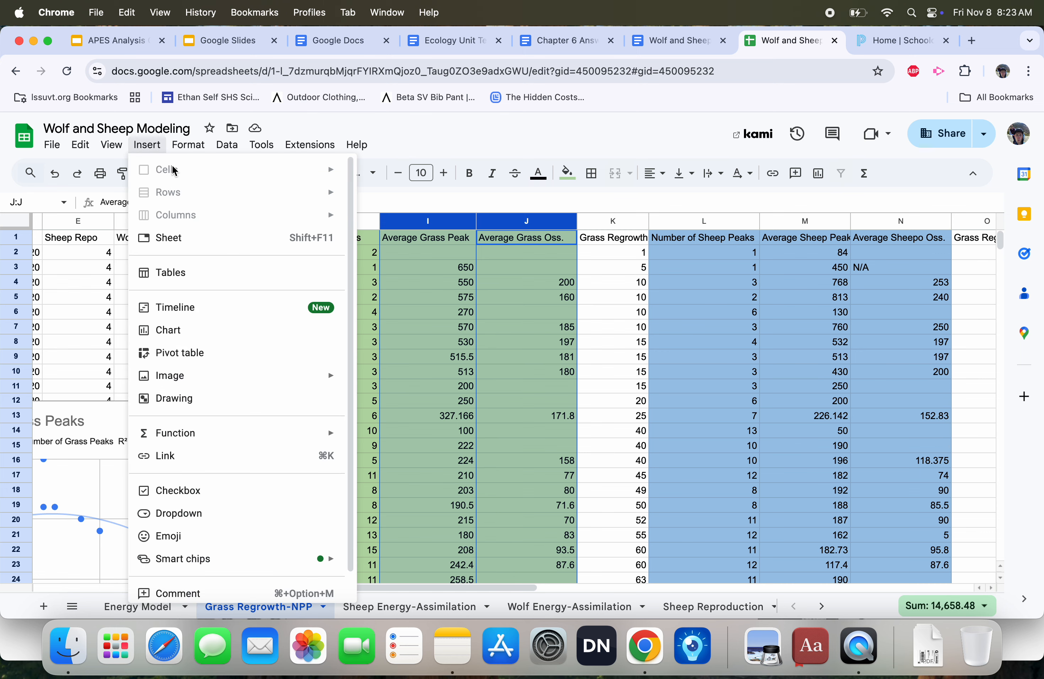
Insert a chart of the three columns and remove Grass Regrowth from its series, using it as X-axis.
{"action": "left_click", "coordinate": [168, 329]}
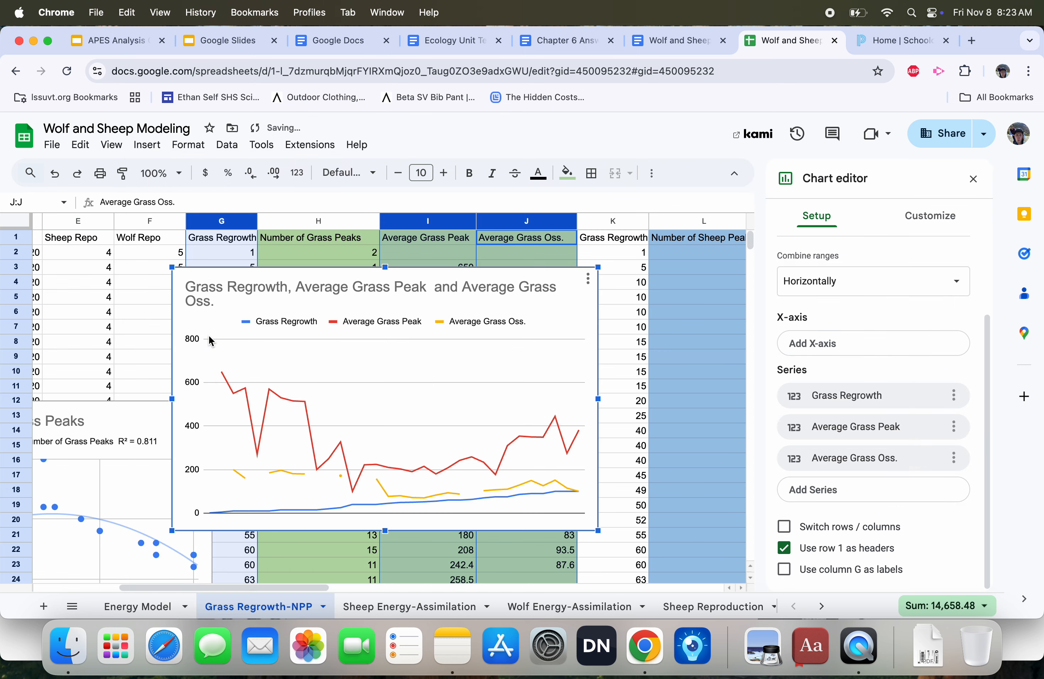
{"action": "left_click", "coordinate": [954, 395]}
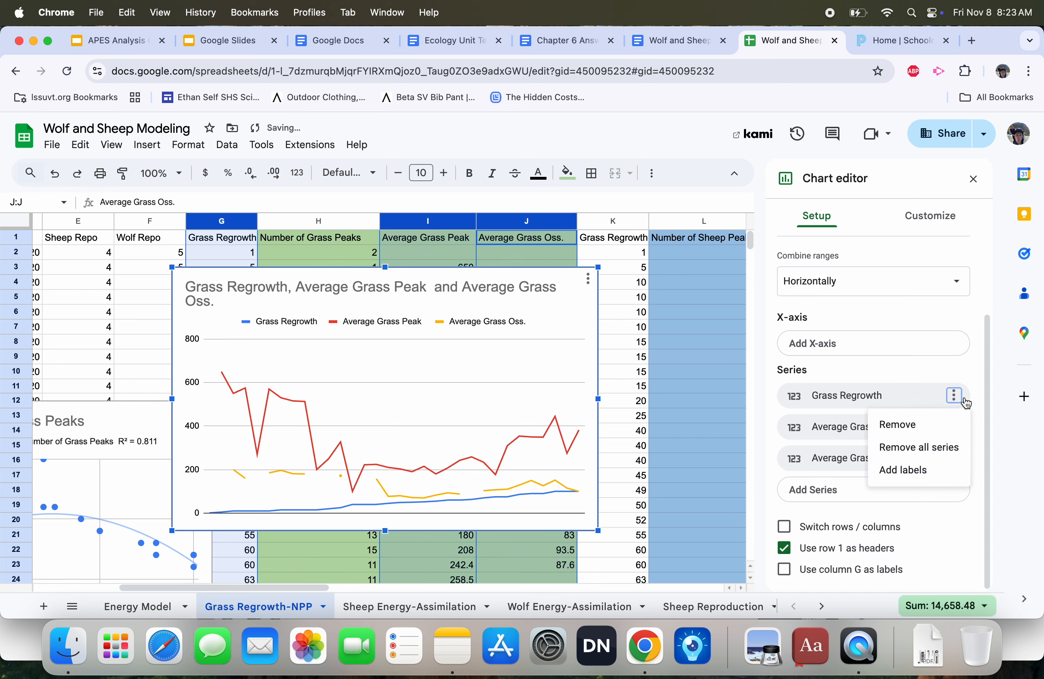
{"action": "left_click", "coordinate": [898, 424]}
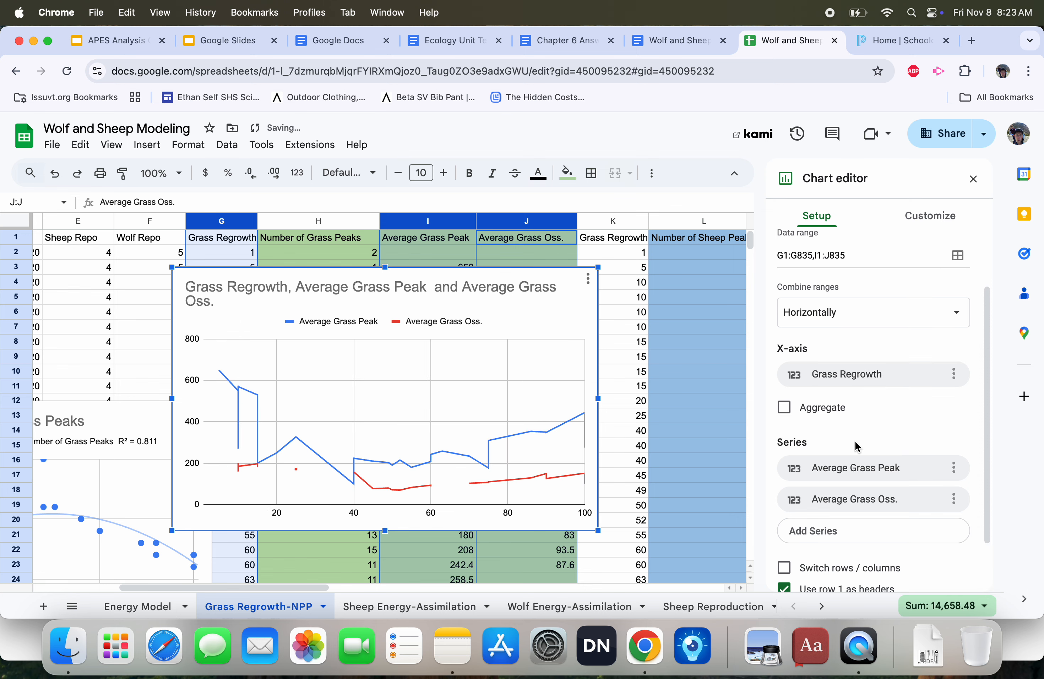
{"action": "scroll", "scroll_direction": "up", "scroll_amount": 3}
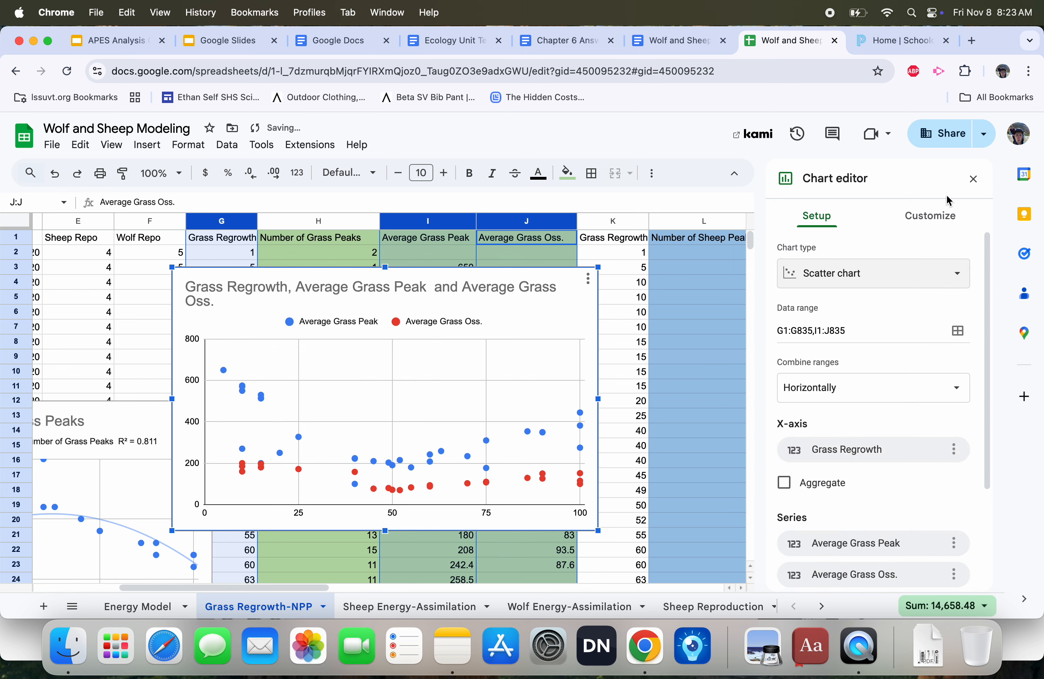
Change both trendlines from logarithmic to degree-2 polynomial (R² 0.643 and 0.738).
{"action": "left_click", "coordinate": [930, 215]}
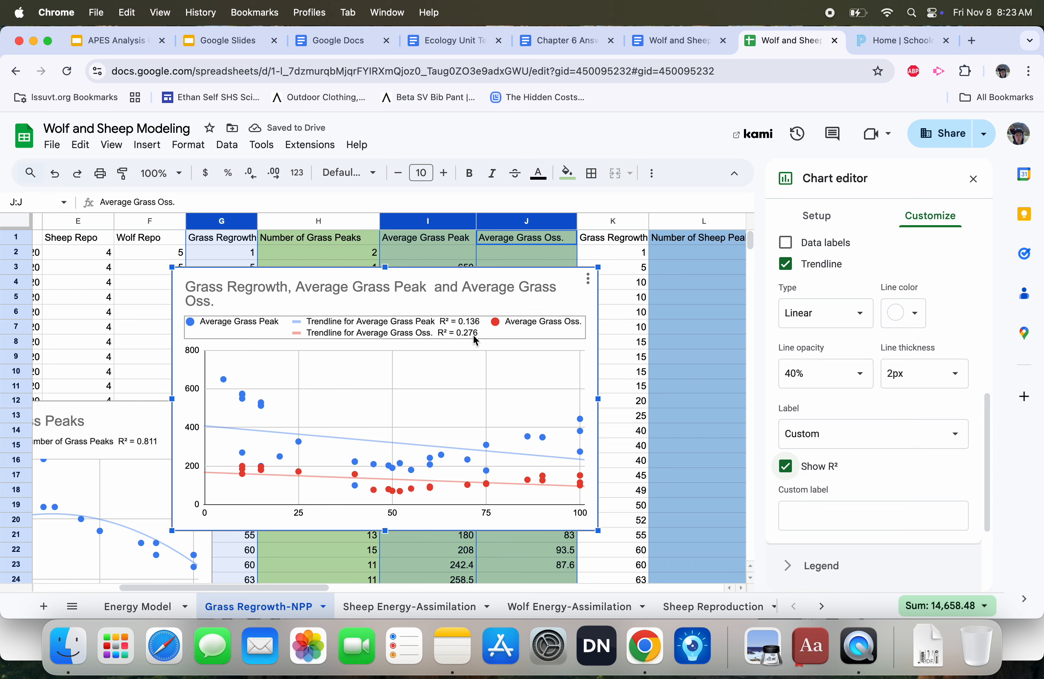
{"action": "left_click", "coordinate": [824, 314]}
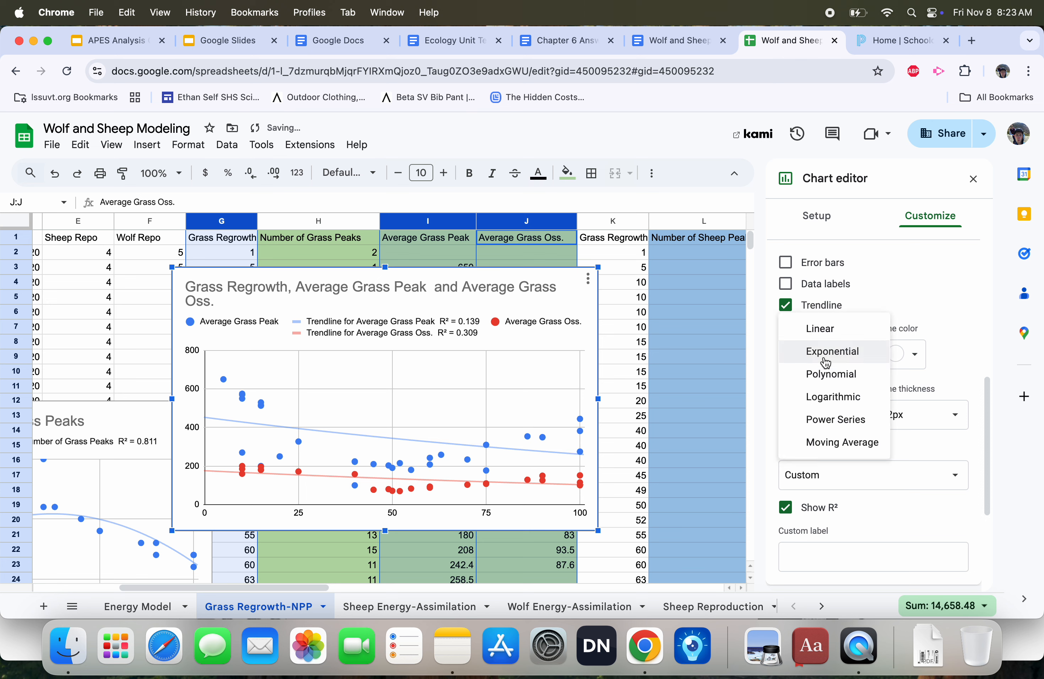
{"action": "left_click", "coordinate": [832, 396]}
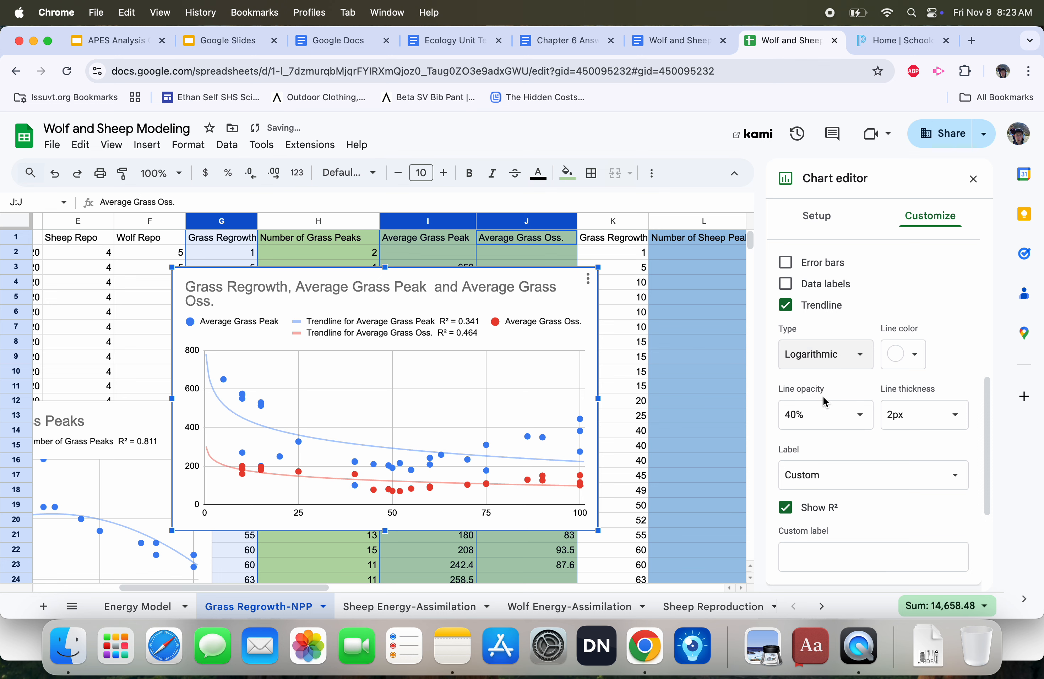
{"action": "mouse_move", "coordinate": [826, 355]}
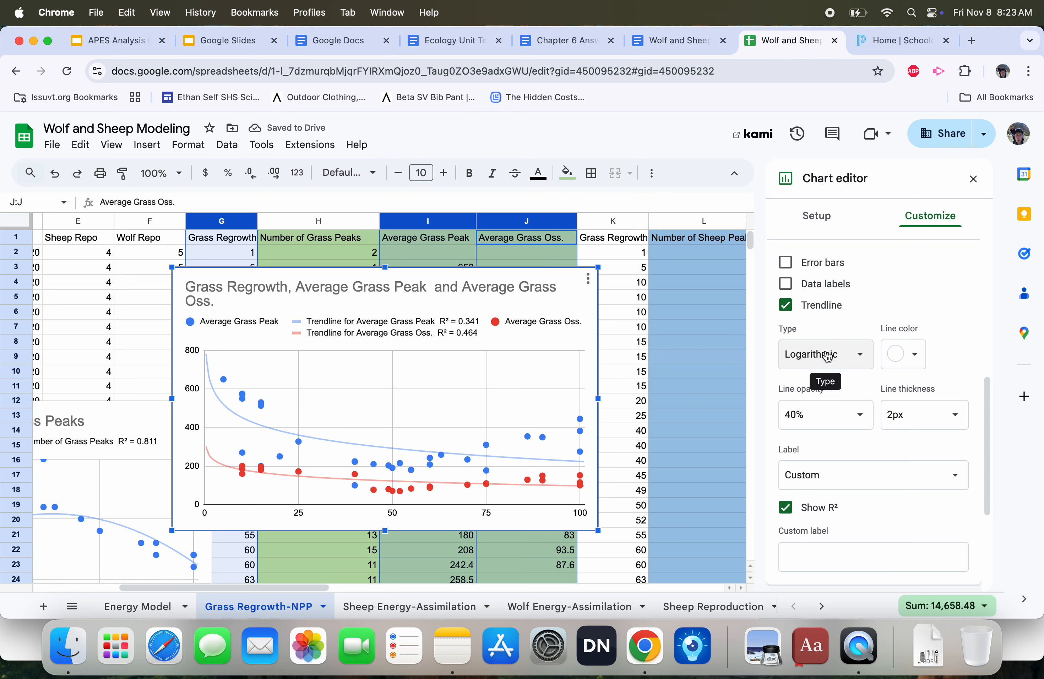
{"action": "left_click", "coordinate": [825, 354]}
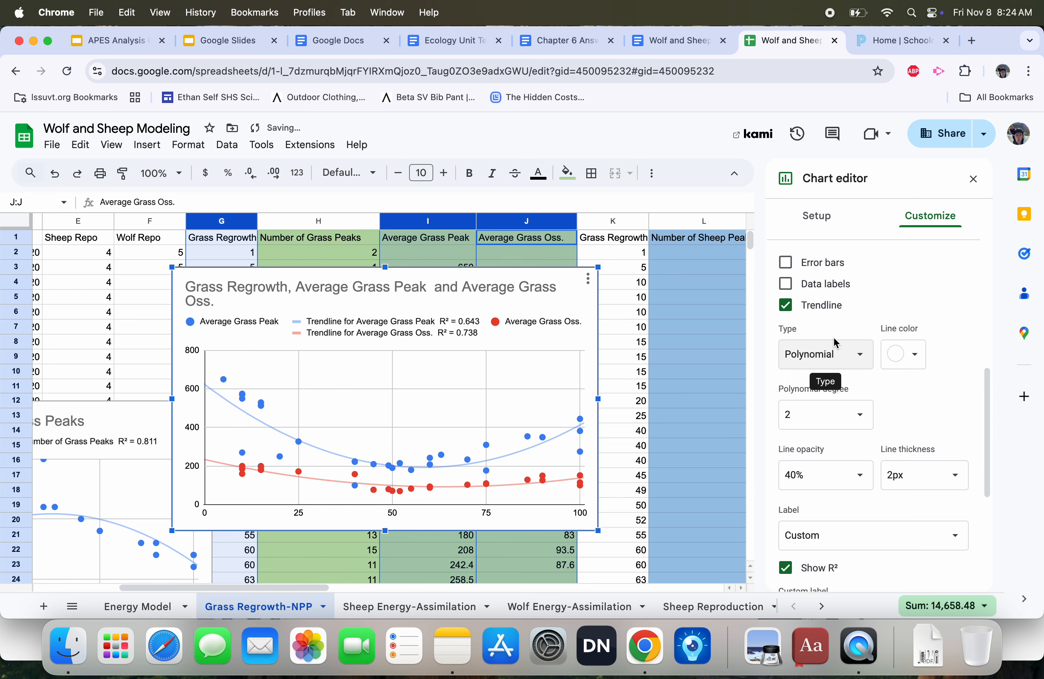
{"action": "mouse_move", "coordinate": [973, 178]}
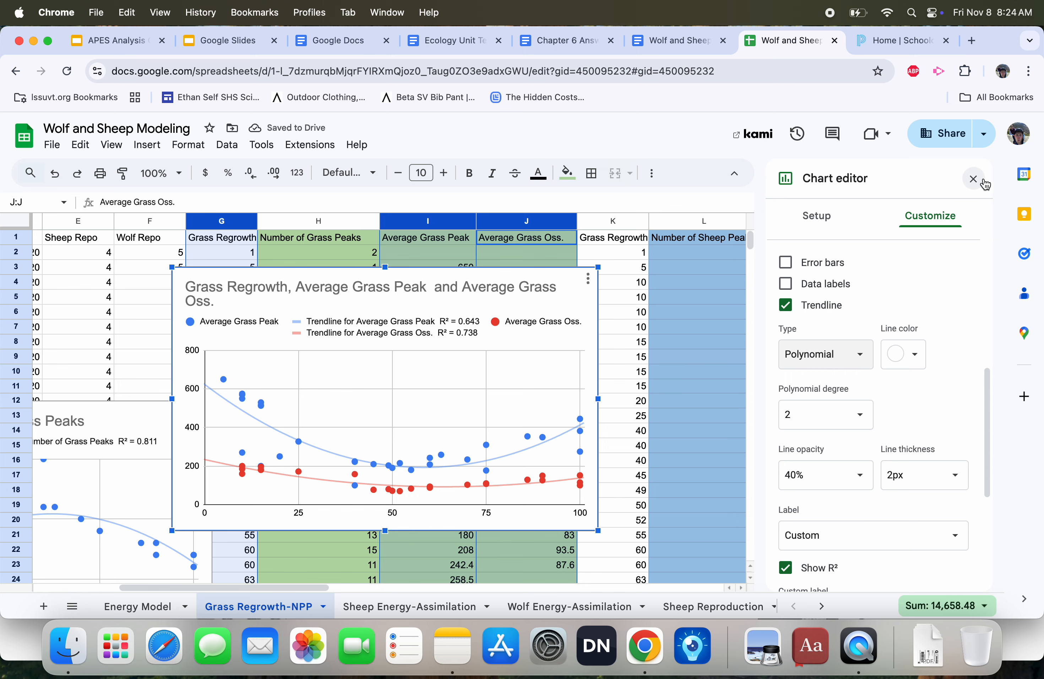
Close the chart editor and inspect the average grass chart's data points.
{"action": "left_click", "coordinate": [974, 178]}
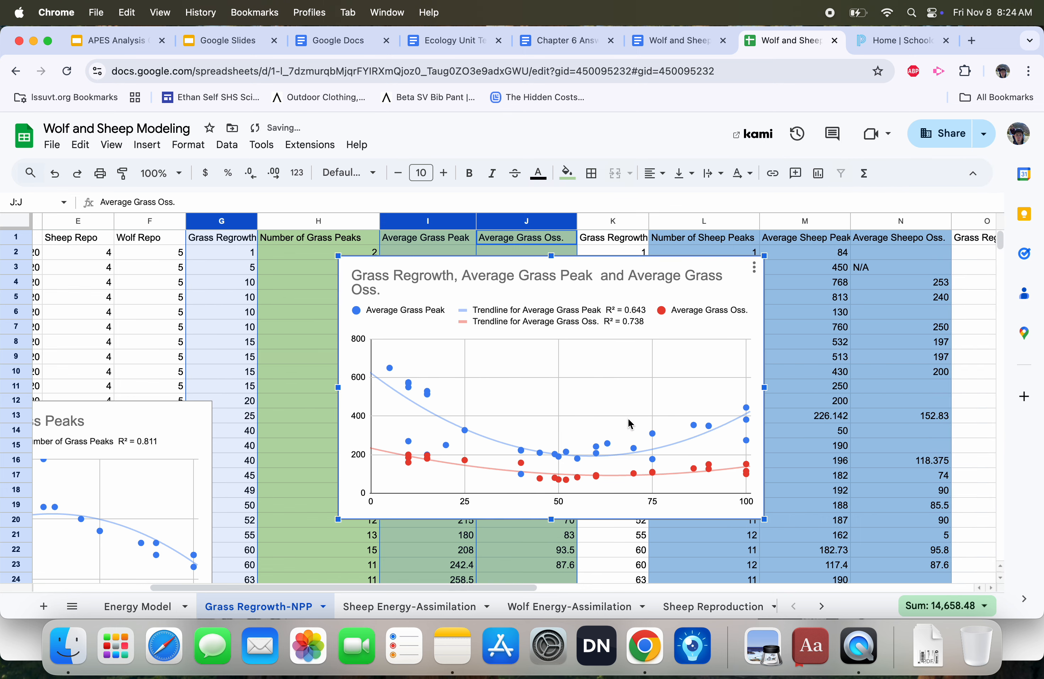
{"action": "mouse_move", "coordinate": [374, 464]}
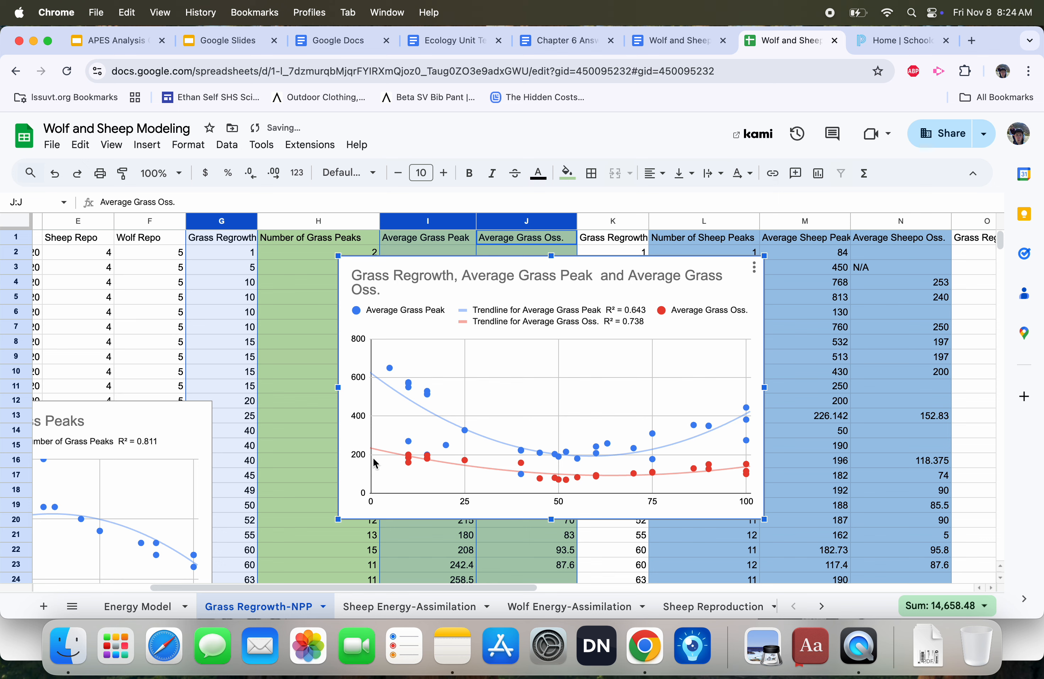
{"action": "mouse_move", "coordinate": [457, 454]}
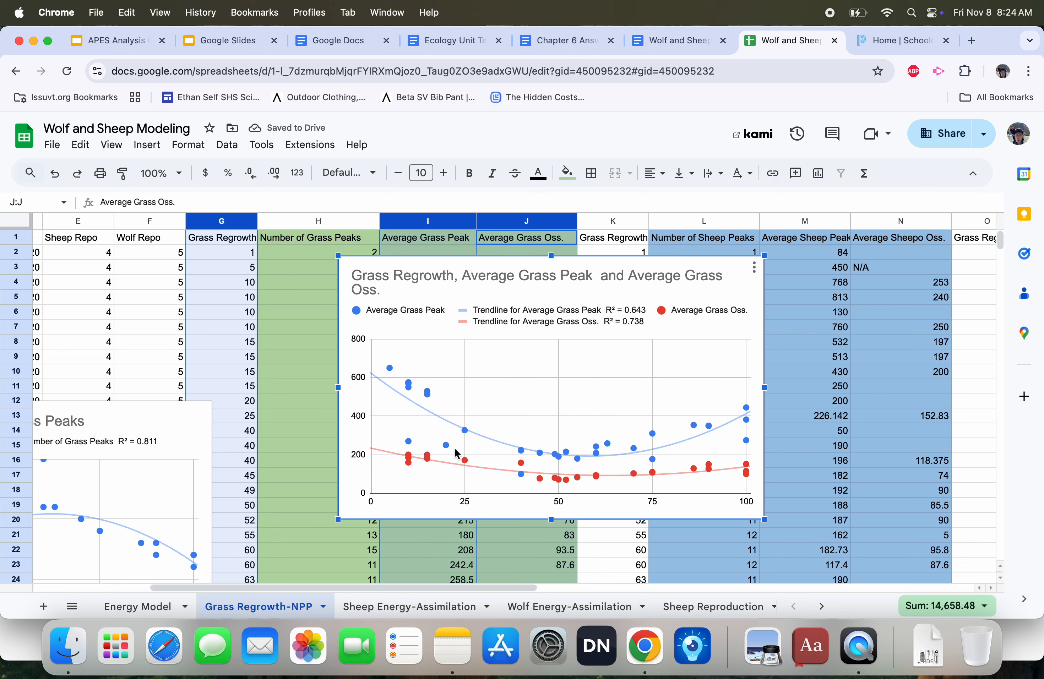
{"action": "mouse_move", "coordinate": [372, 437]}
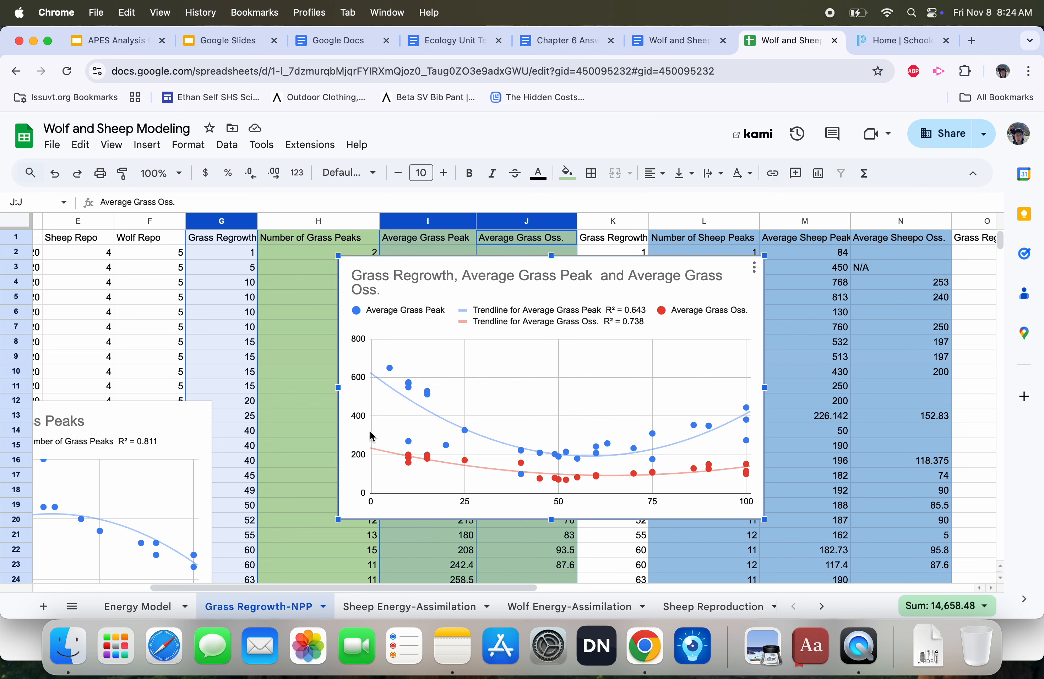
{"action": "mouse_move", "coordinate": [532, 474]}
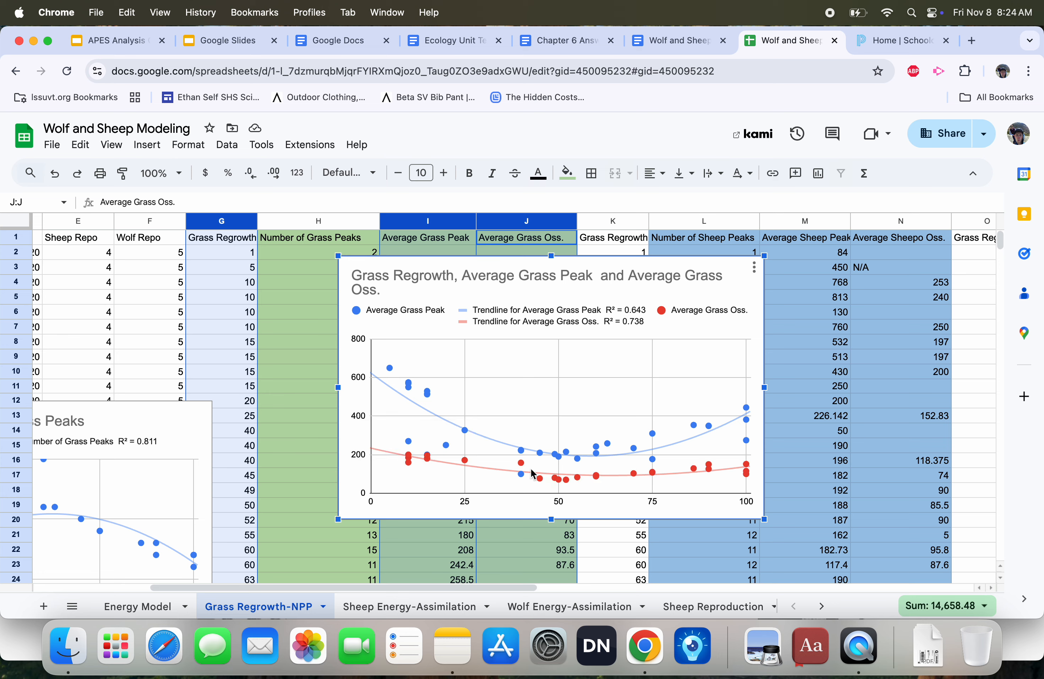
{"action": "mouse_move", "coordinate": [565, 479]}
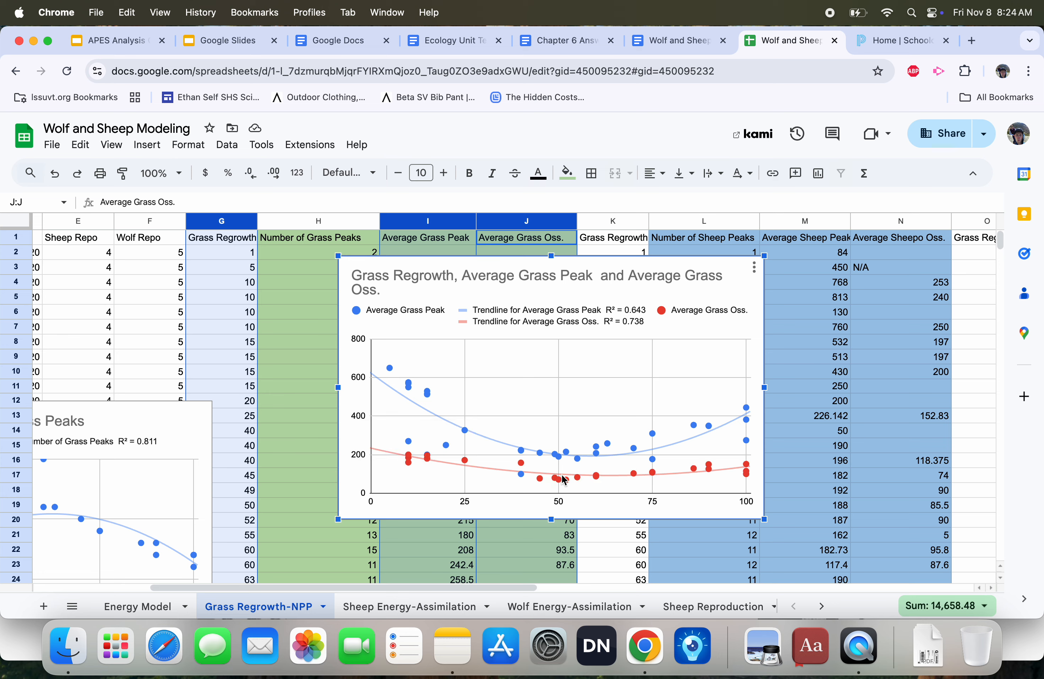
{"action": "mouse_move", "coordinate": [558, 477]}
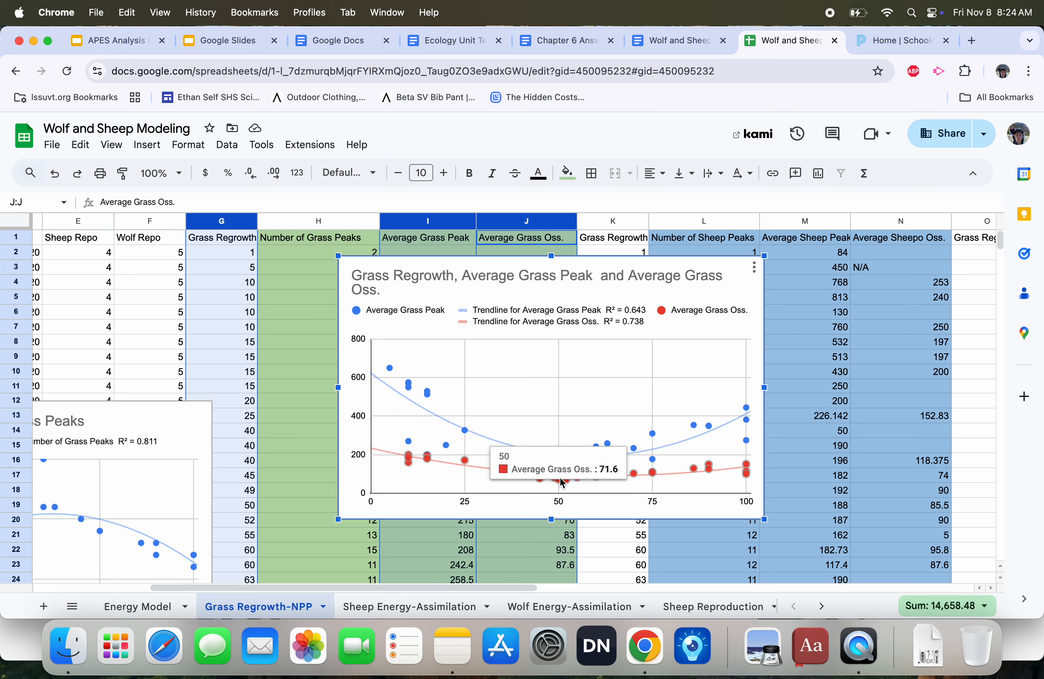
{"action": "mouse_move", "coordinate": [426, 373]}
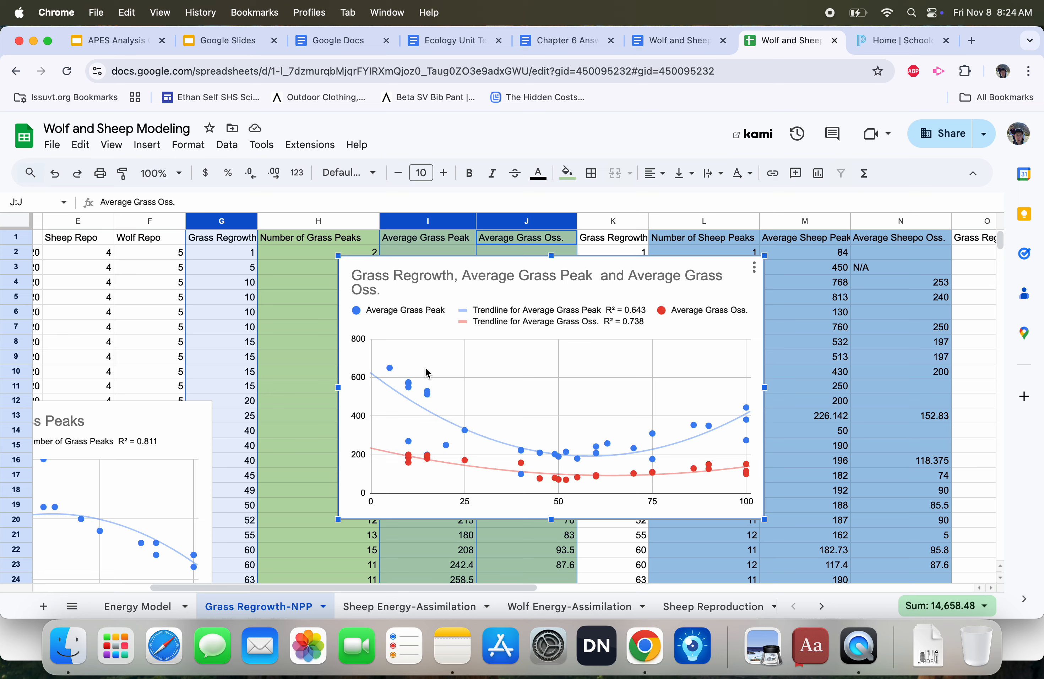
{"action": "double_click", "coordinate": [426, 373]}
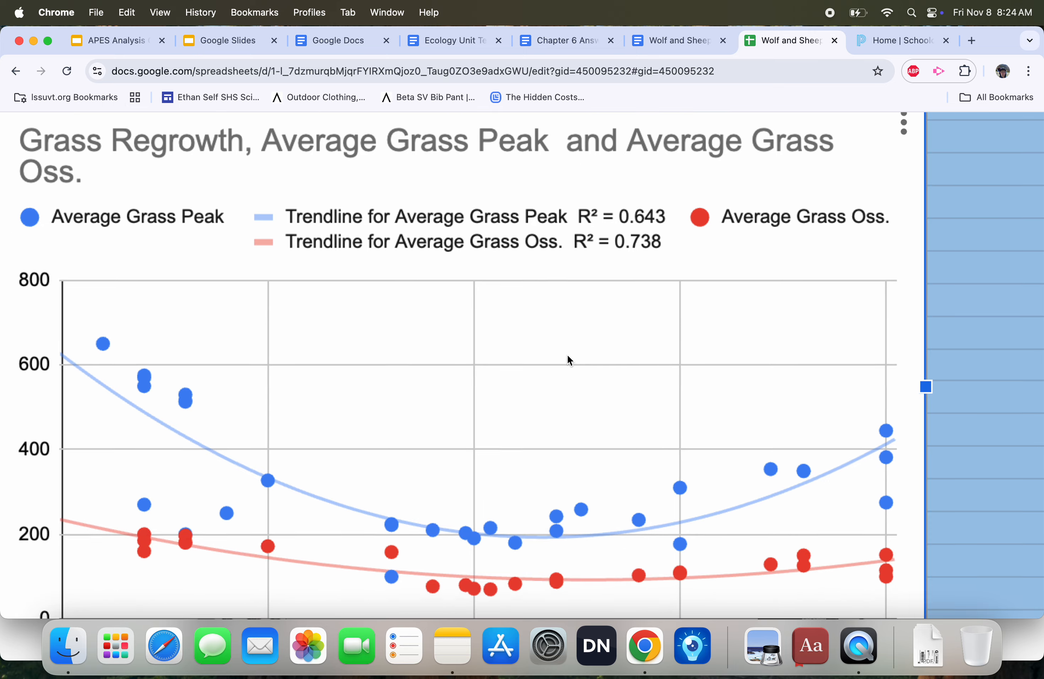
{"action": "scroll", "scroll_direction": "down", "scroll_amount": 3}
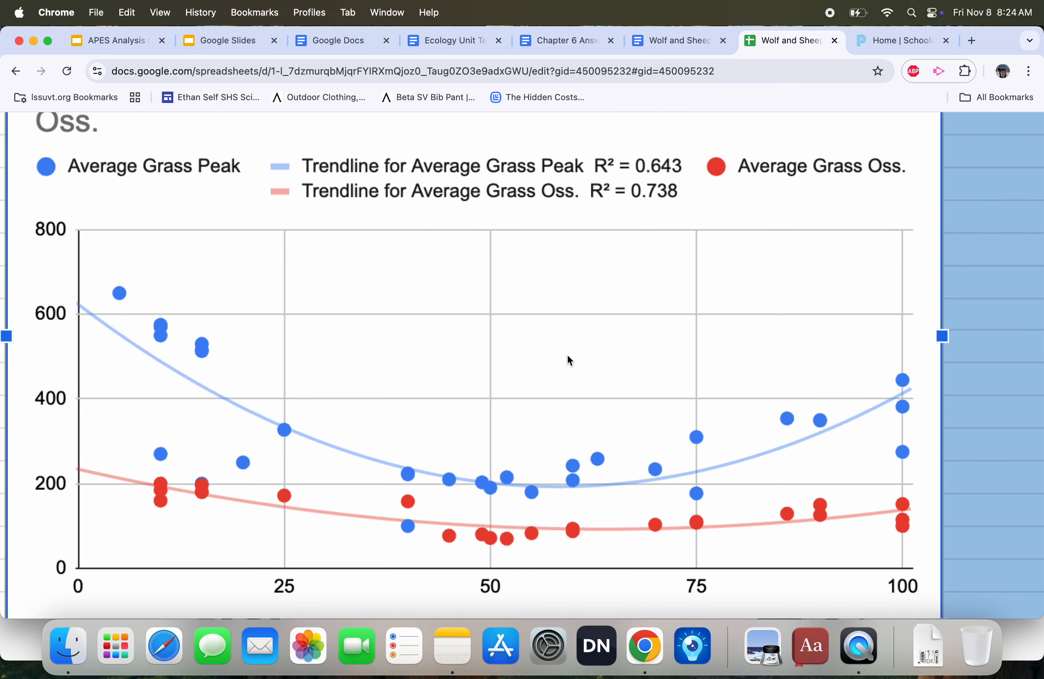
{"action": "mouse_move", "coordinate": [423, 485]}
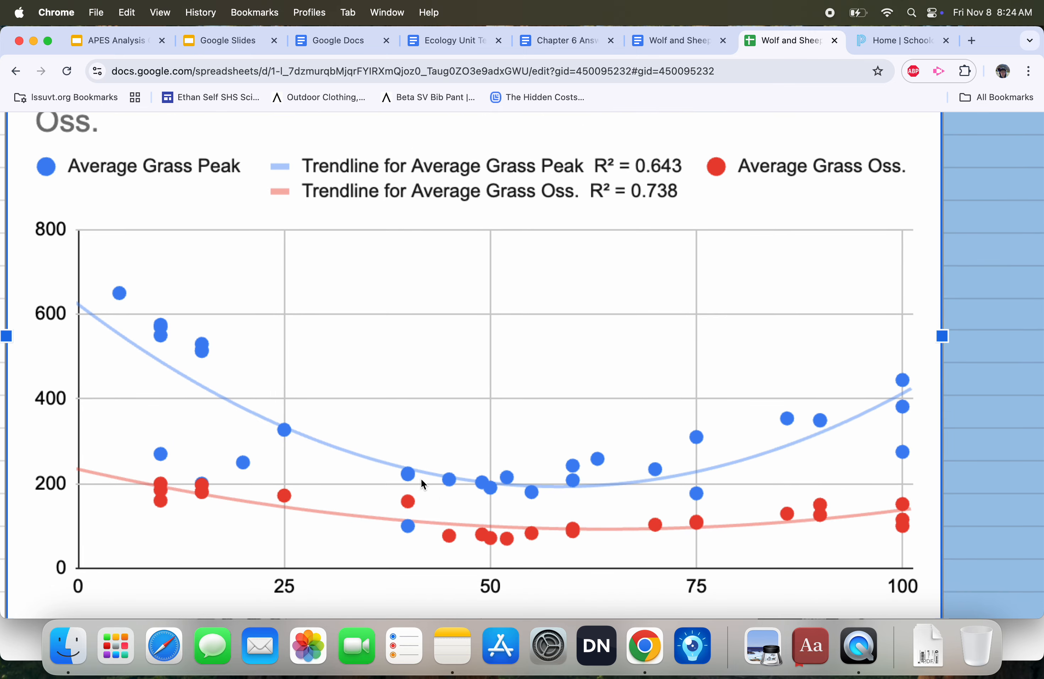
{"action": "mouse_move", "coordinate": [411, 473]}
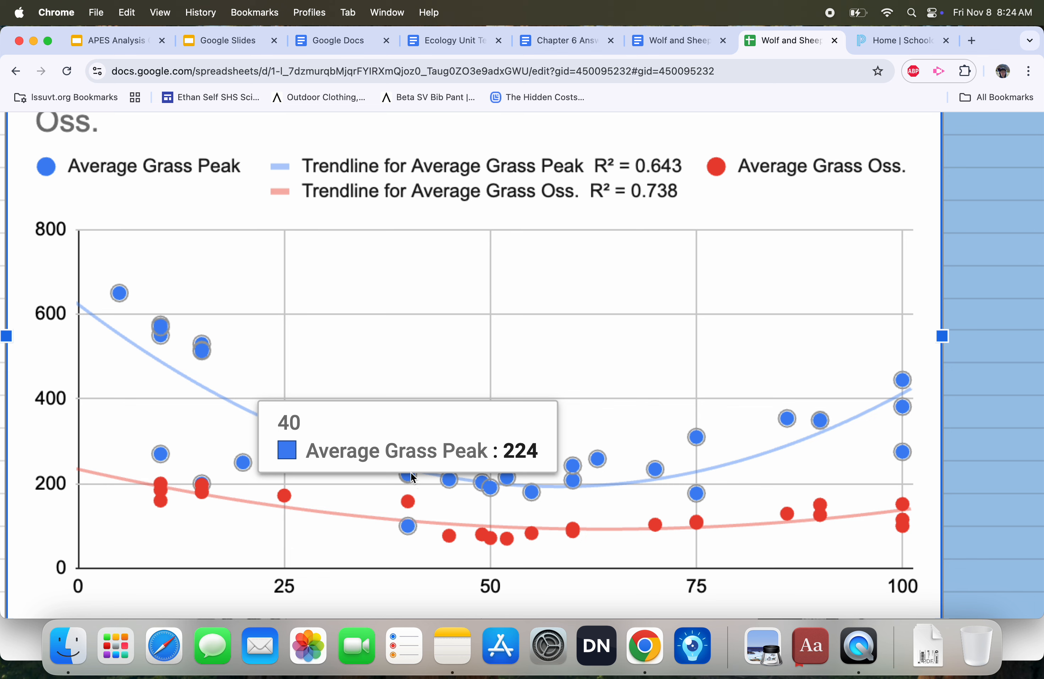
{"action": "mouse_move", "coordinate": [695, 456]}
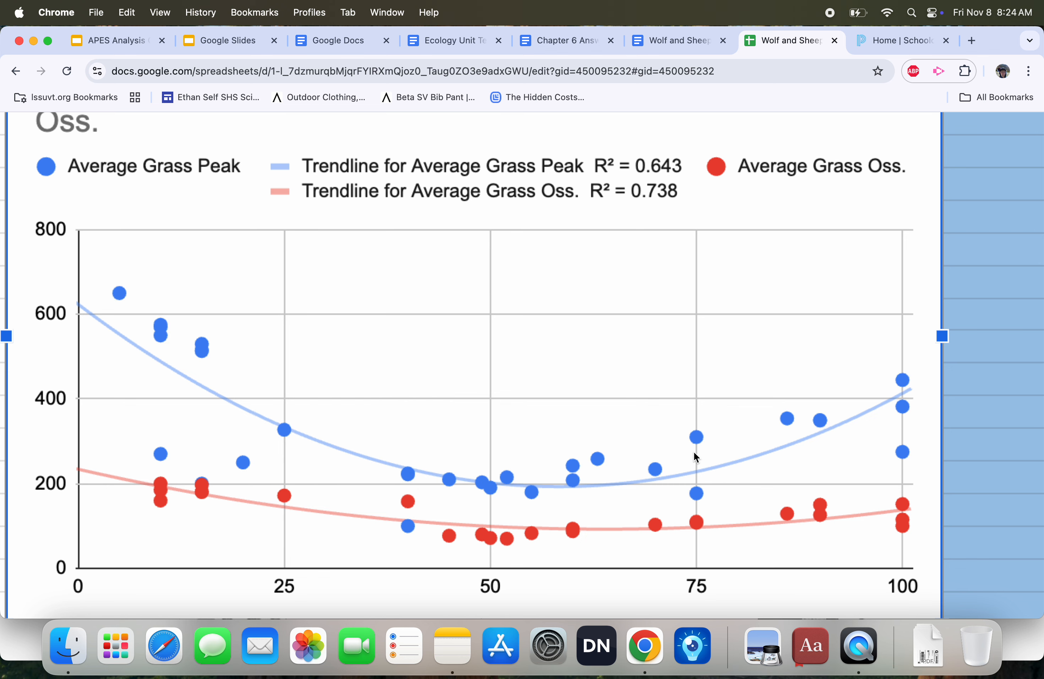
{"action": "mouse_move", "coordinate": [862, 375]}
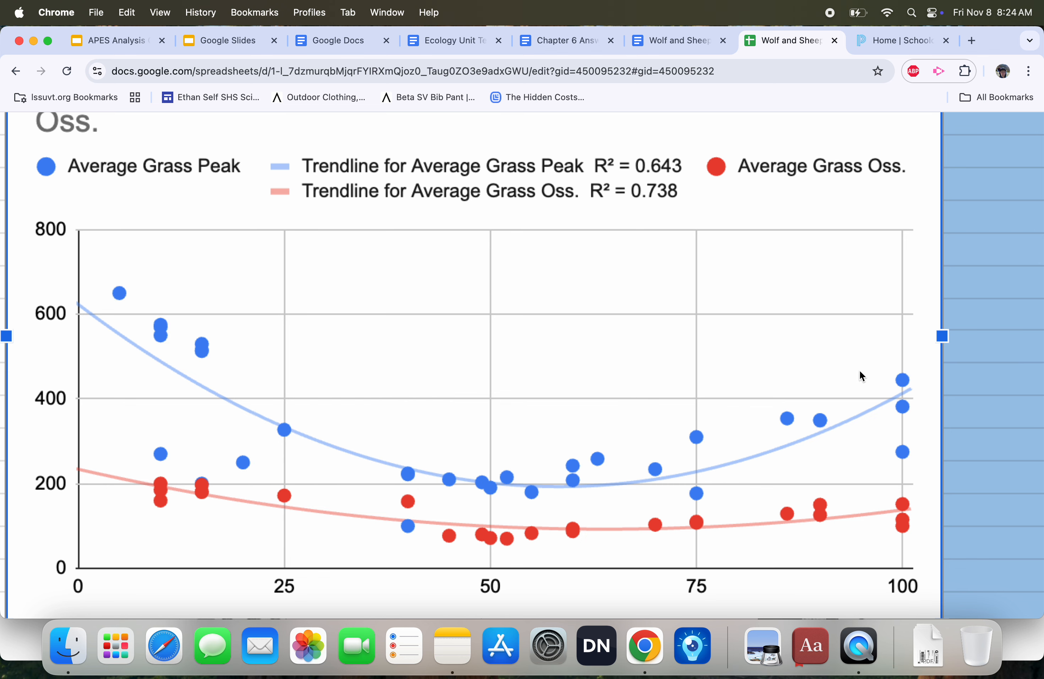
{"action": "mouse_move", "coordinate": [220, 278]}
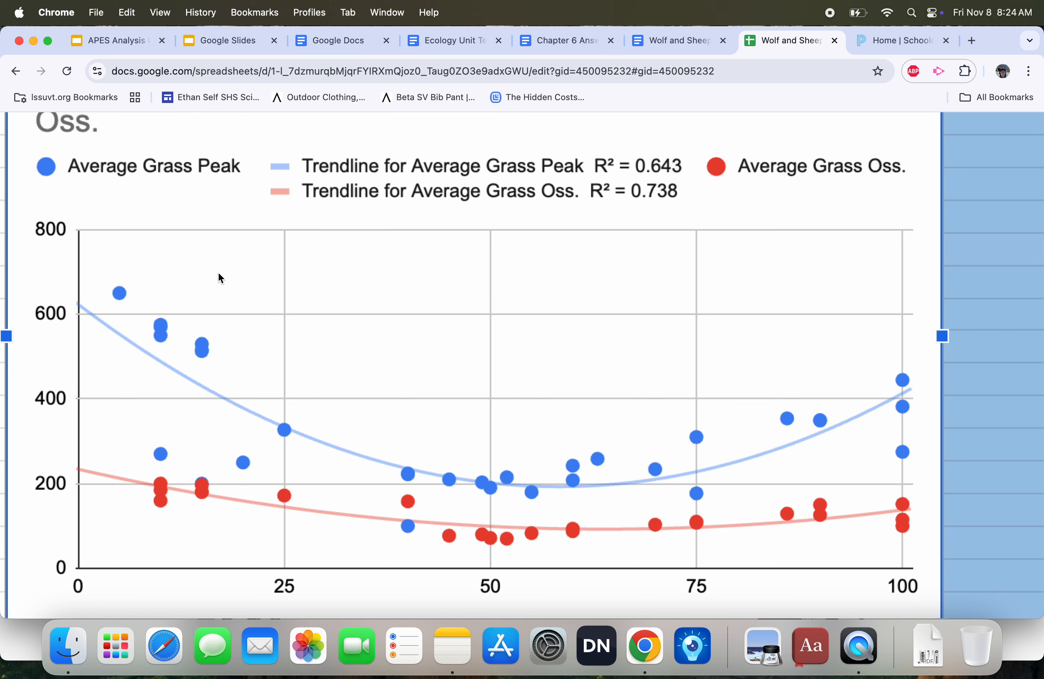
{"action": "mouse_move", "coordinate": [513, 538]}
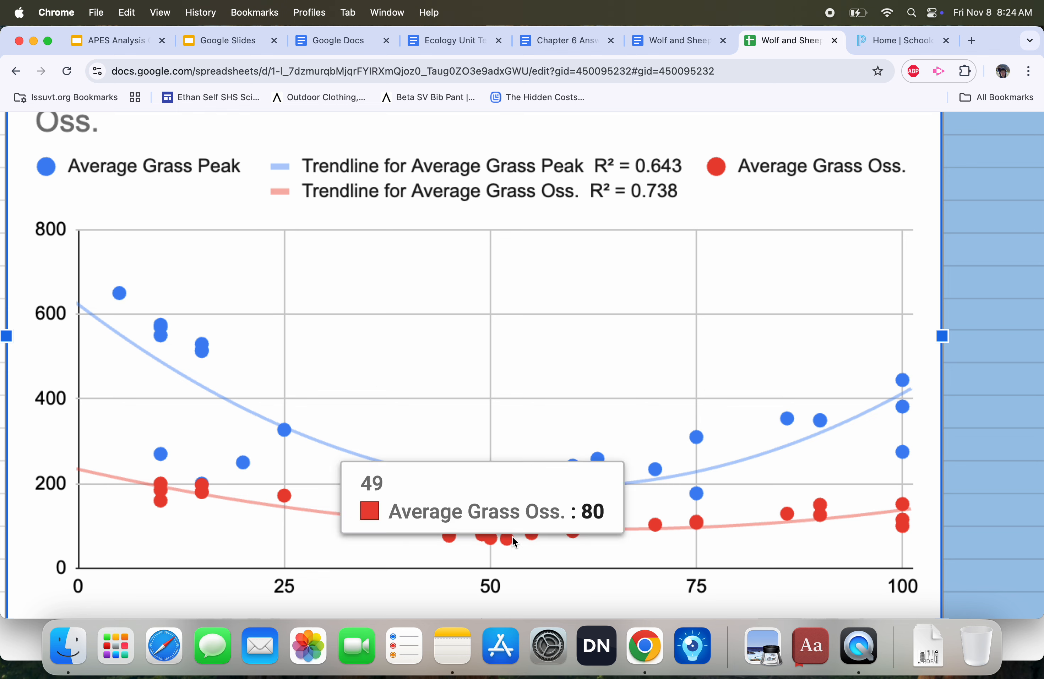
{"action": "mouse_move", "coordinate": [560, 466]}
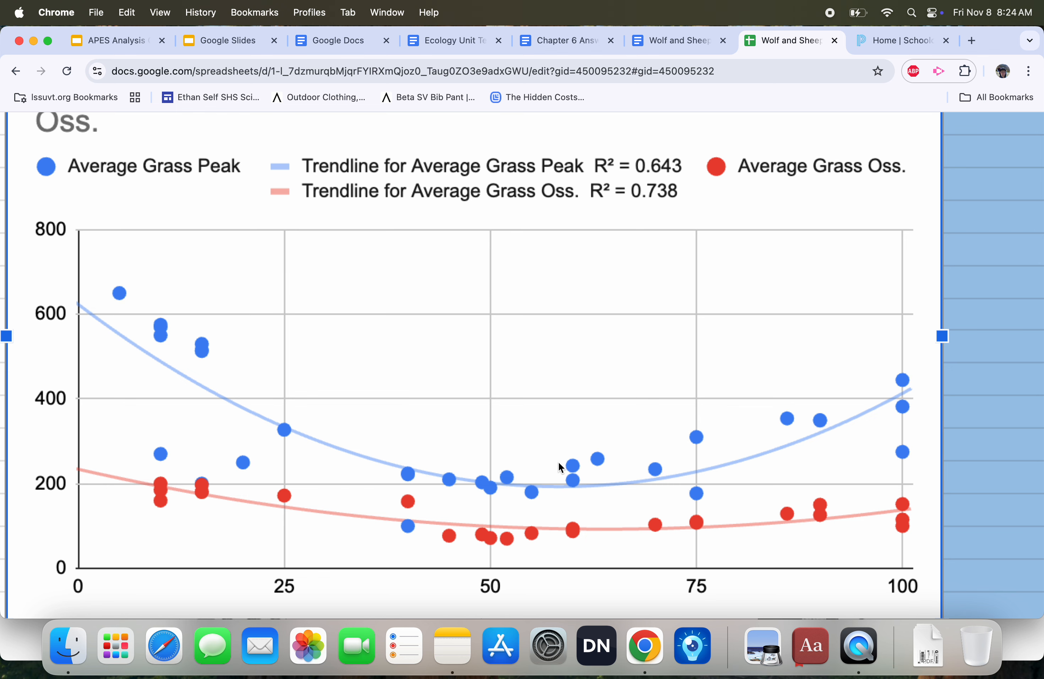
{"action": "mouse_move", "coordinate": [371, 359]}
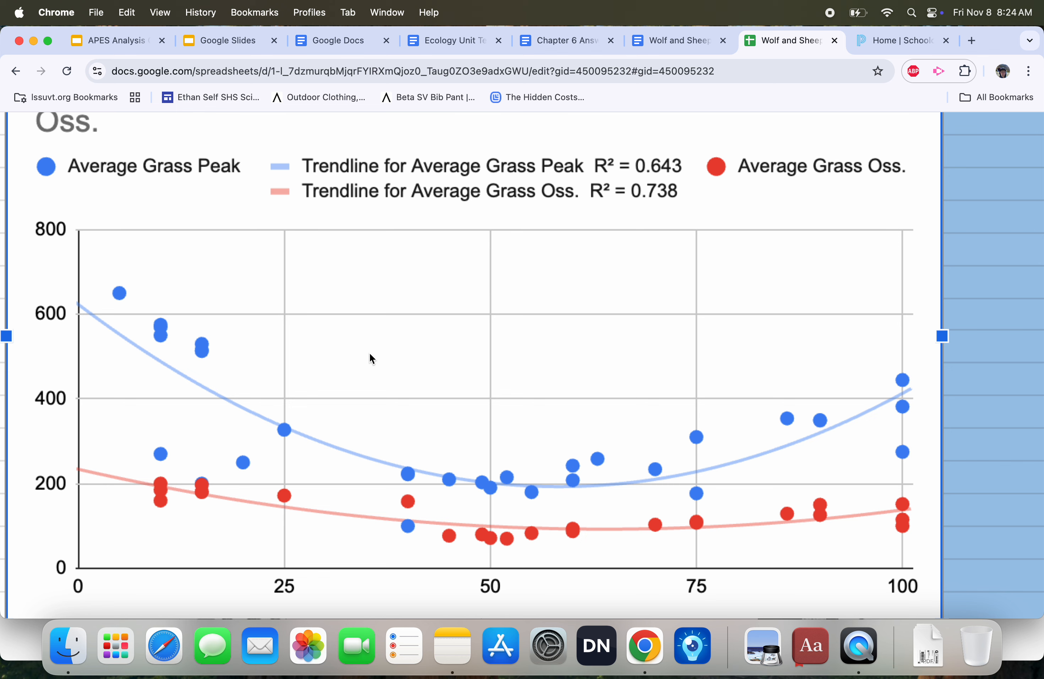
{"action": "mouse_move", "coordinate": [161, 330]}
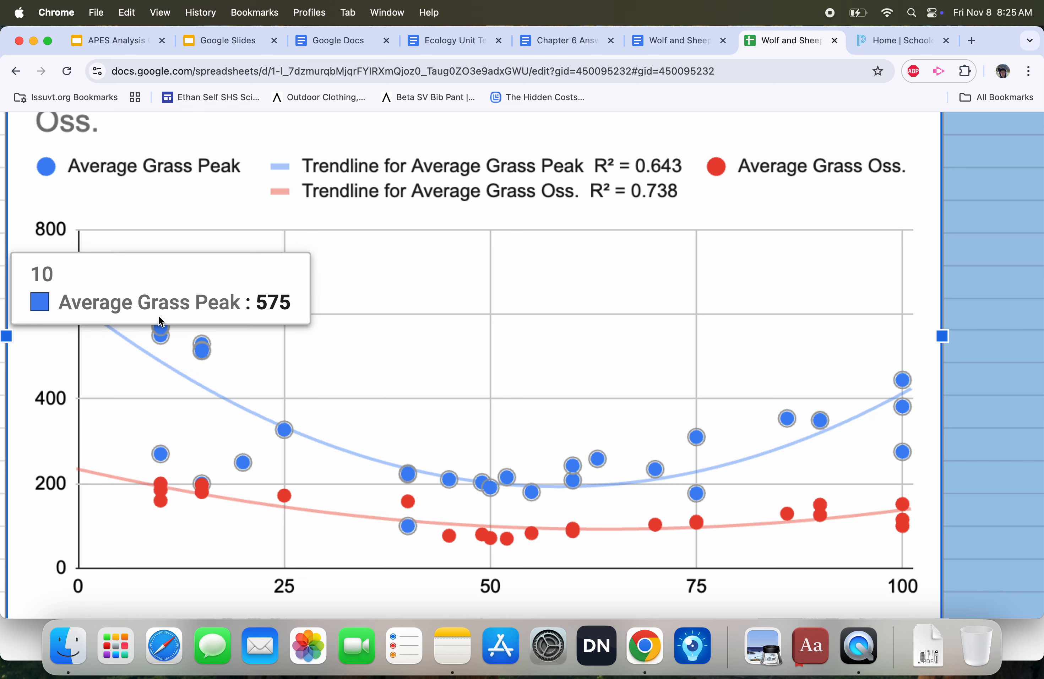
{"action": "mouse_move", "coordinate": [160, 456]}
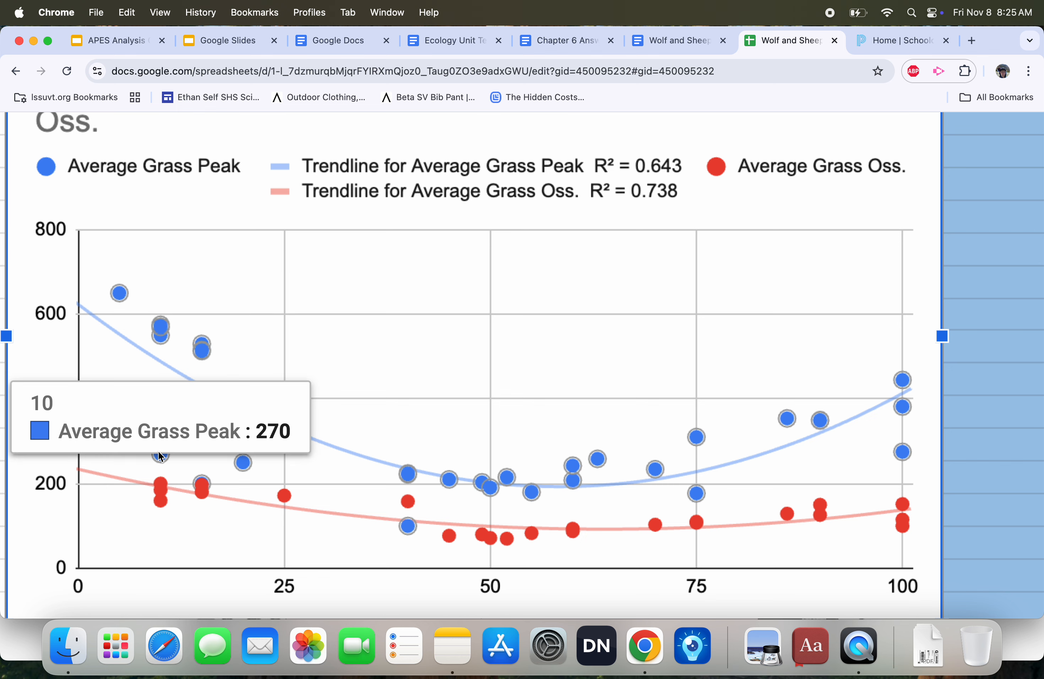
{"action": "mouse_move", "coordinate": [158, 464]}
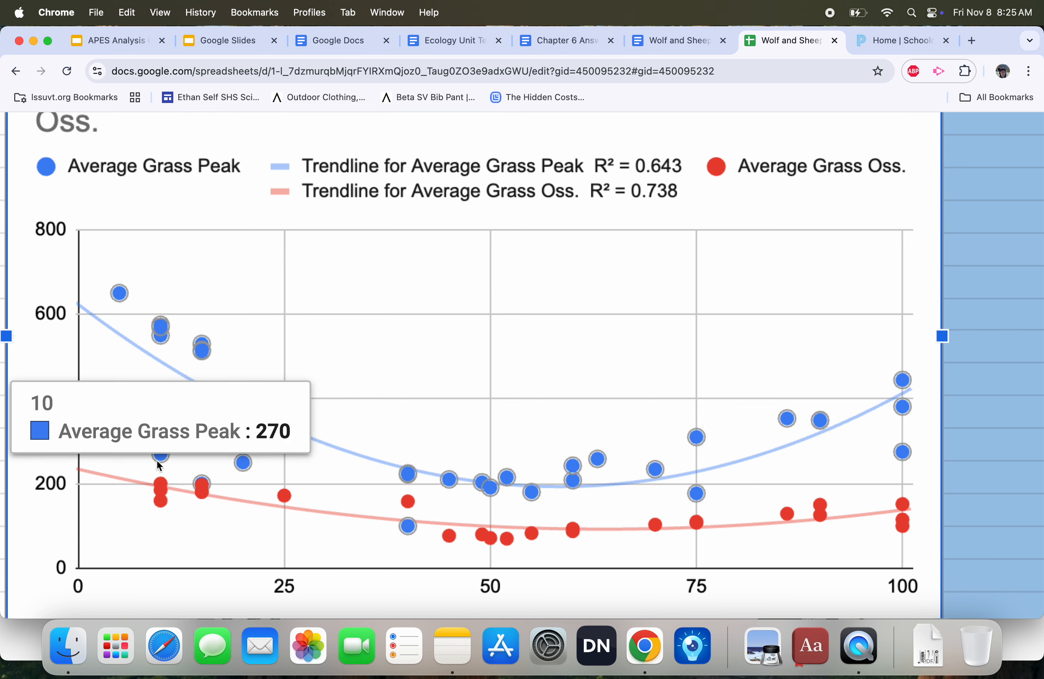
{"action": "mouse_move", "coordinate": [159, 331]}
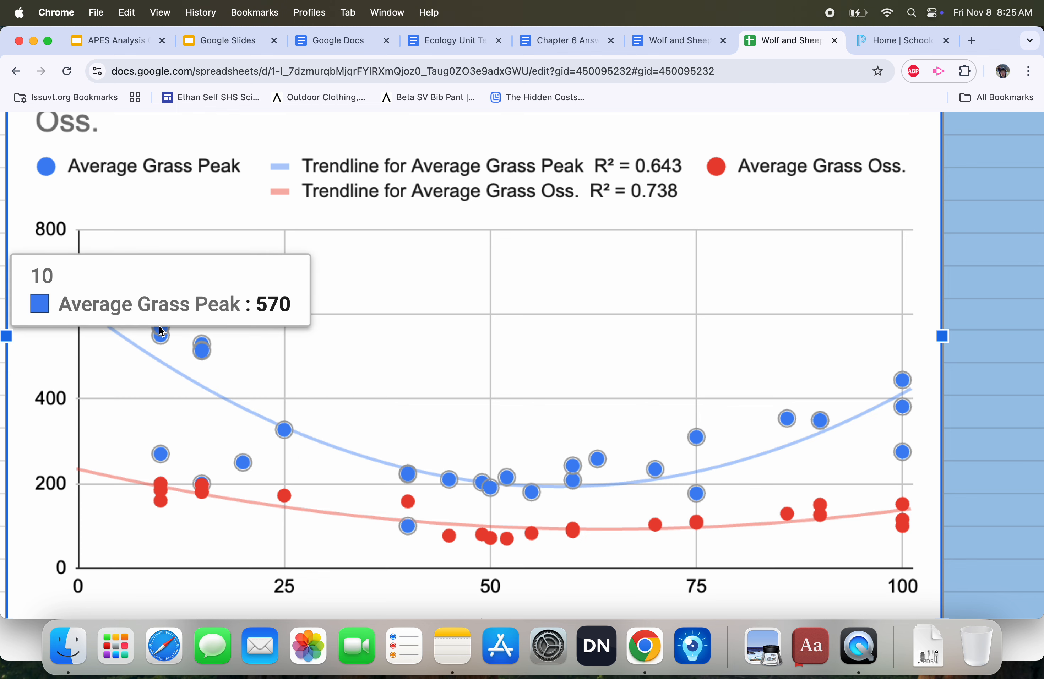
{"action": "mouse_move", "coordinate": [201, 351]}
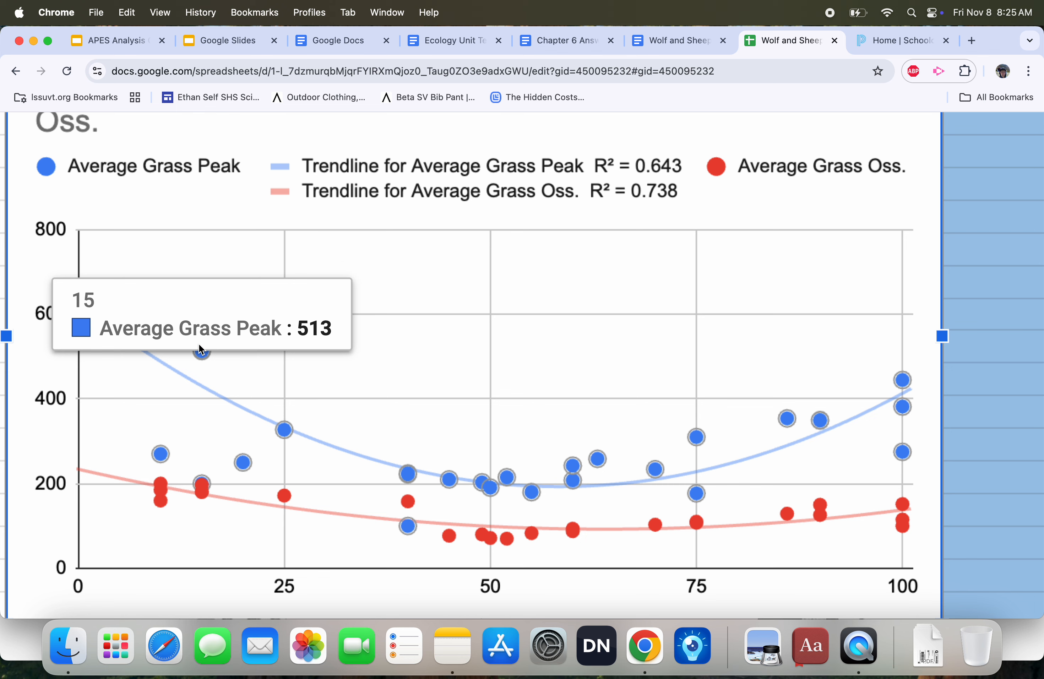
{"action": "mouse_move", "coordinate": [208, 454]}
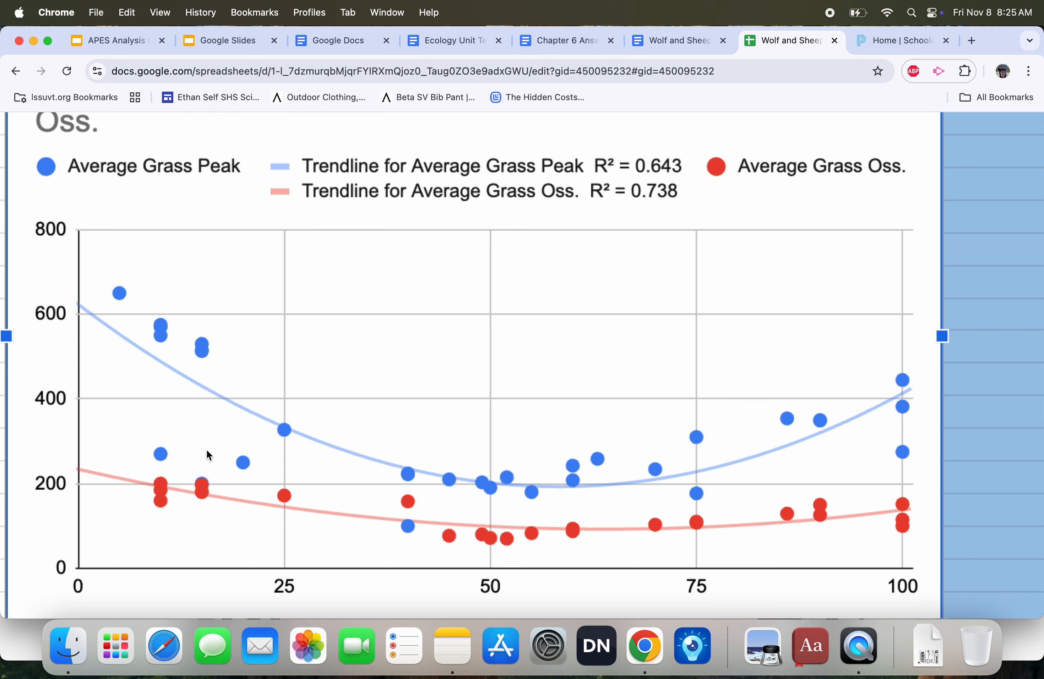
{"action": "mouse_move", "coordinate": [213, 476]}
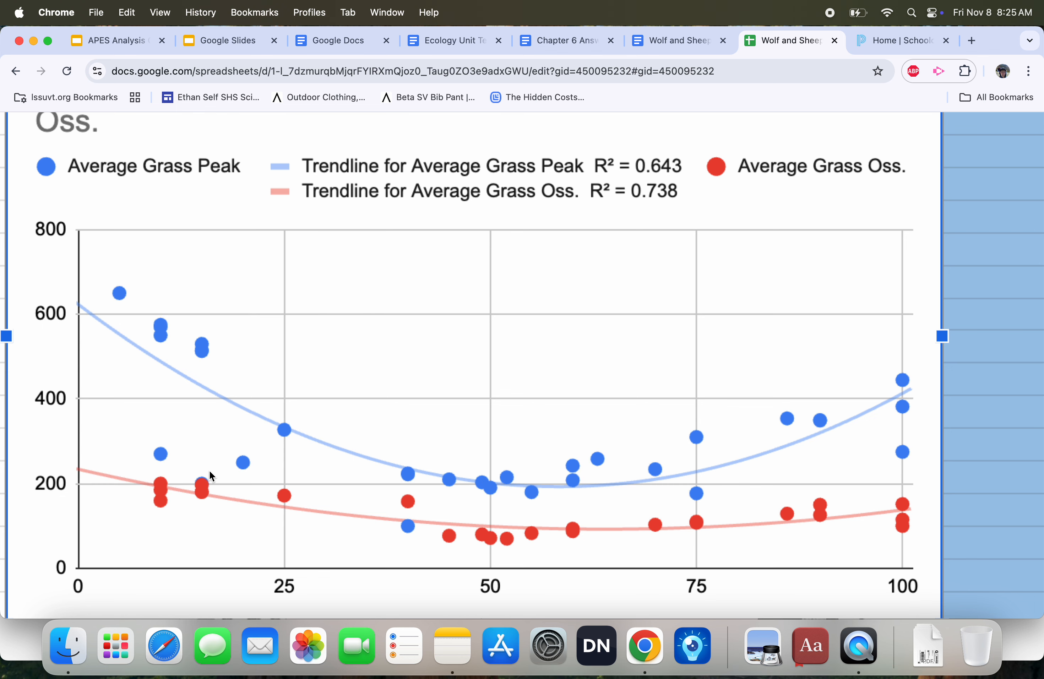
{"action": "mouse_move", "coordinate": [288, 430]}
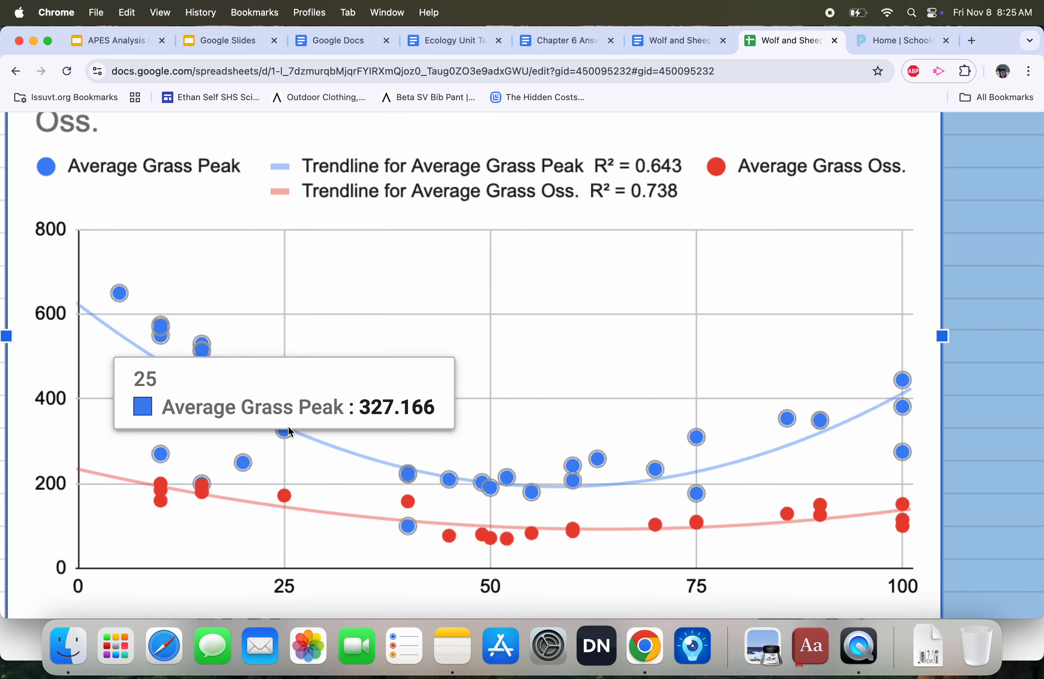
{"action": "mouse_move", "coordinate": [288, 432]}
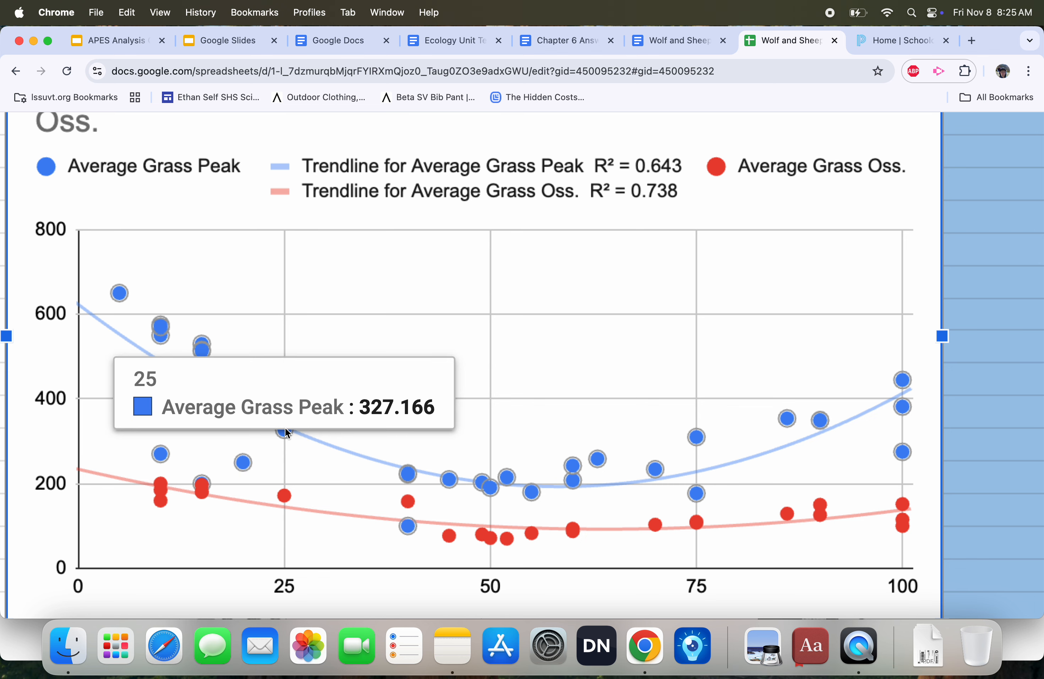
{"action": "mouse_move", "coordinate": [163, 499]}
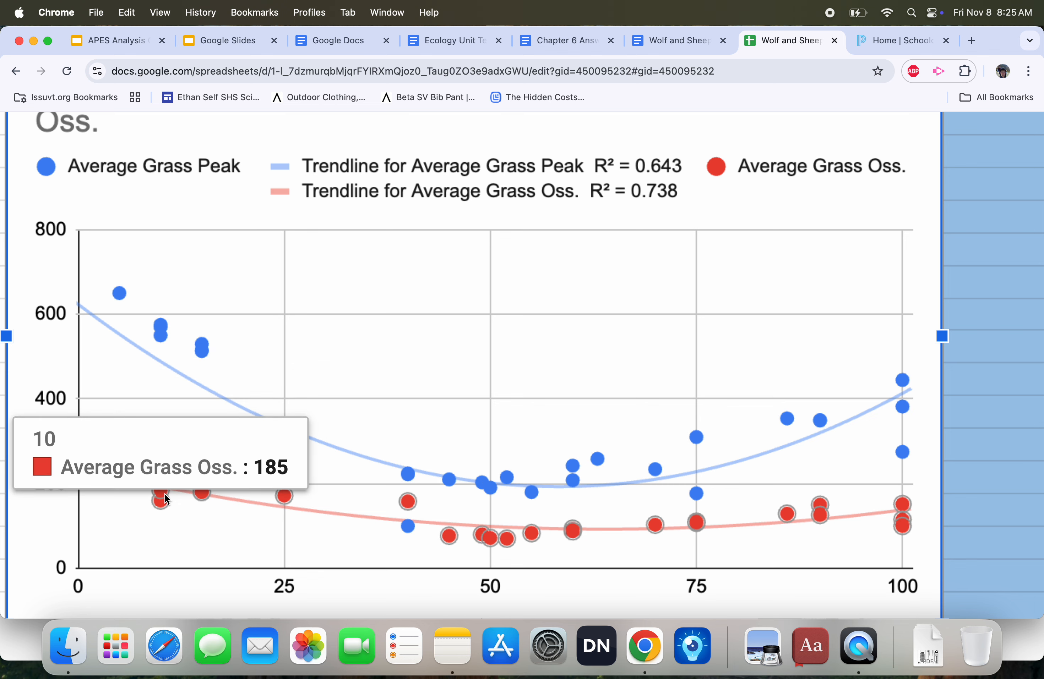
{"action": "mouse_move", "coordinate": [496, 540]}
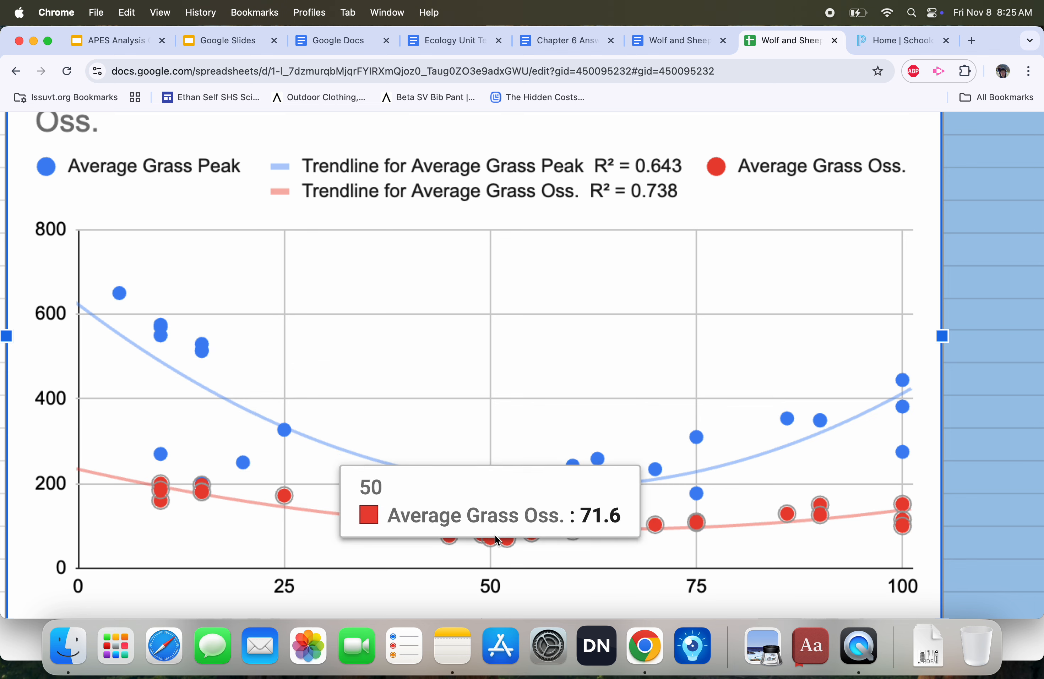
{"action": "mouse_move", "coordinate": [823, 518]}
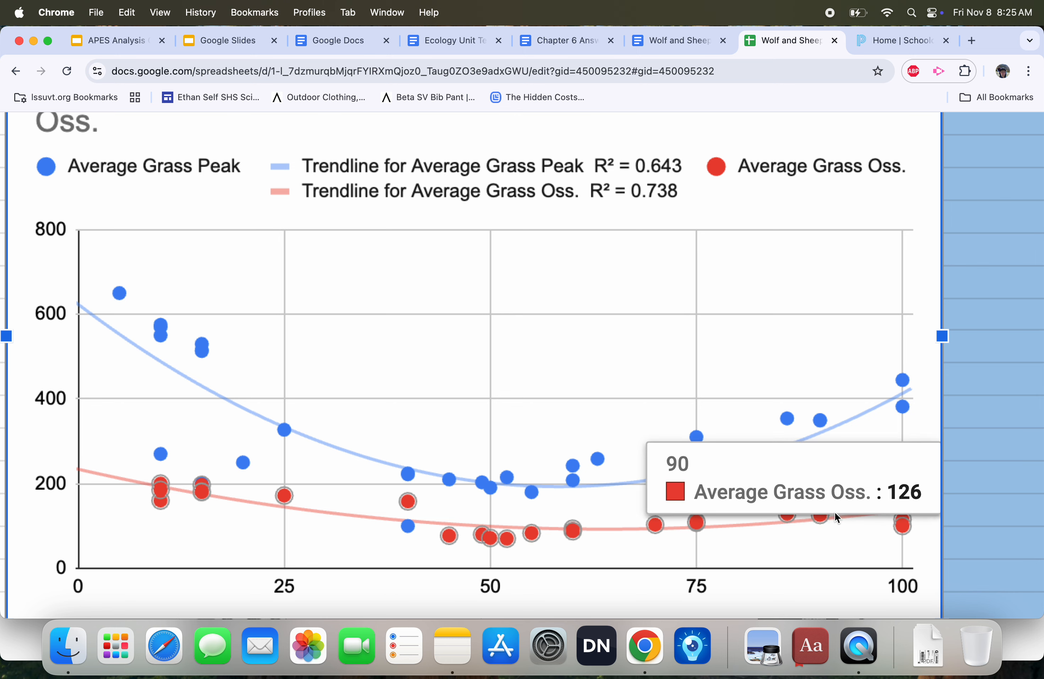
{"action": "mouse_move", "coordinate": [730, 533]}
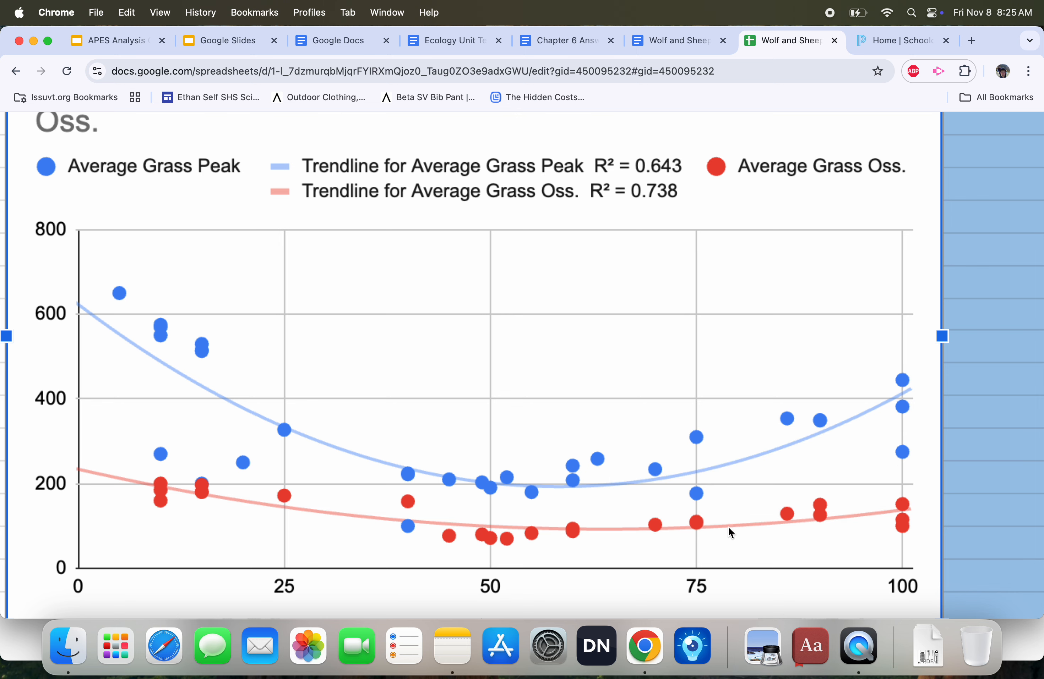
{"action": "mouse_move", "coordinate": [195, 492]}
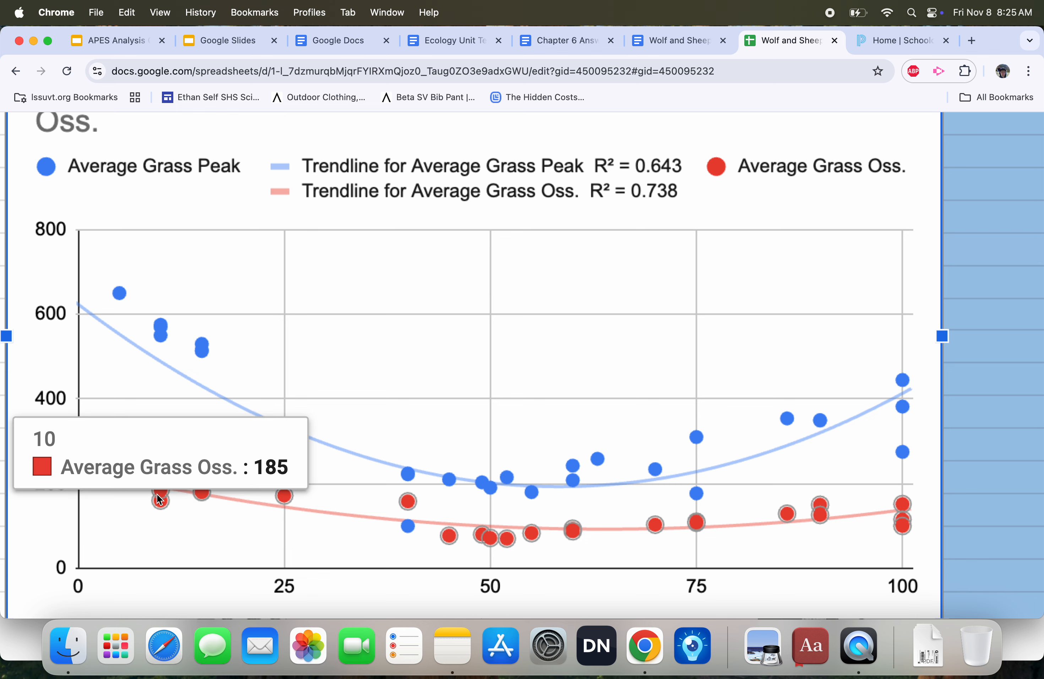
{"action": "mouse_move", "coordinate": [232, 505]}
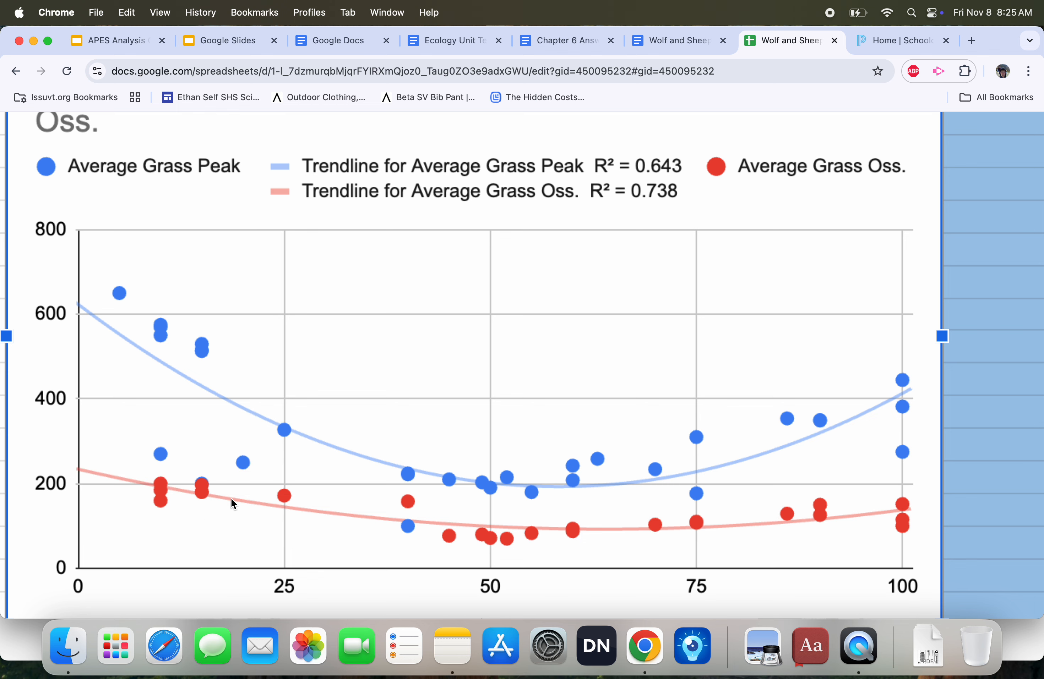
{"action": "mouse_move", "coordinate": [611, 536]}
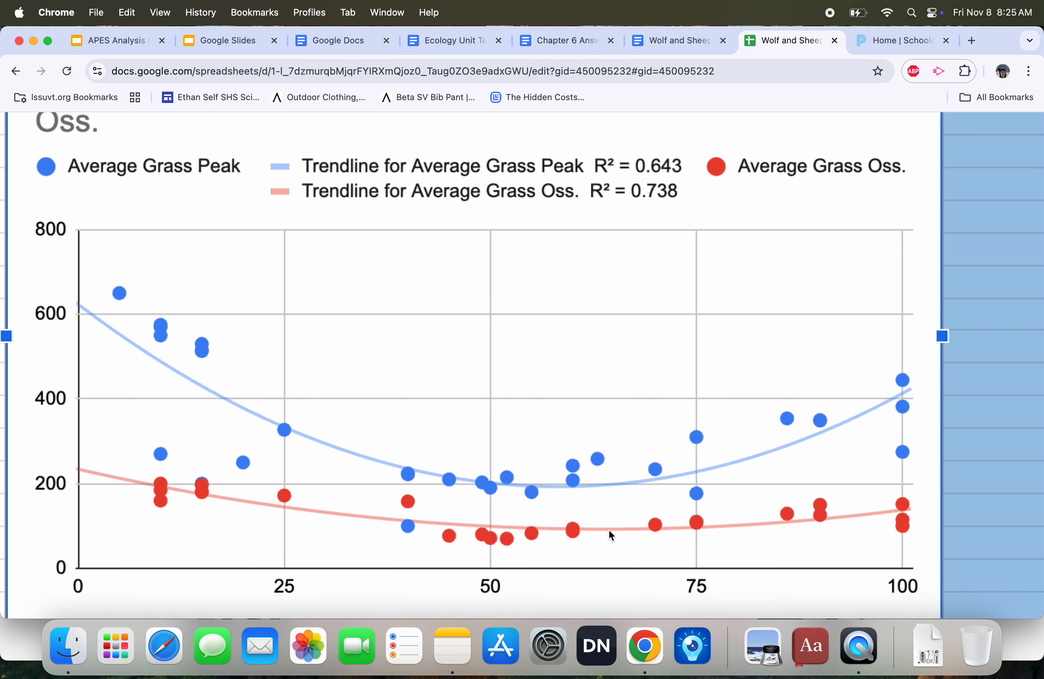
{"action": "mouse_move", "coordinate": [929, 427]}
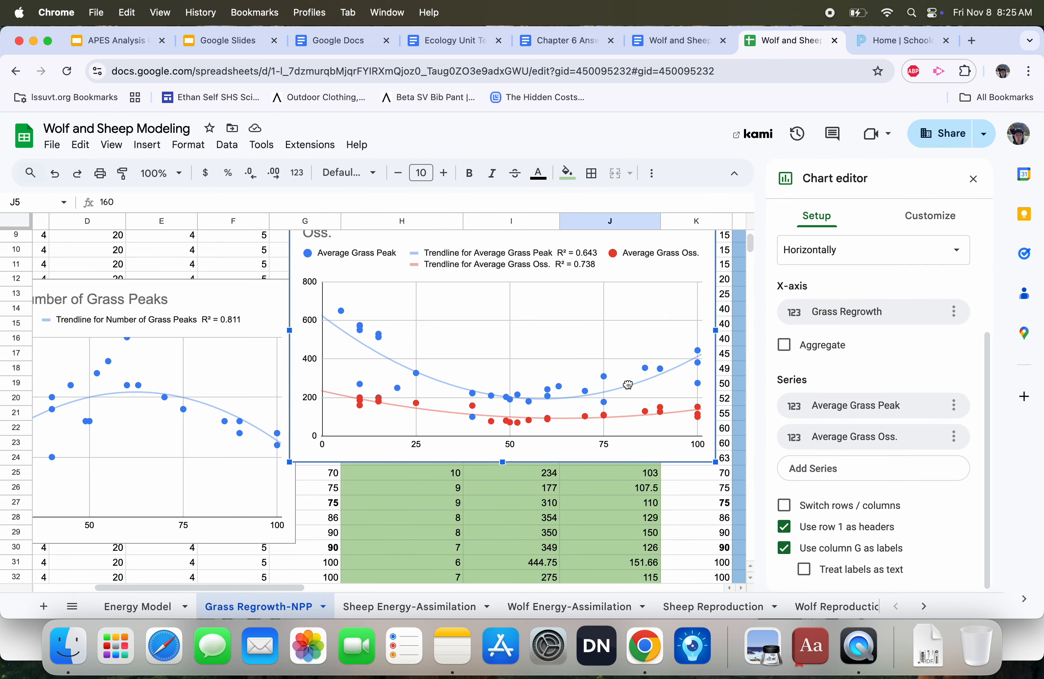
Move the Average Grass Oss. series onto the right axis in Customize > Series.
{"action": "left_click", "coordinate": [930, 216]}
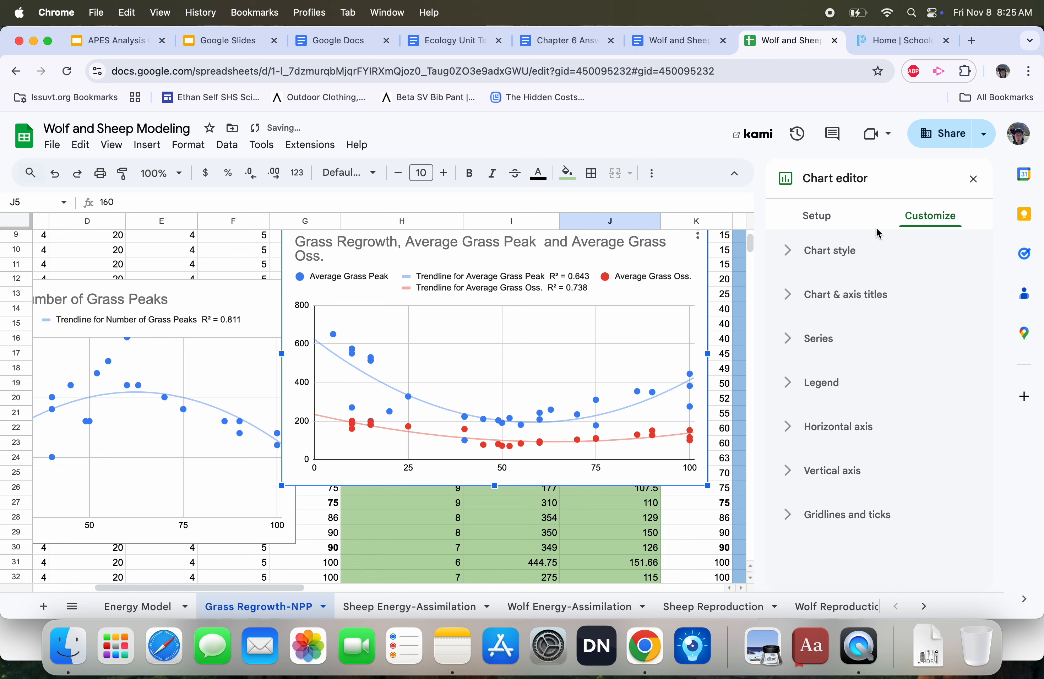
{"action": "left_click", "coordinate": [808, 338]}
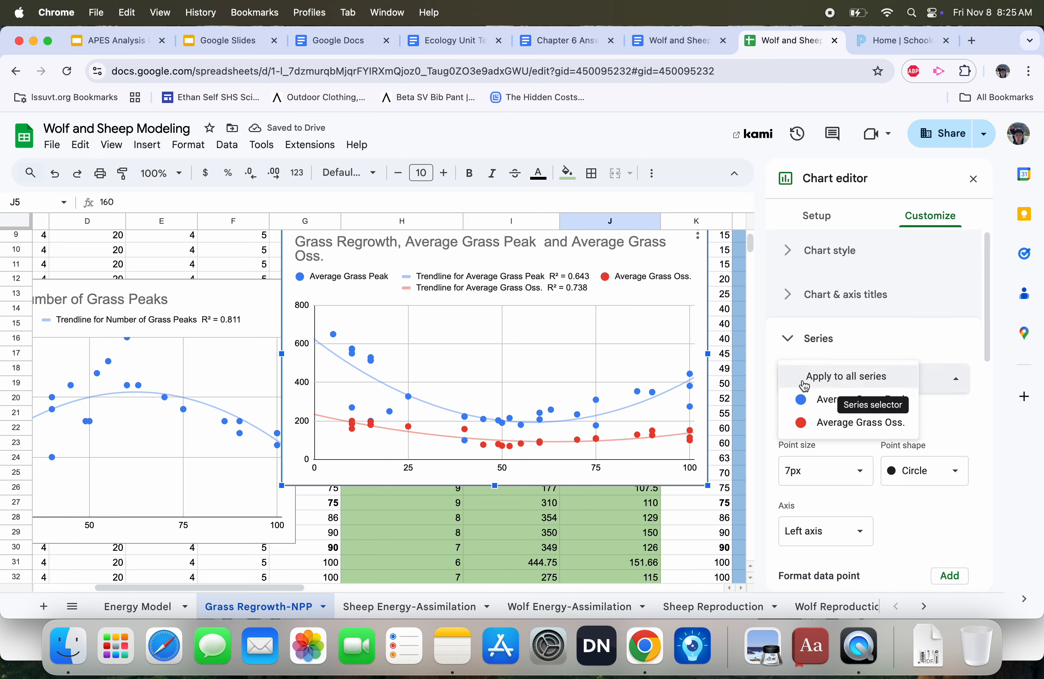
{"action": "left_click", "coordinate": [860, 422]}
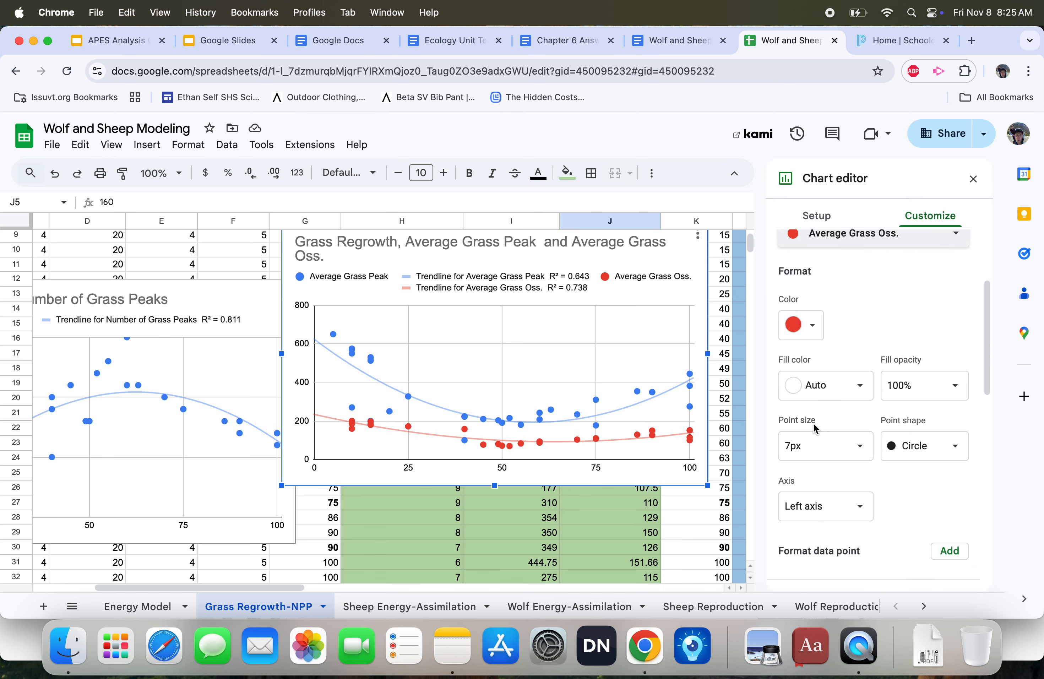
{"action": "left_click", "coordinate": [825, 506]}
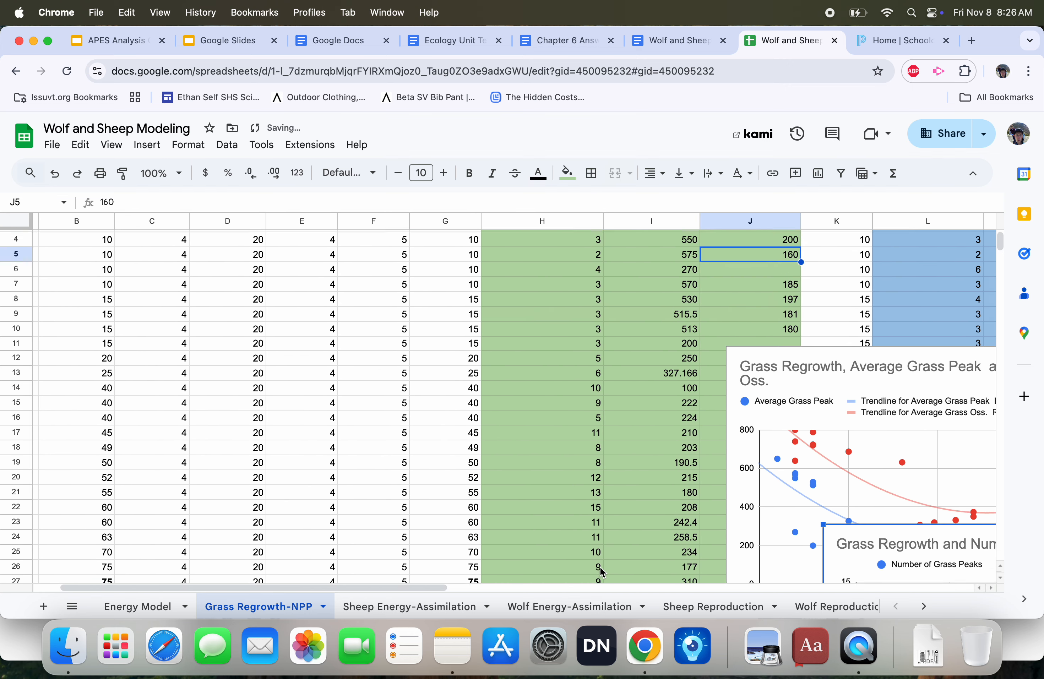
{"action": "left_click", "coordinate": [681, 40]}
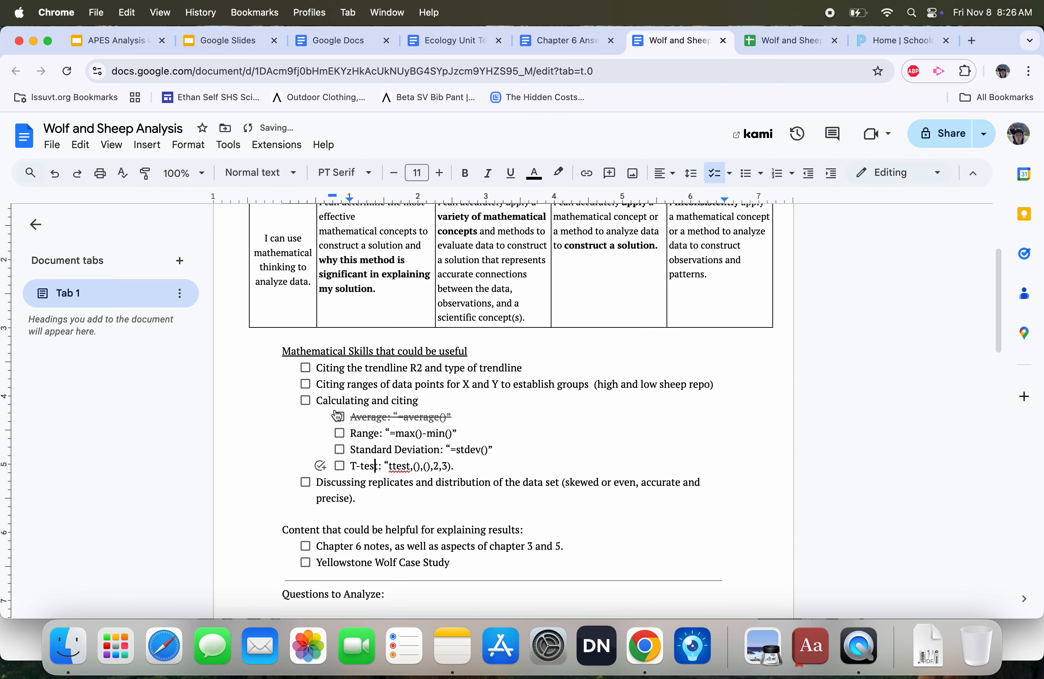
{"action": "left_click", "coordinate": [791, 41]}
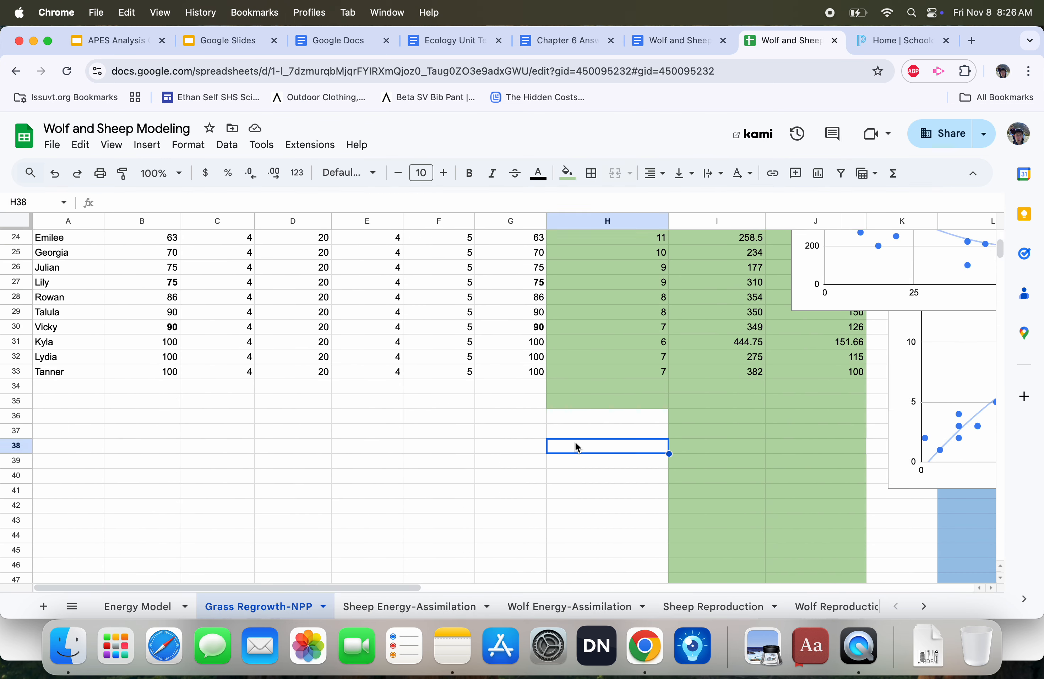
Average the grass peaks in H38 with =AVERAGE(H2:H33) giving 6.9375, then show the analysis doc.
{"action": "type", "text": "=a"}
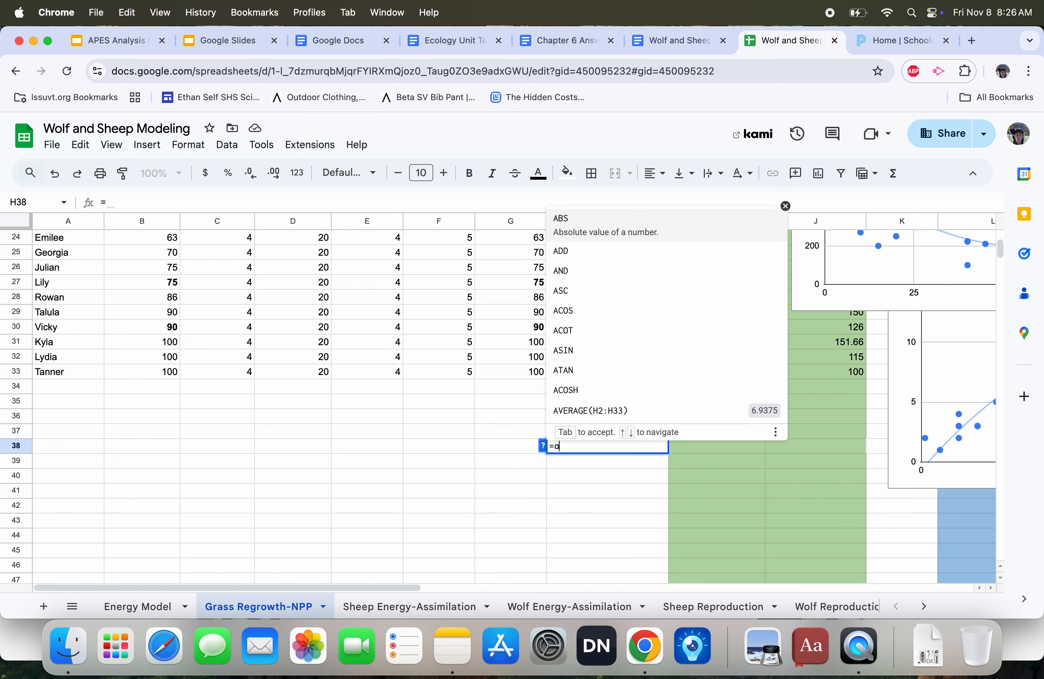
{"action": "type", "text": "verage("}
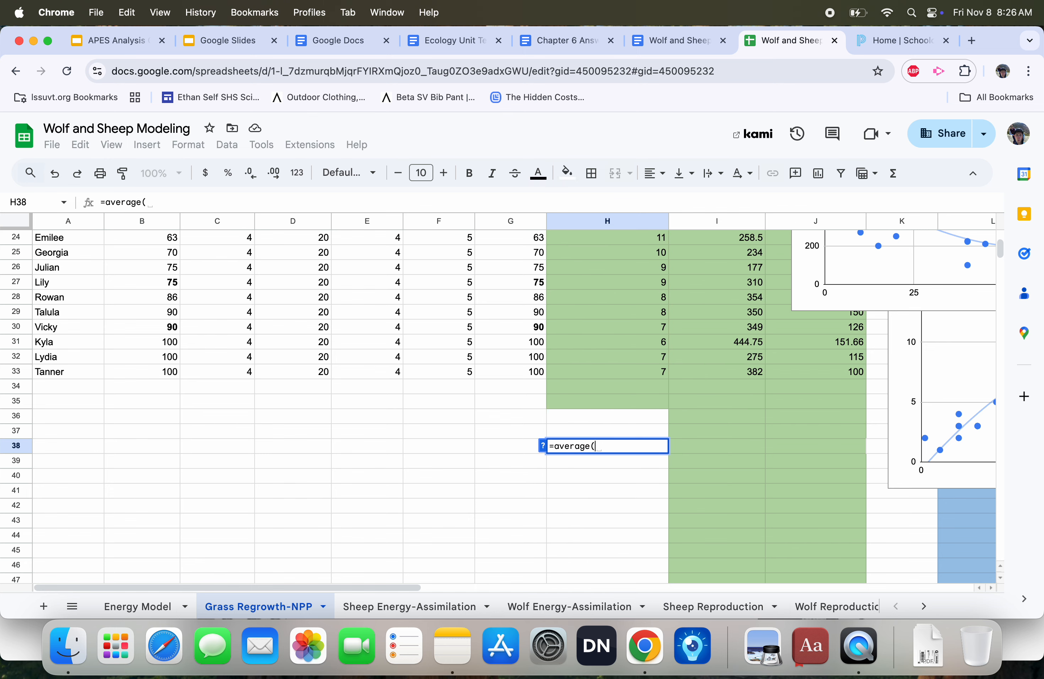
{"action": "mouse_move", "coordinate": [600, 411]}
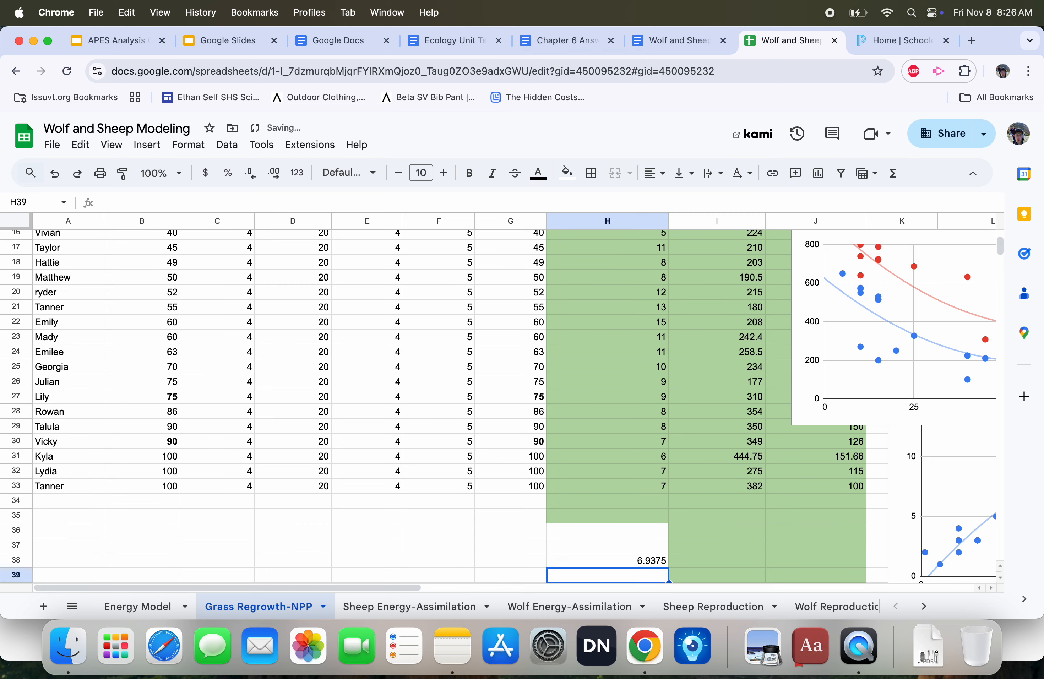
{"action": "mouse_move", "coordinate": [632, 563]}
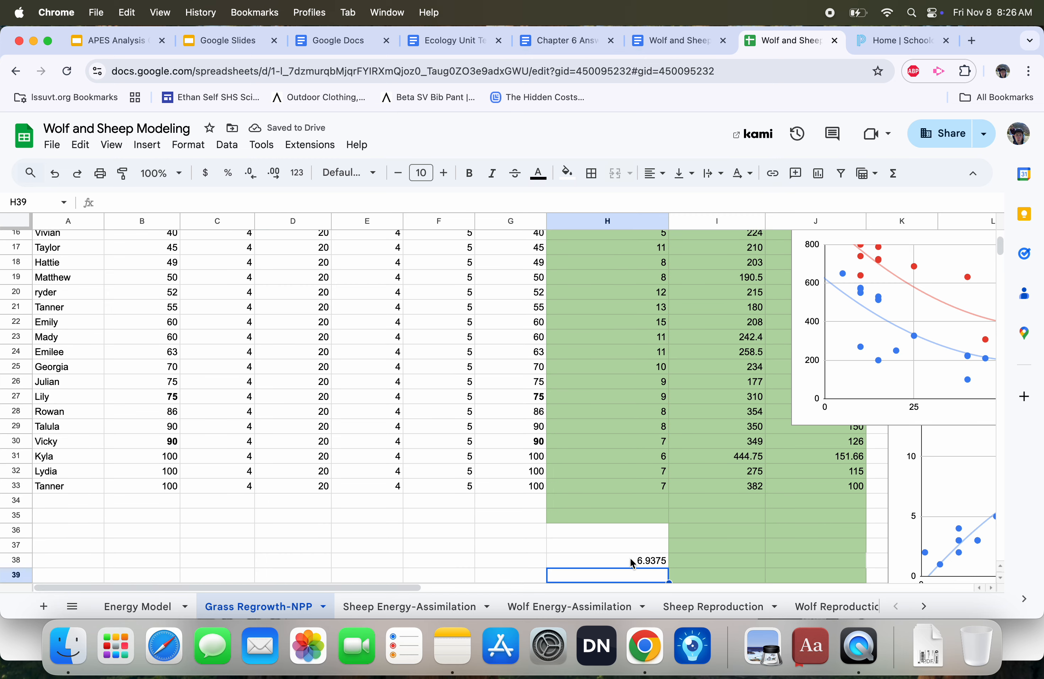
{"action": "left_click", "coordinate": [677, 40]}
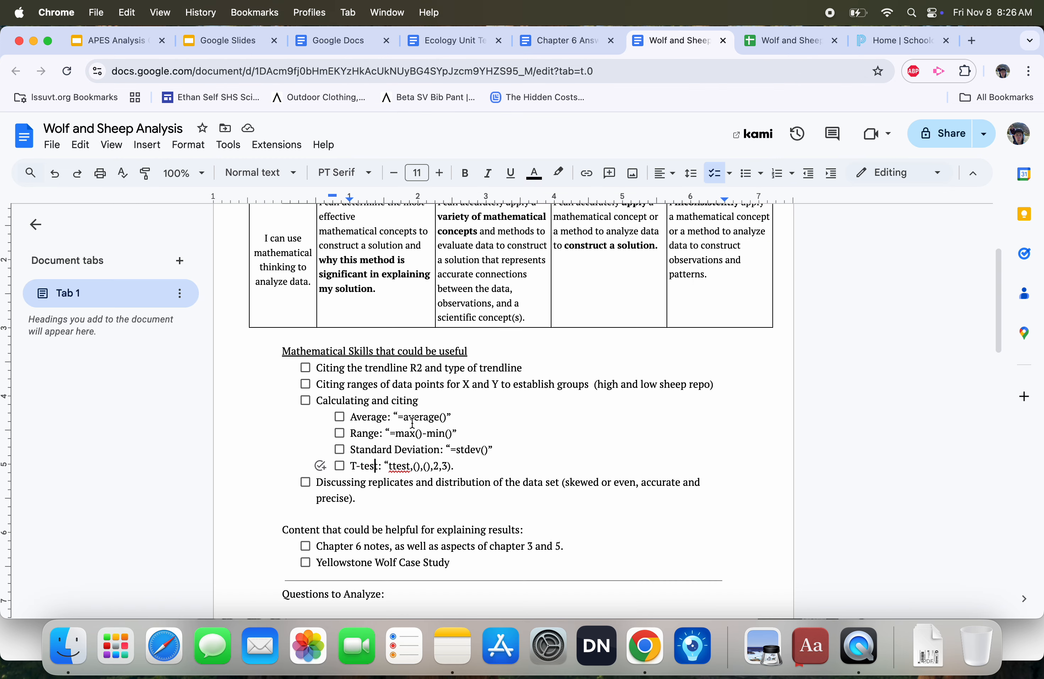
Add range 14 via =MAX-MIN and stdev 3.627 via =STDEV under the average, with labels.
{"action": "left_click", "coordinate": [792, 40]}
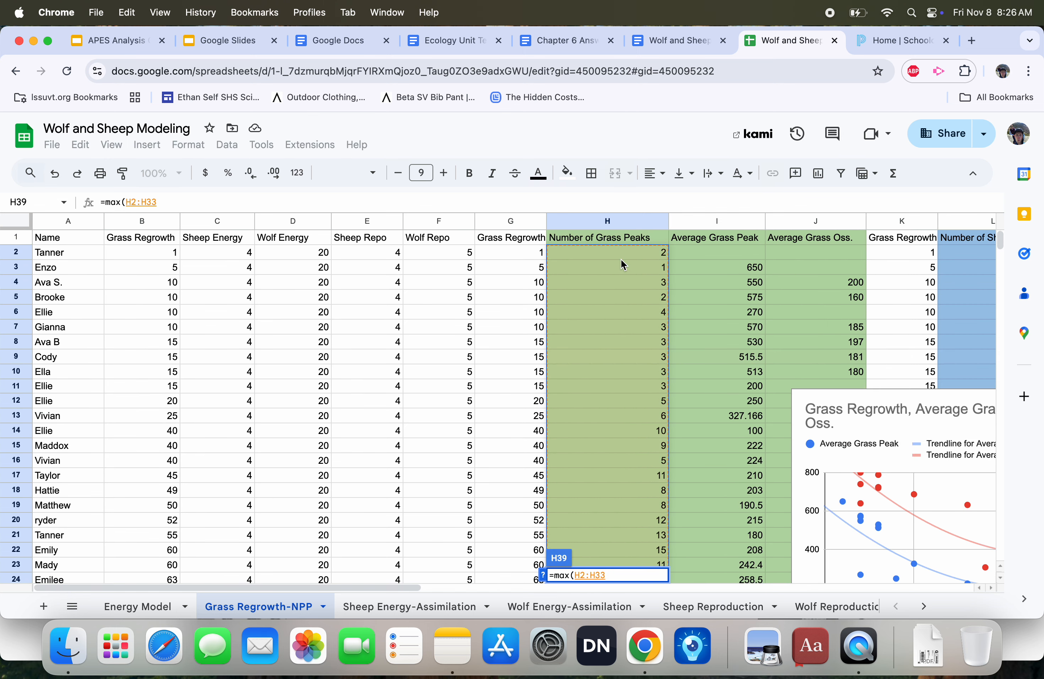
{"action": "type", "text": "-"}
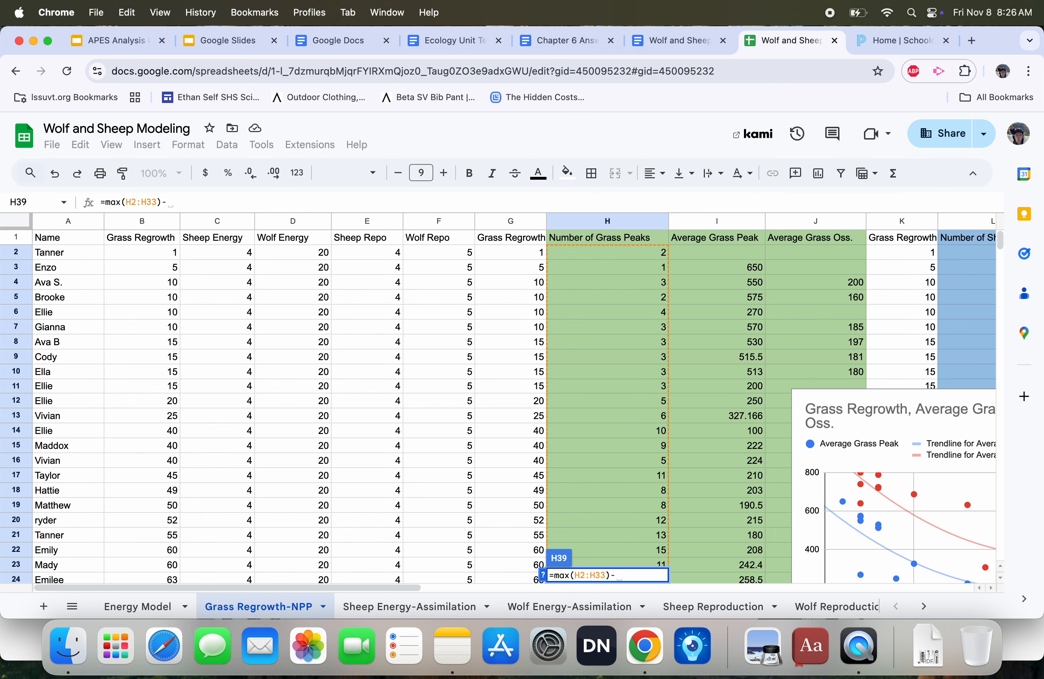
{"action": "type", "text": "min("}
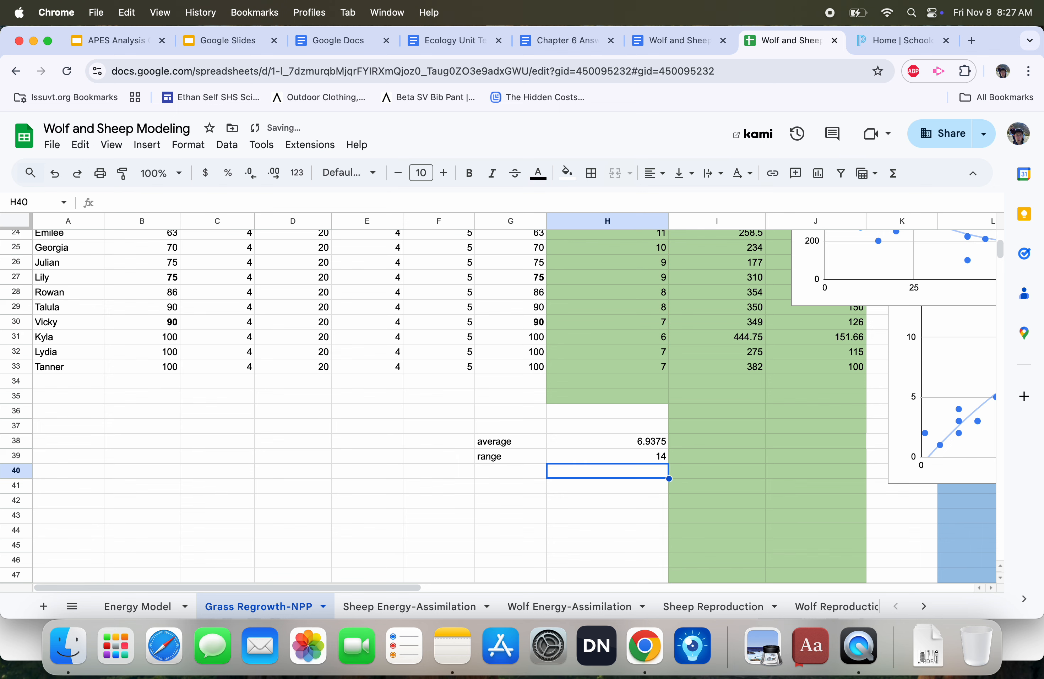
{"action": "type", "text": "stdev"}
{"action": "left_click", "coordinate": [511, 485]}
{"action": "type", "text": "t-"}
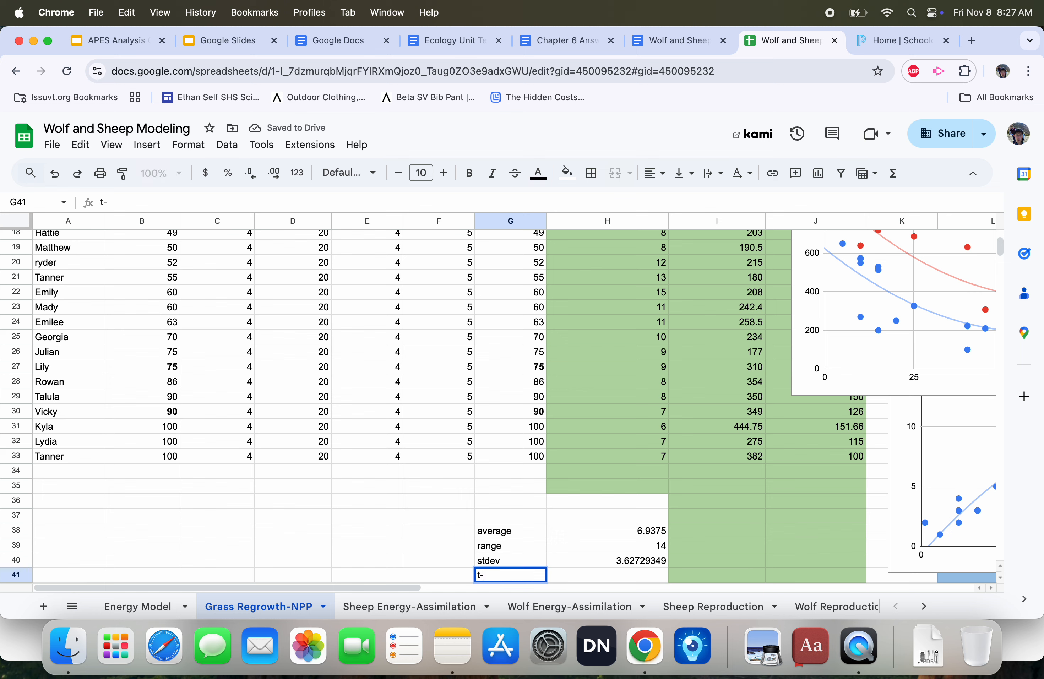
Compute =TTEST(H2:H13,H14:H33,2,3) in H41, returning about 0.000000000566, and review its formula.
{"action": "type", "text": "test"}
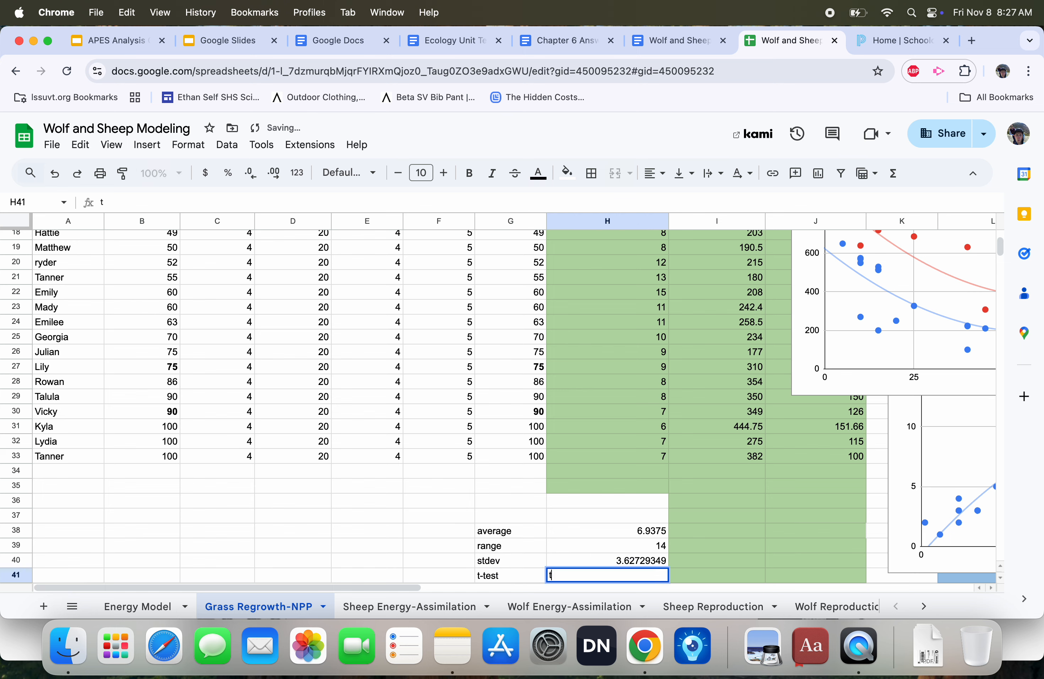
{"action": "type", "text": "ttest(H2:H13,H14:H33"}
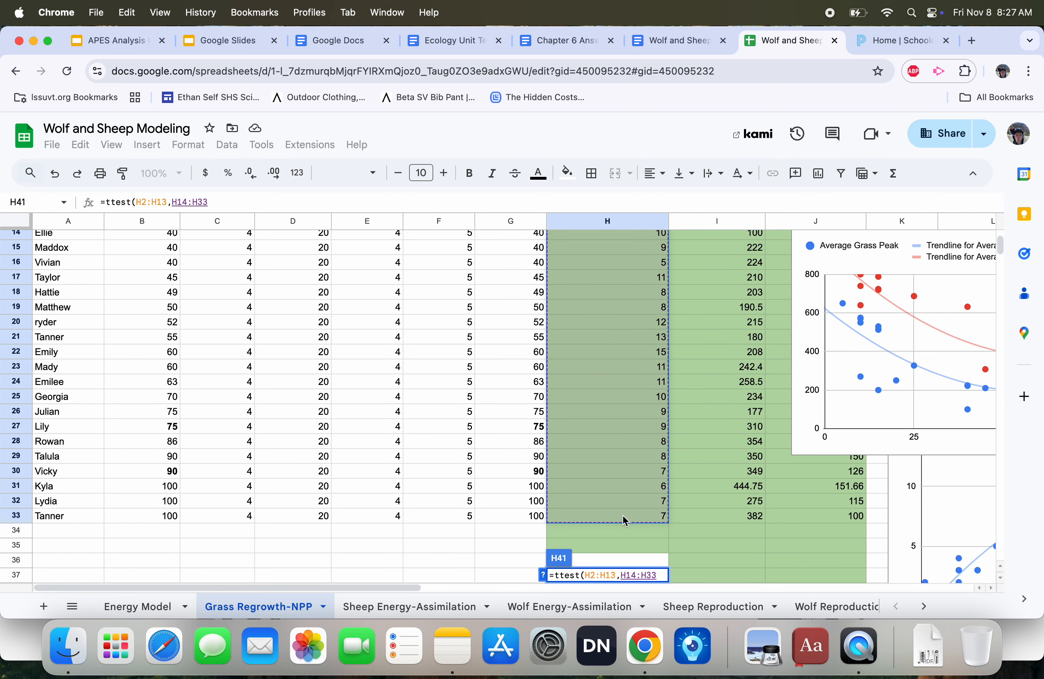
{"action": "type", "text": ",2,3"}
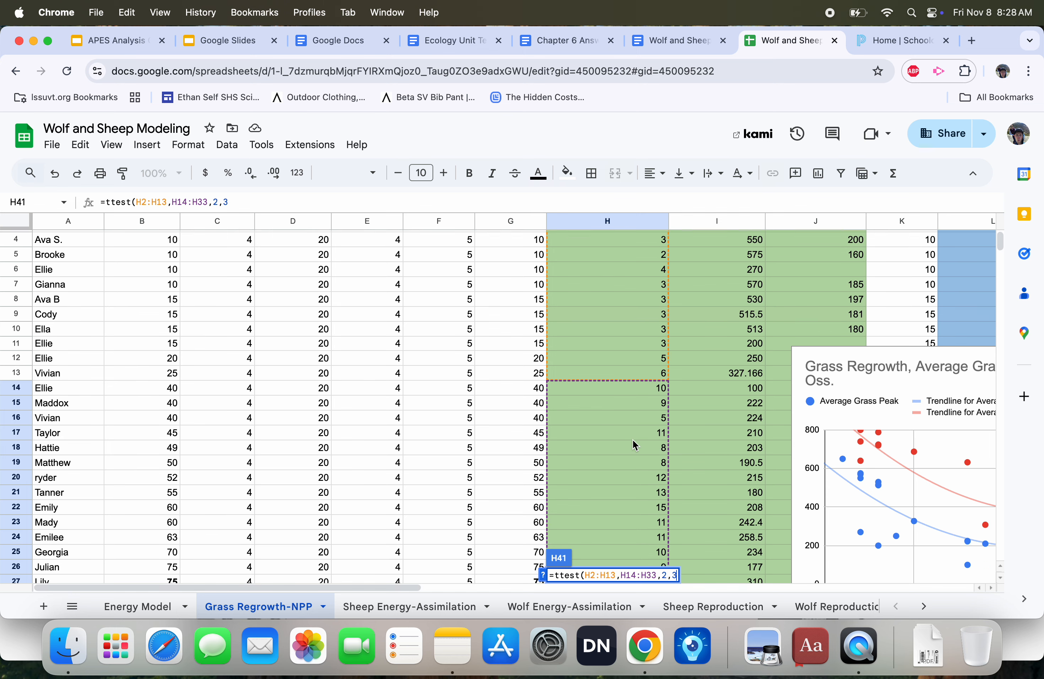
{"action": "scroll", "scroll_direction": "down", "scroll_amount": 3}
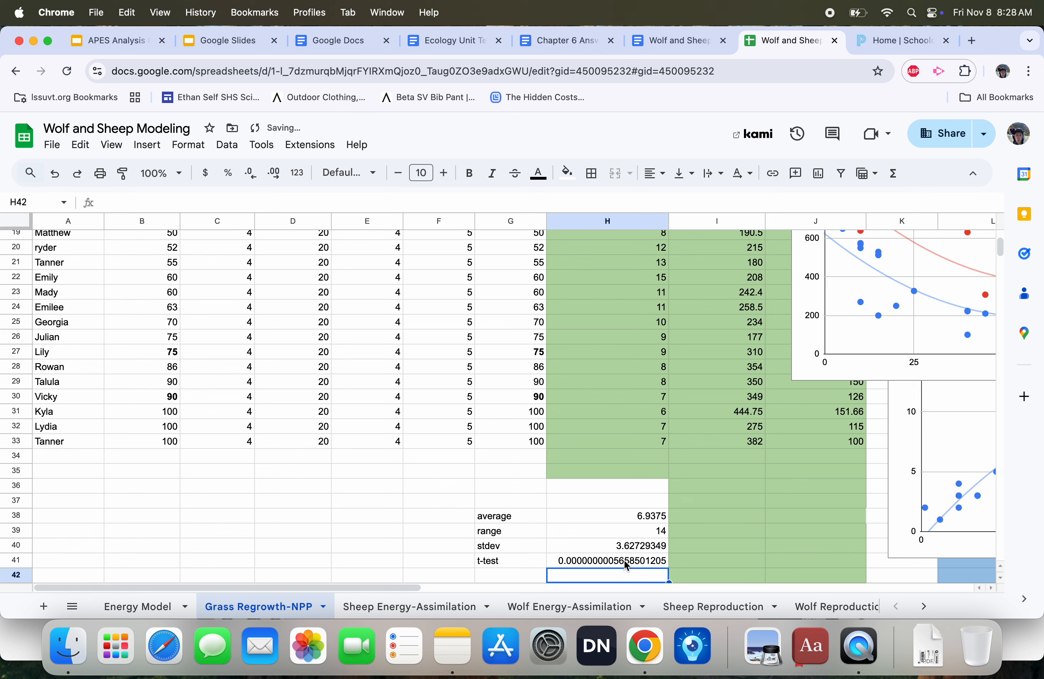
{"action": "left_click", "coordinate": [607, 560]}
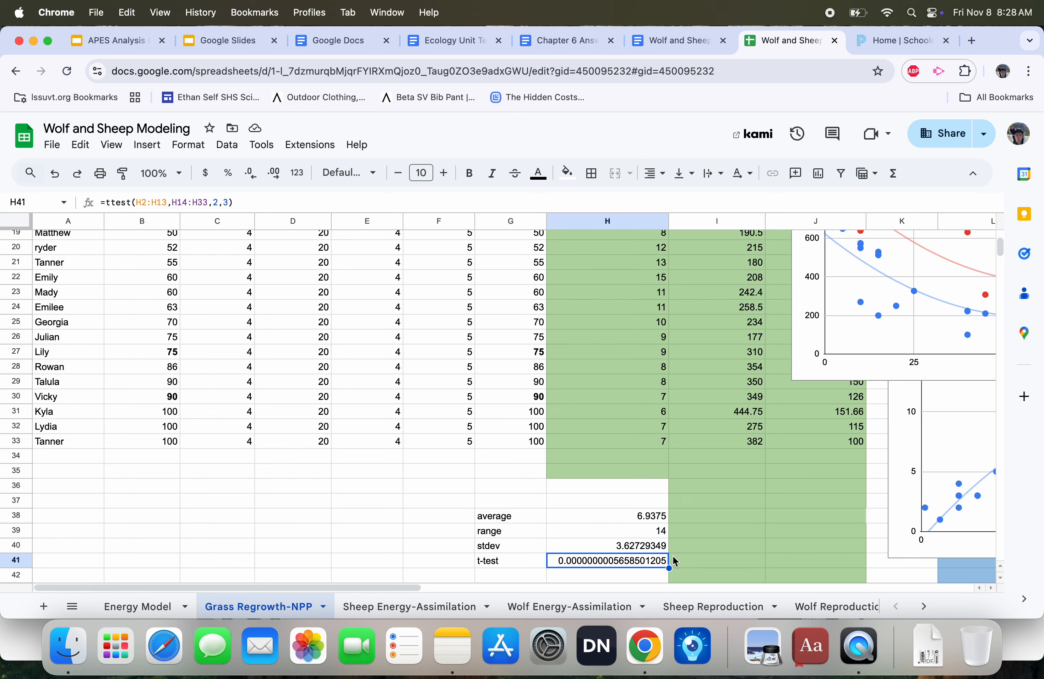
{"action": "mouse_move", "coordinate": [641, 571]}
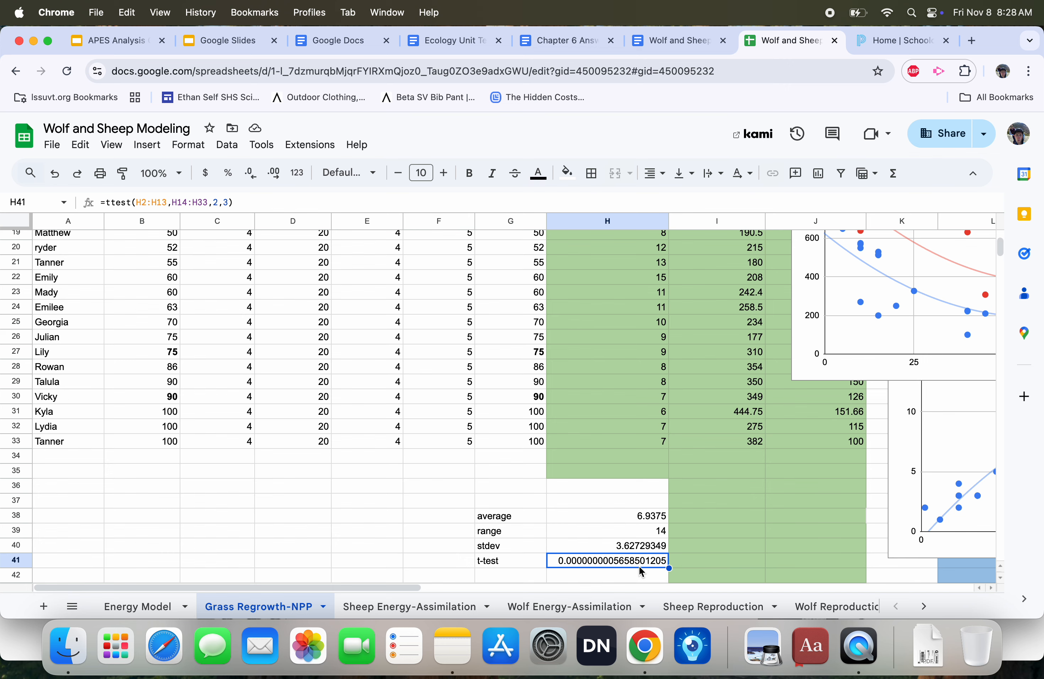
{"action": "mouse_move", "coordinate": [562, 567]}
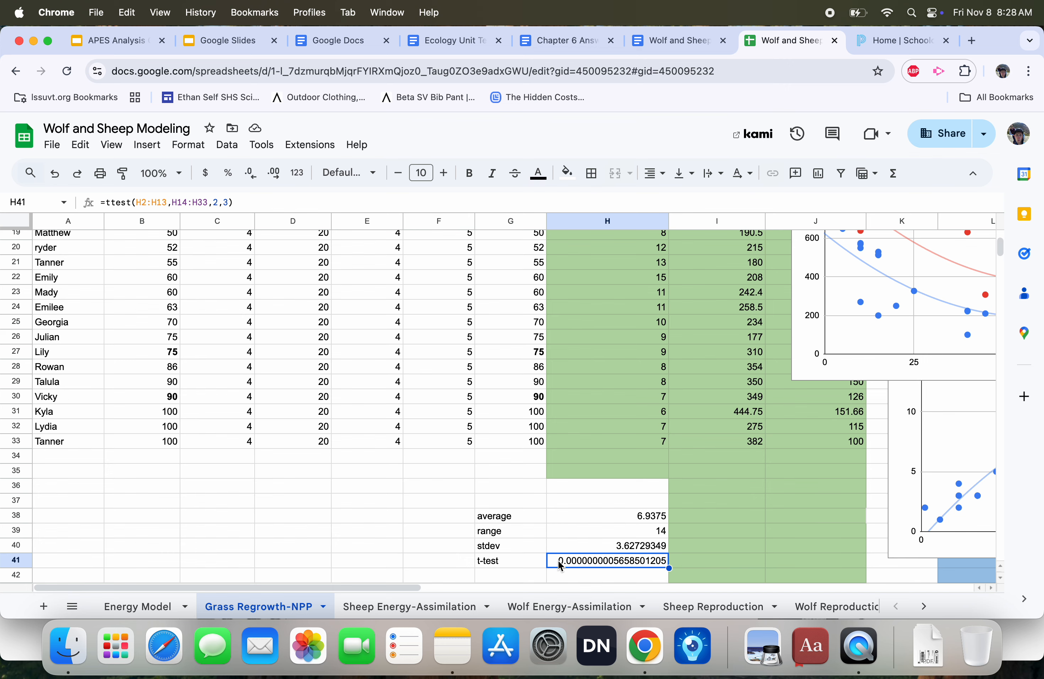
{"action": "scroll", "scroll_direction": "up", "scroll_amount": 3}
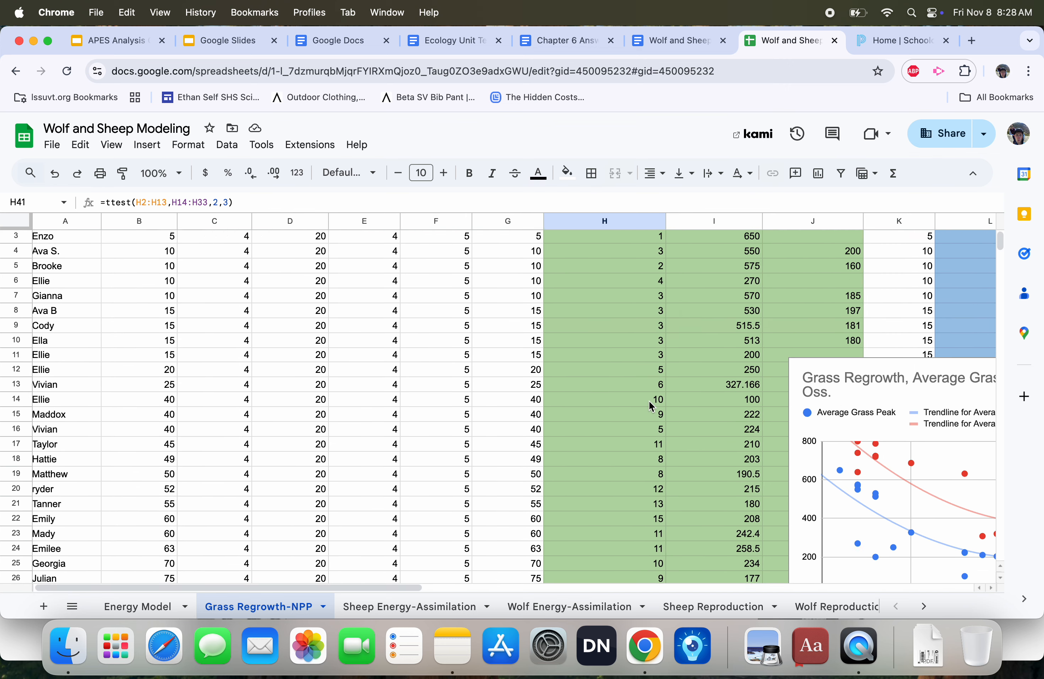
Move the Number of Grass Peaks chart lower on the sheet and show the analysis document.
{"action": "scroll", "scroll_direction": "down", "scroll_amount": 3}
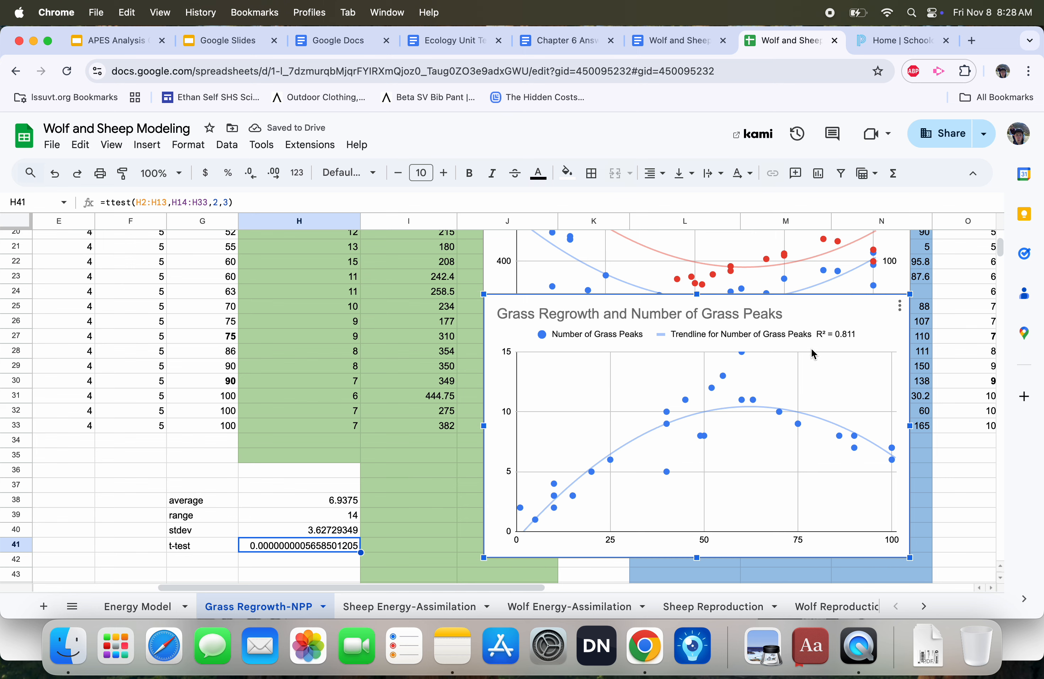
{"action": "mouse_move", "coordinate": [378, 565]}
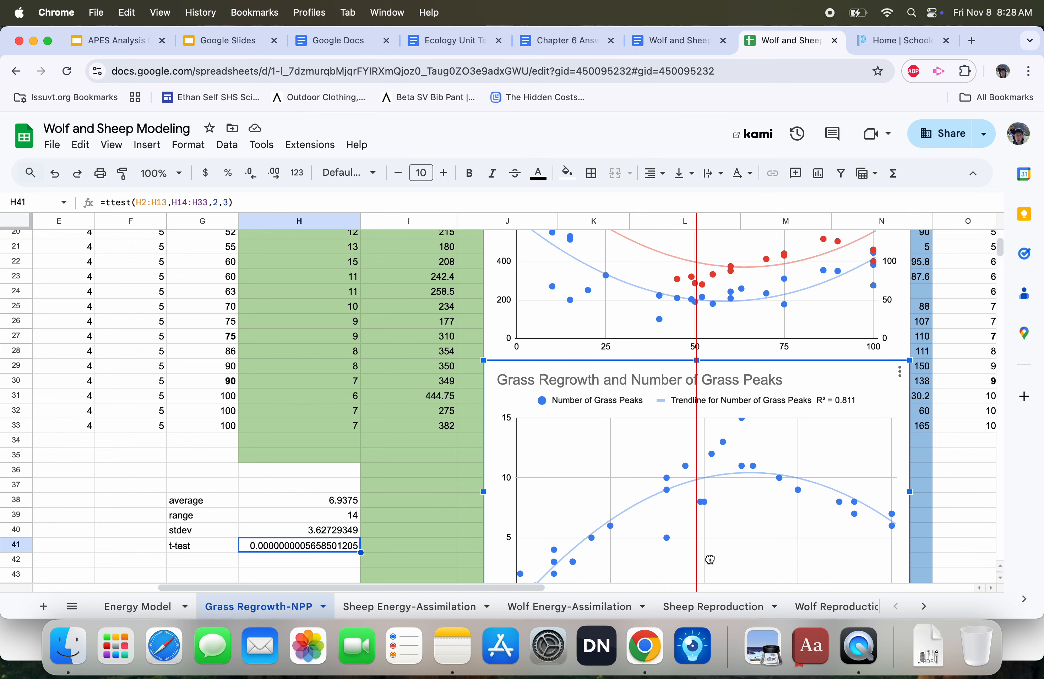
{"action": "scroll", "scroll_direction": "down", "scroll_amount": 3}
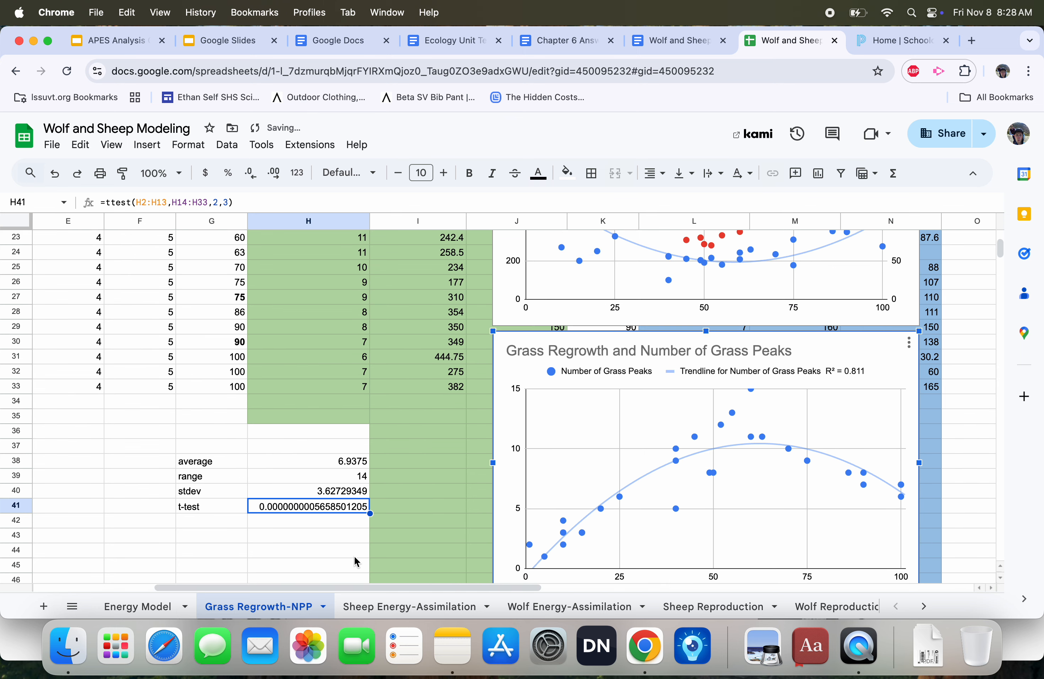
{"action": "left_click", "coordinate": [675, 41]}
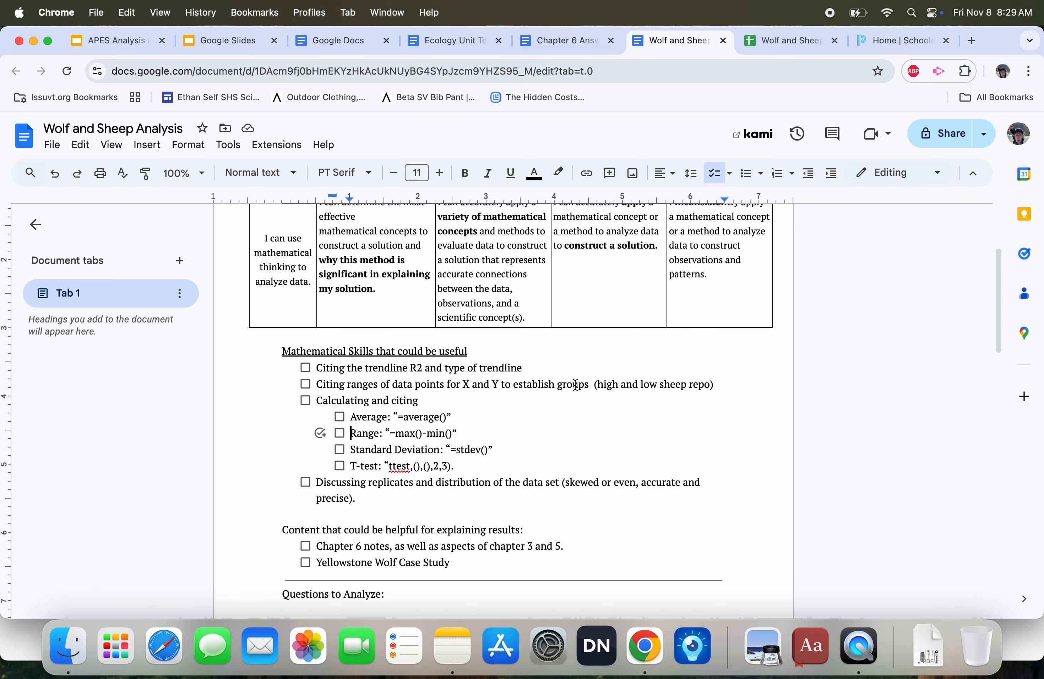
Review the analysis questions in the doc, then return to the Wolf and Sheep Modeling spreadsheet.
{"action": "left_click", "coordinate": [791, 41]}
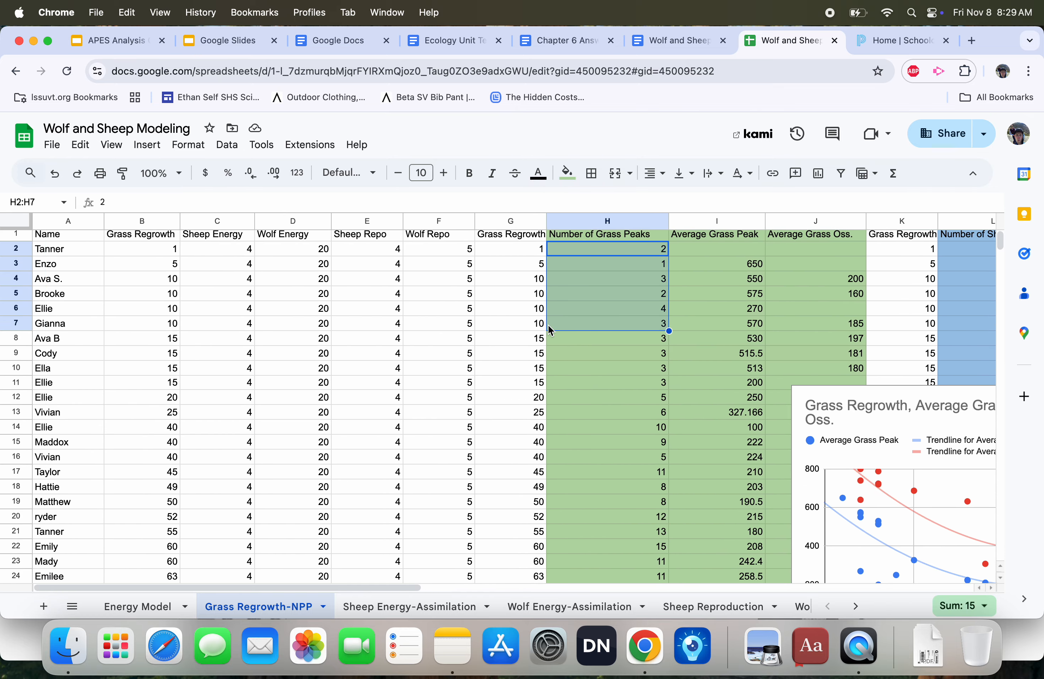
{"action": "mouse_move", "coordinate": [581, 425]}
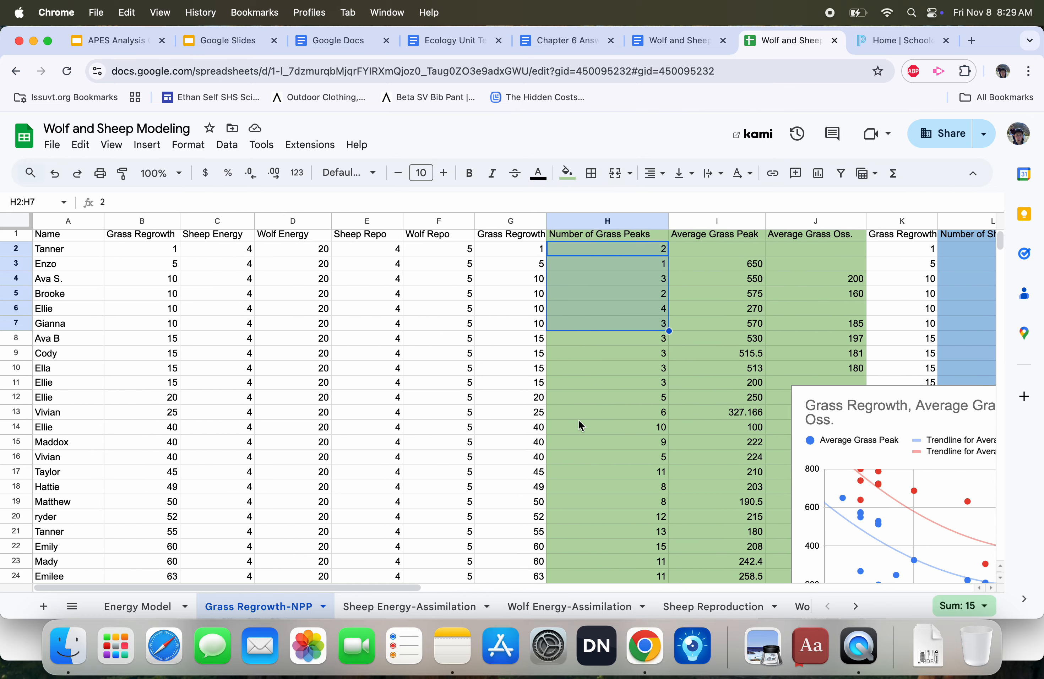
{"action": "mouse_move", "coordinate": [903, 41]}
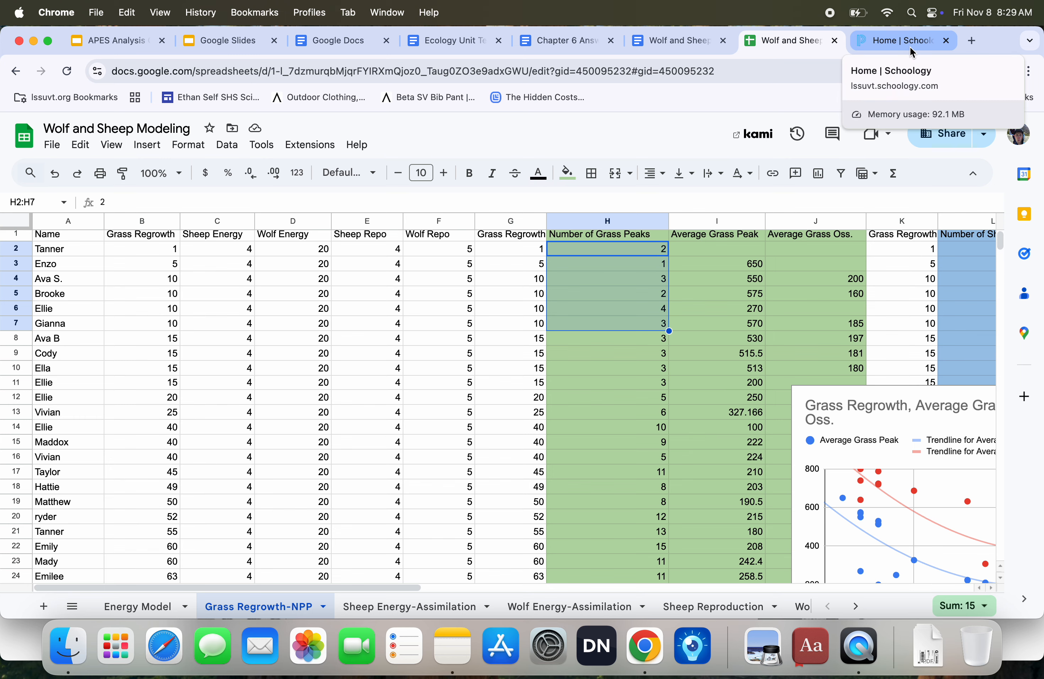
{"action": "left_click", "coordinate": [677, 41]}
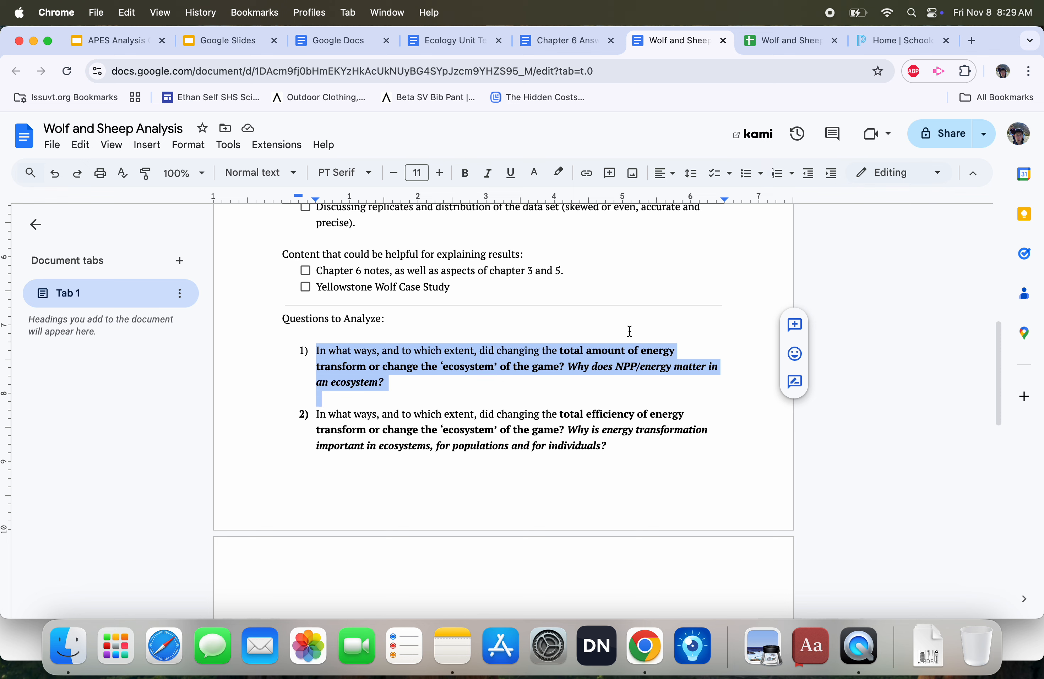
{"action": "mouse_move", "coordinate": [650, 347]}
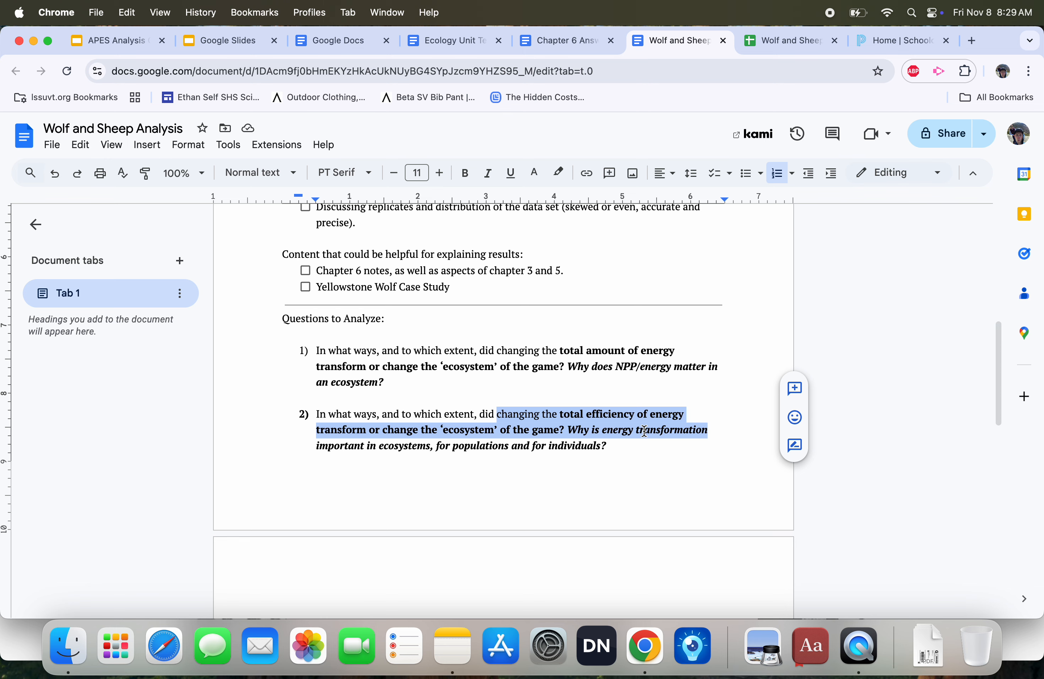
{"action": "scroll", "scroll_direction": "down", "scroll_amount": 3}
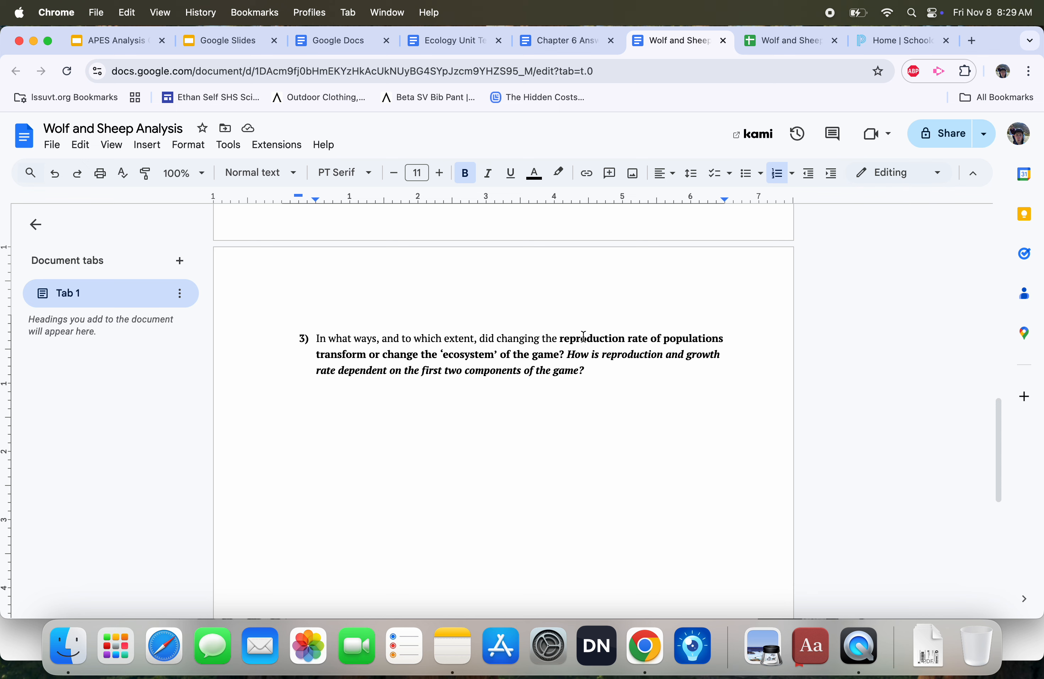
{"action": "mouse_move", "coordinate": [785, 40]}
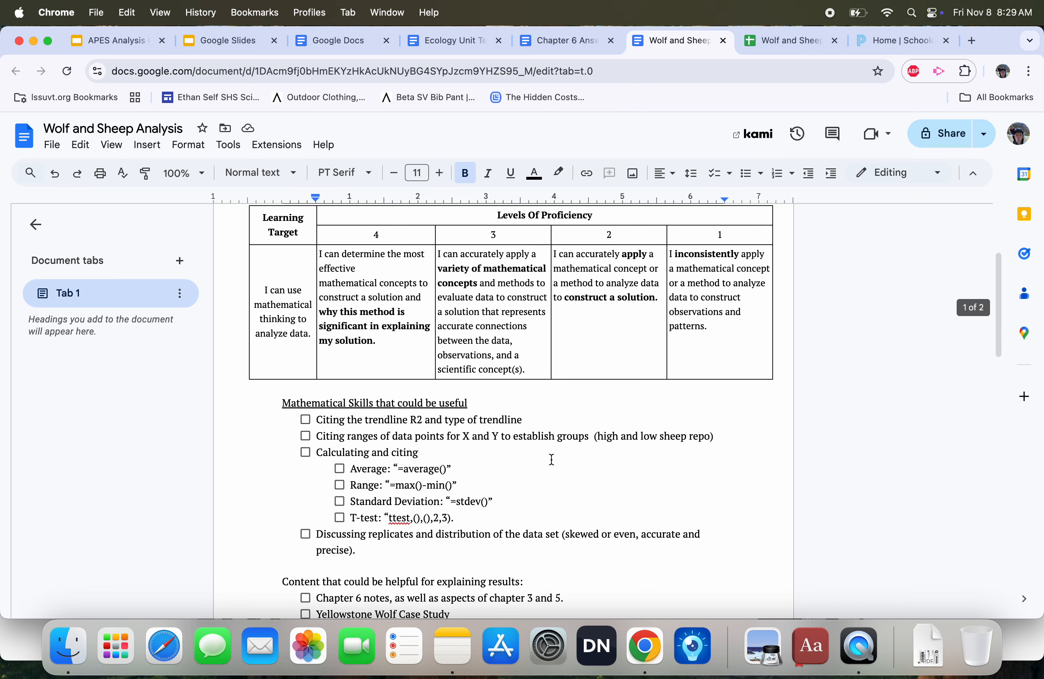
{"action": "scroll", "scroll_direction": "down", "scroll_amount": 3}
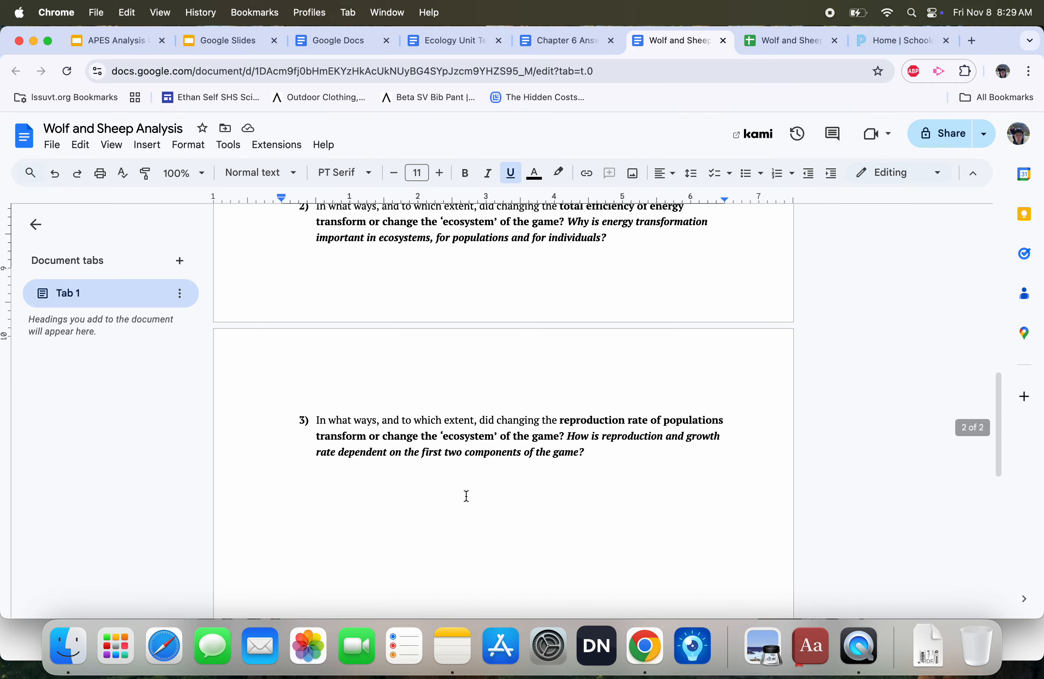
{"action": "left_click", "coordinate": [791, 40]}
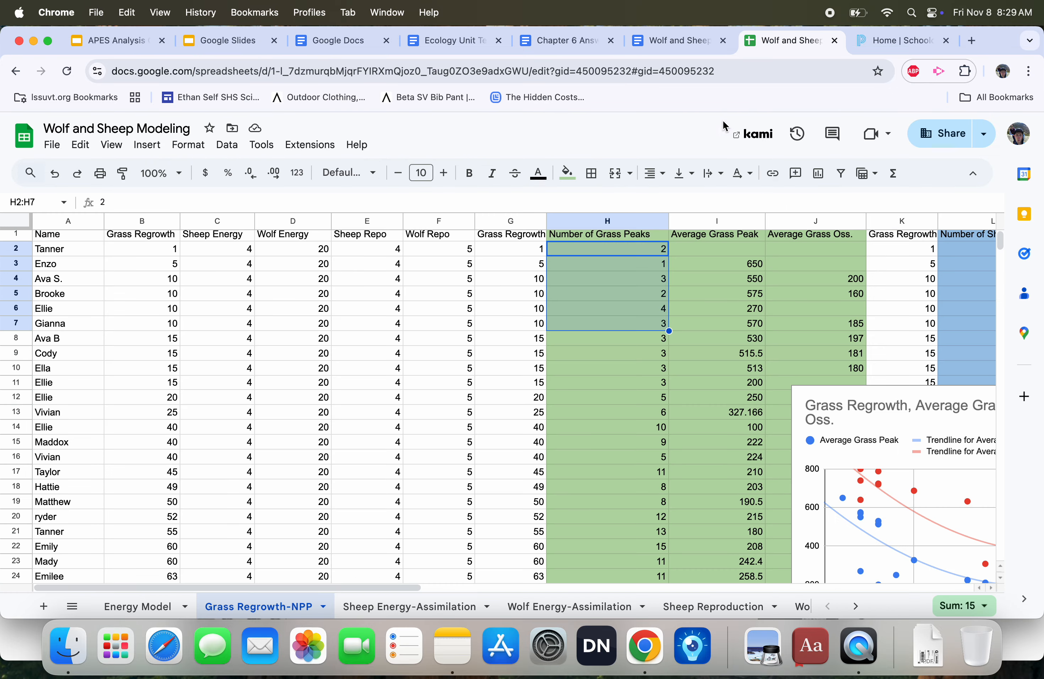
Paste the average grass chart below question 1 as a spreadsheet-linked chart, then return to Sheets.
{"action": "scroll", "scroll_direction": "down", "scroll_amount": 3}
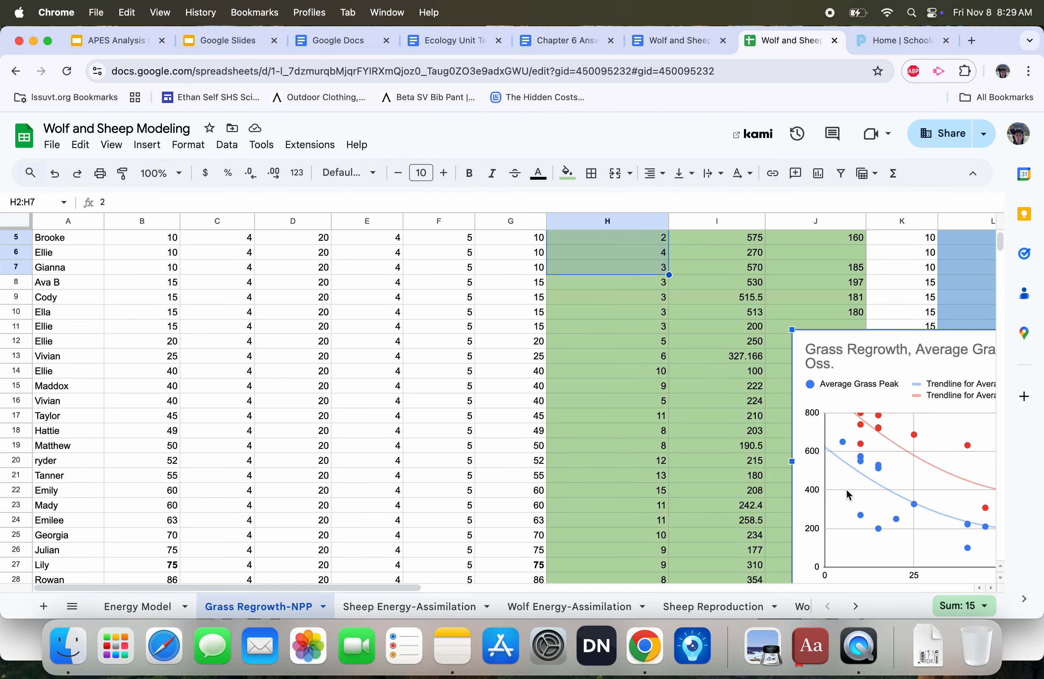
{"action": "left_click", "coordinate": [674, 40]}
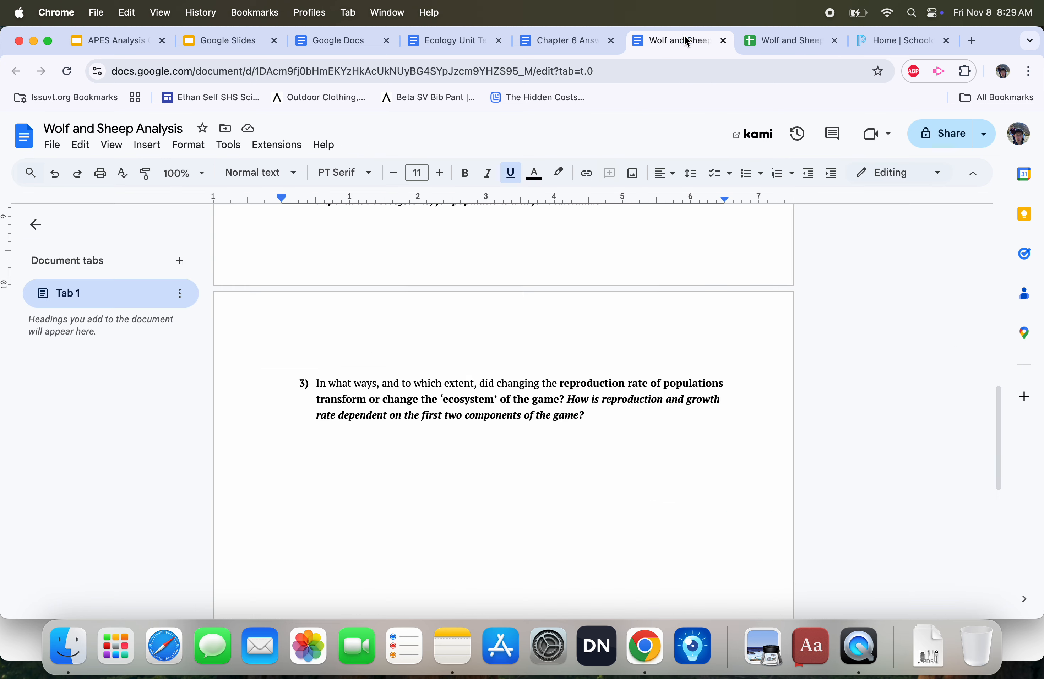
{"action": "scroll", "scroll_direction": "up", "scroll_amount": 3}
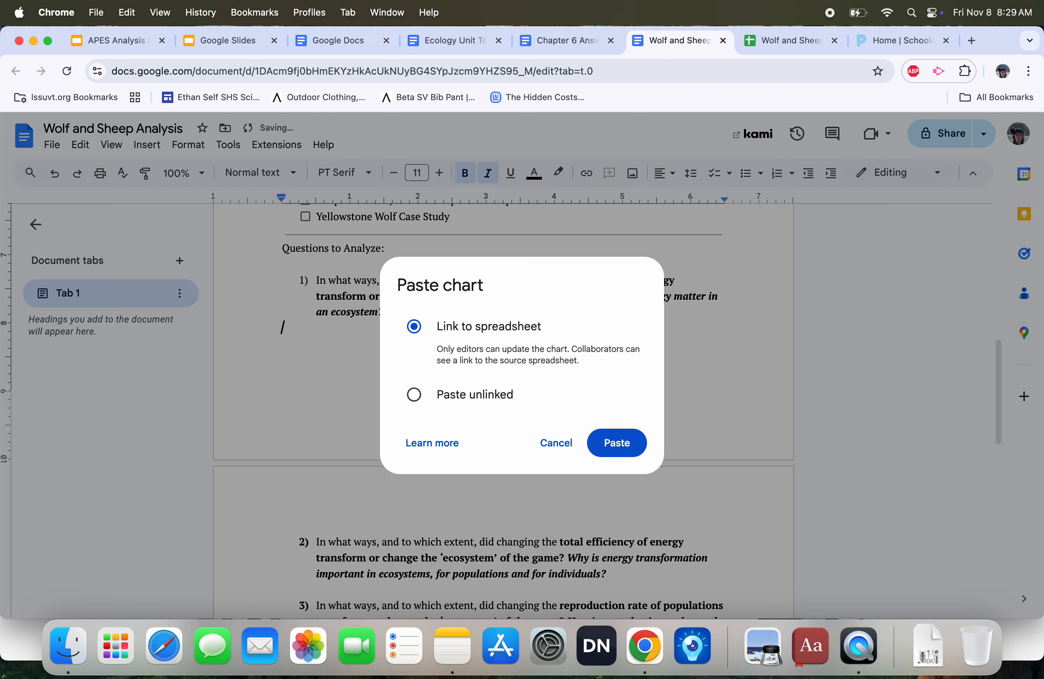
{"action": "left_click", "coordinate": [615, 443]}
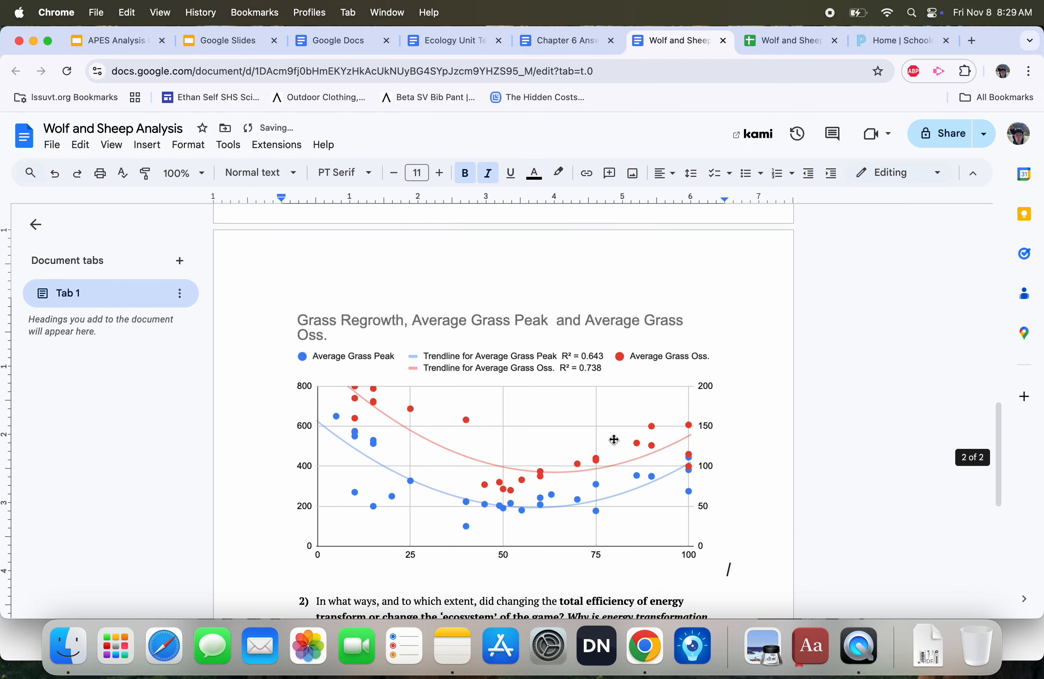
{"action": "scroll", "scroll_direction": "up", "scroll_amount": 3}
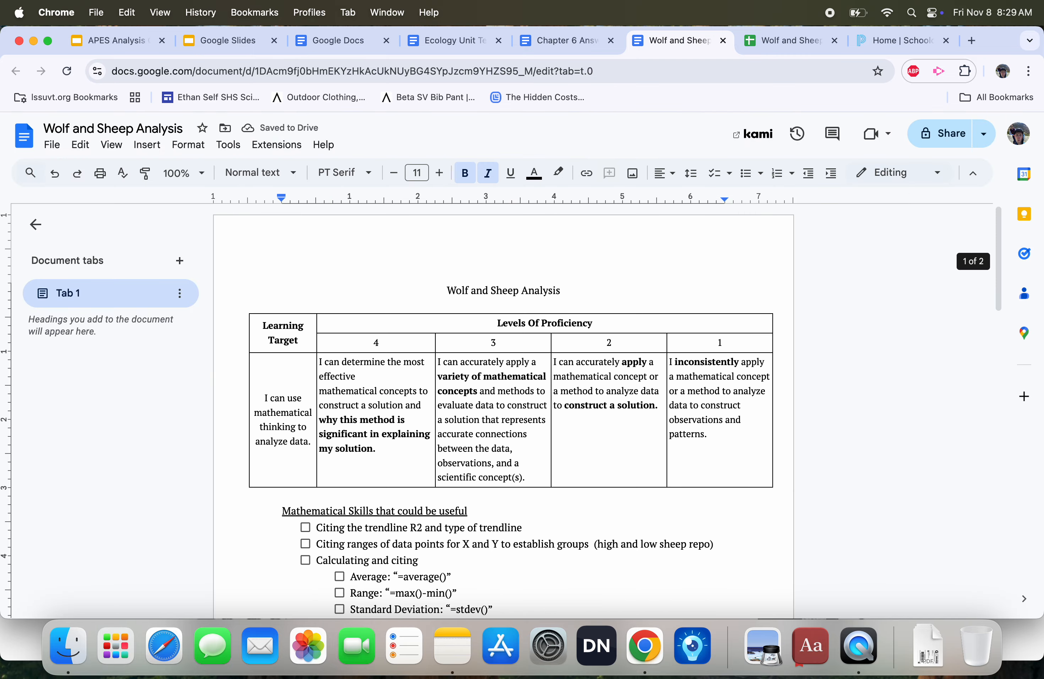
{"action": "left_click", "coordinate": [791, 40]}
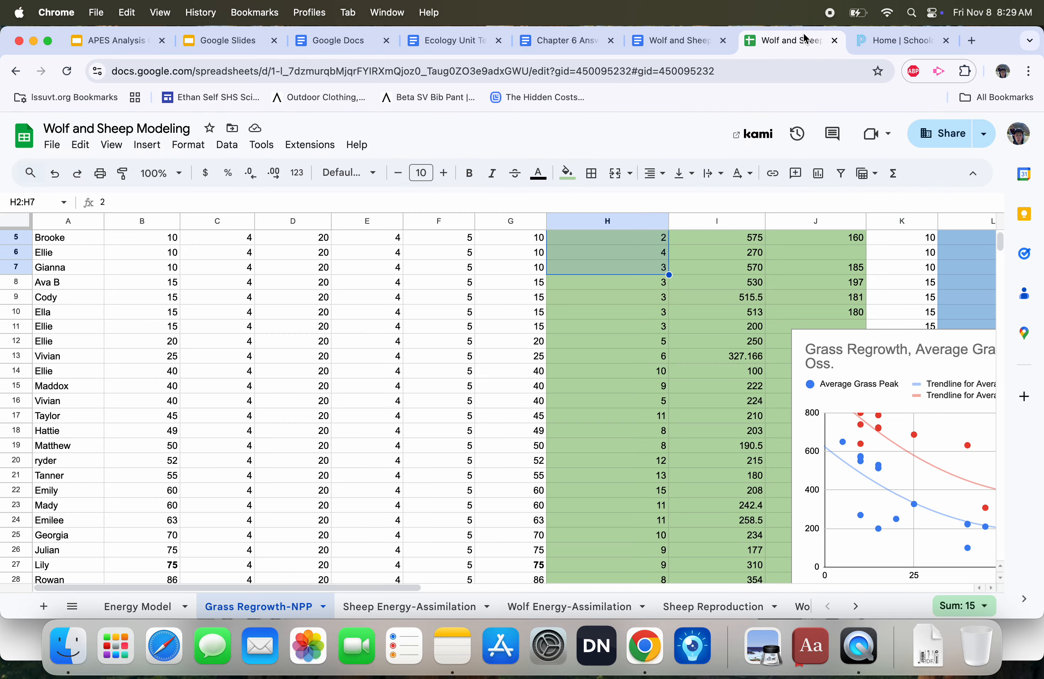